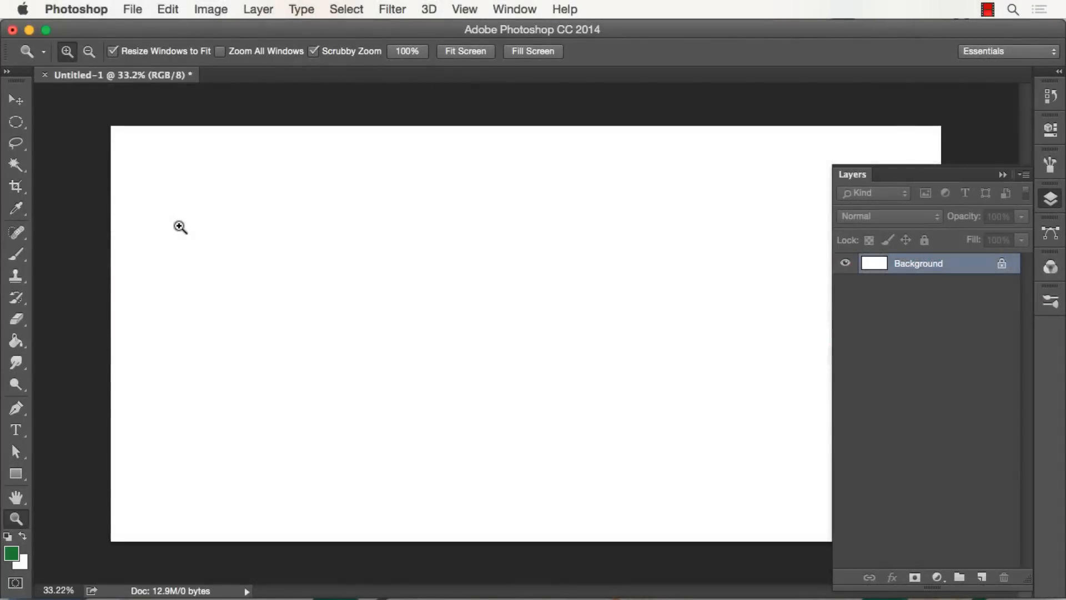
mouse_move(427, 270)
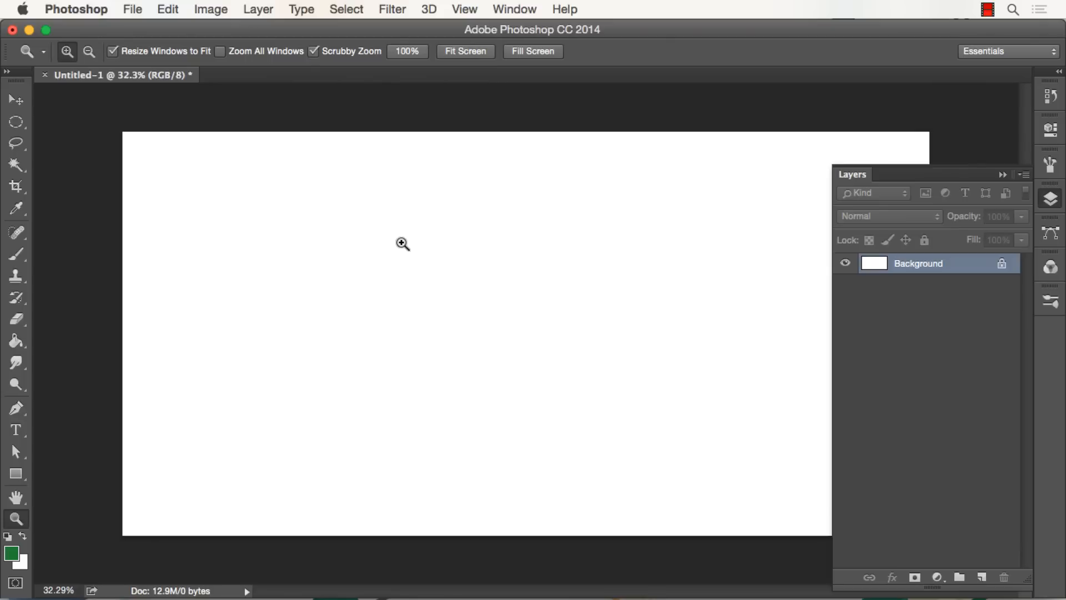
mouse_move(444, 282)
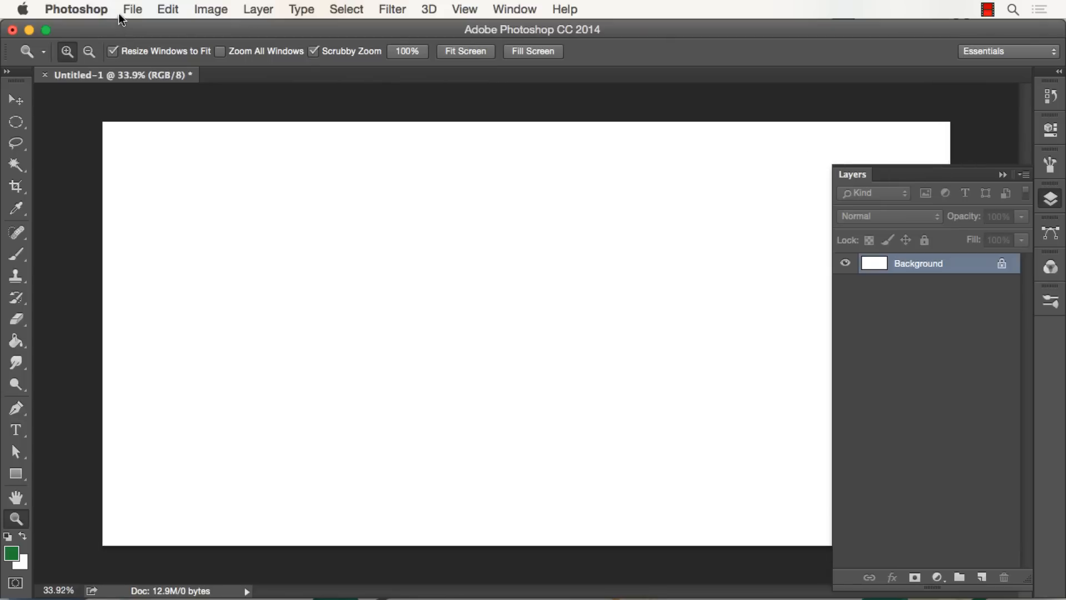
mouse_move(384, 233)
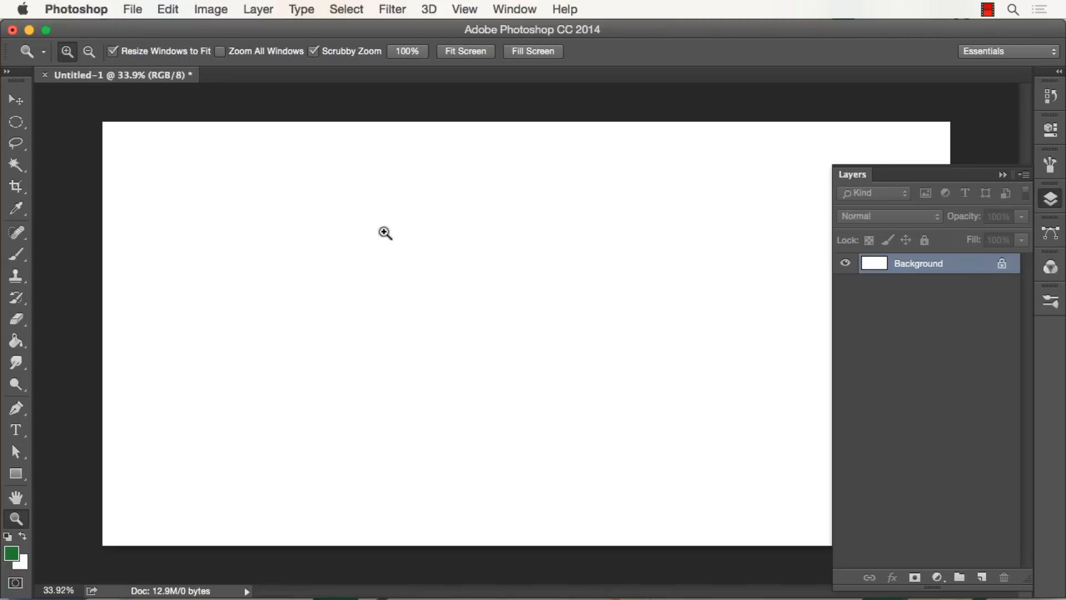
mouse_move(479, 252)
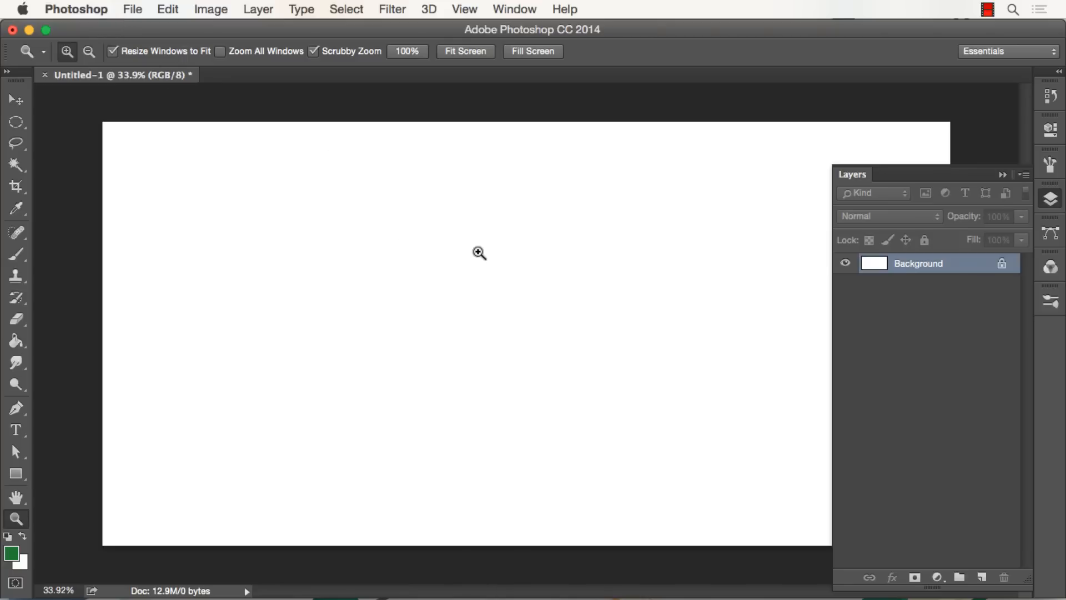
Create a 2×2 in, 300 ppi document and draw a small round selection near its upper left.
click(132, 9)
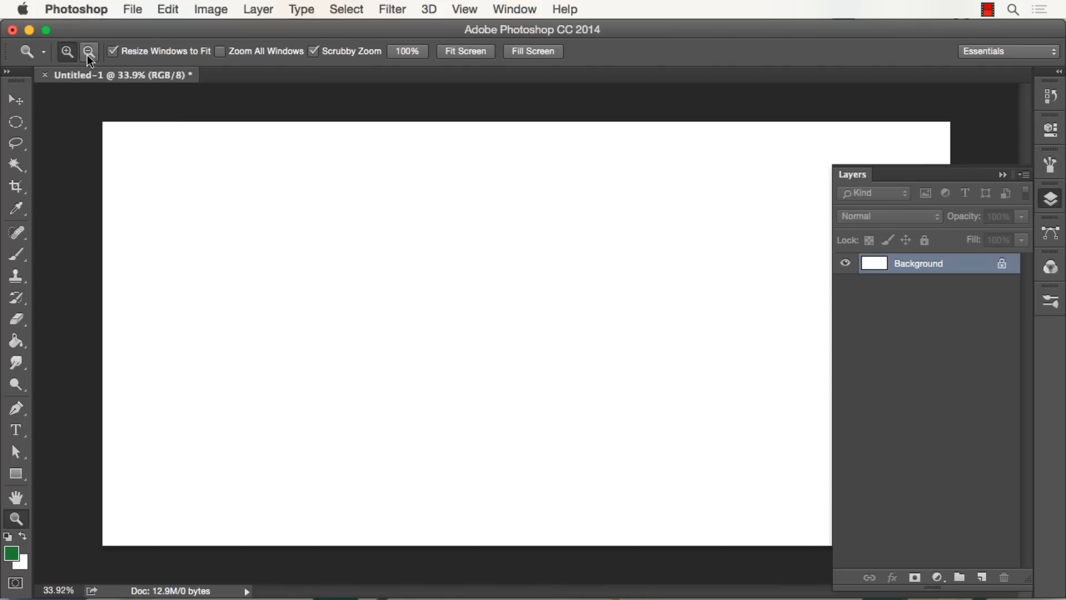
click(132, 9)
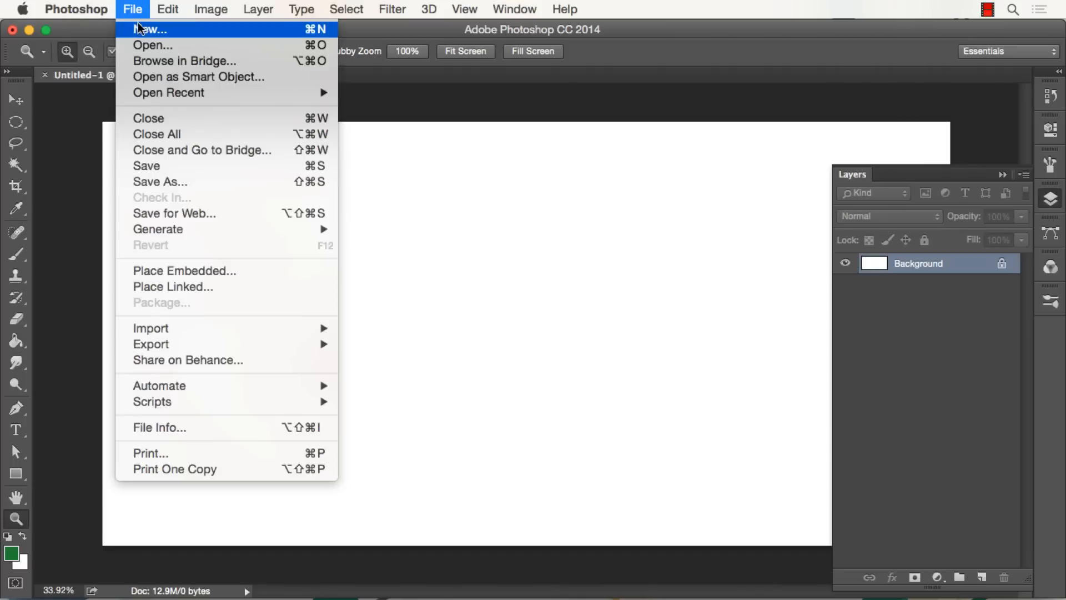
click(150, 29)
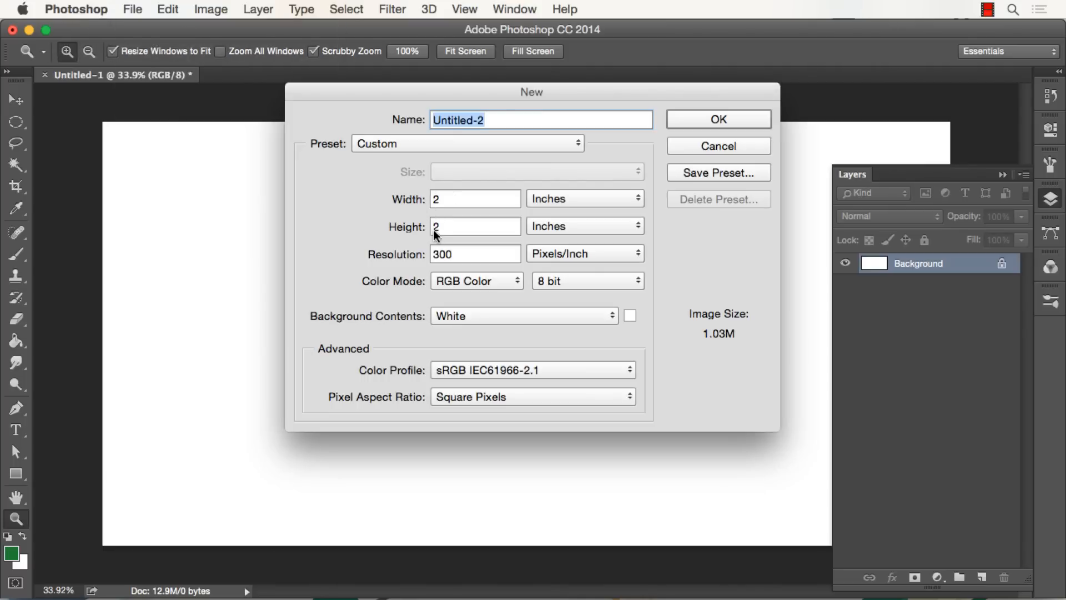
click(718, 119)
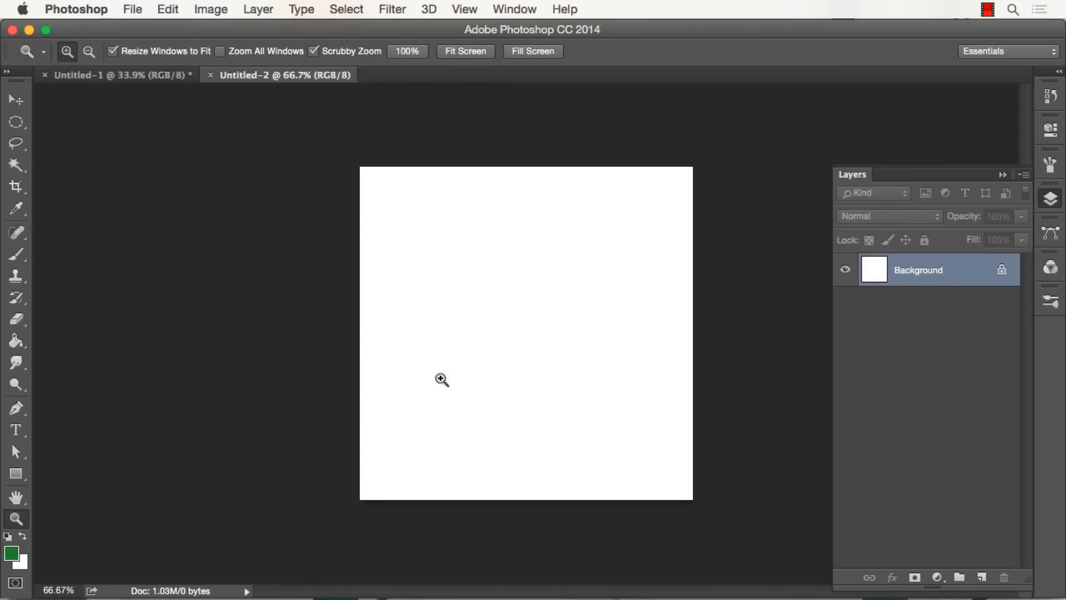
click(16, 122)
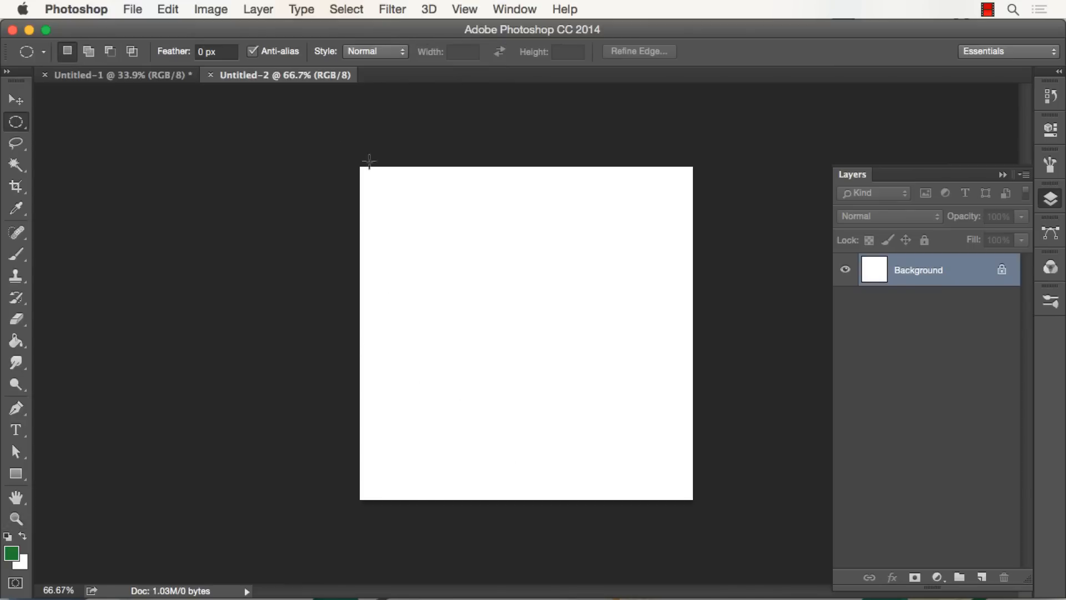
drag(369, 161, 428, 246)
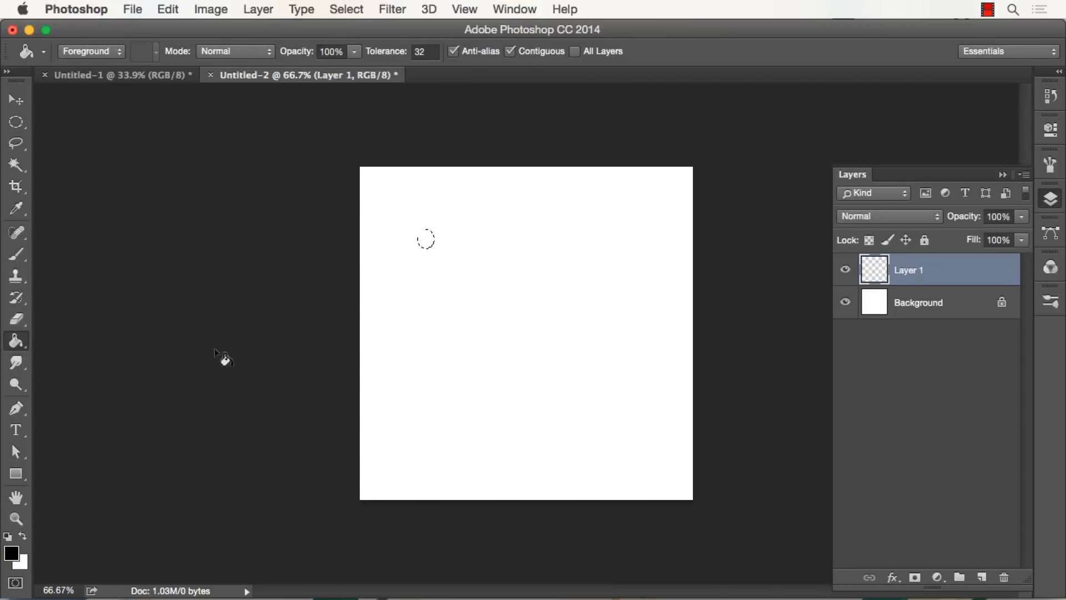
Fill the round selection black and place an enlarged copy of the dot near the centre.
click(15, 121)
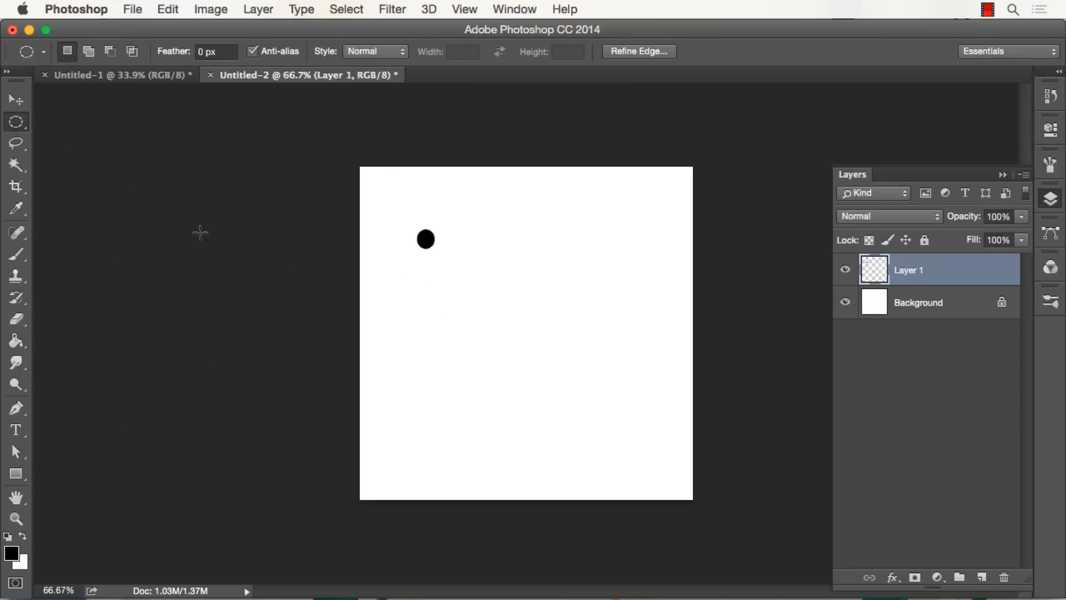
click(15, 100)
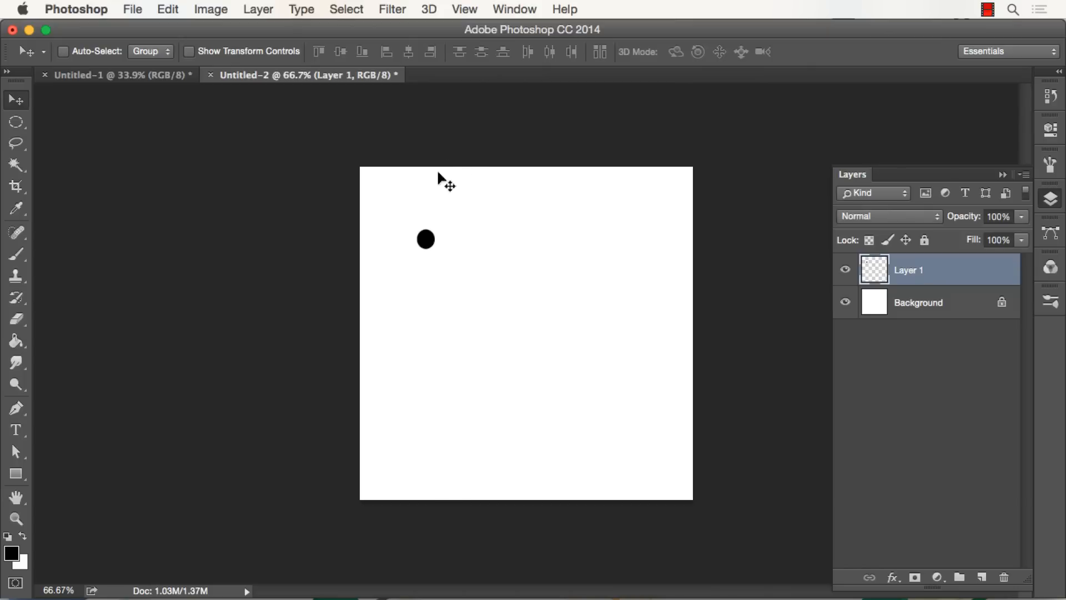
drag(425, 239, 491, 305)
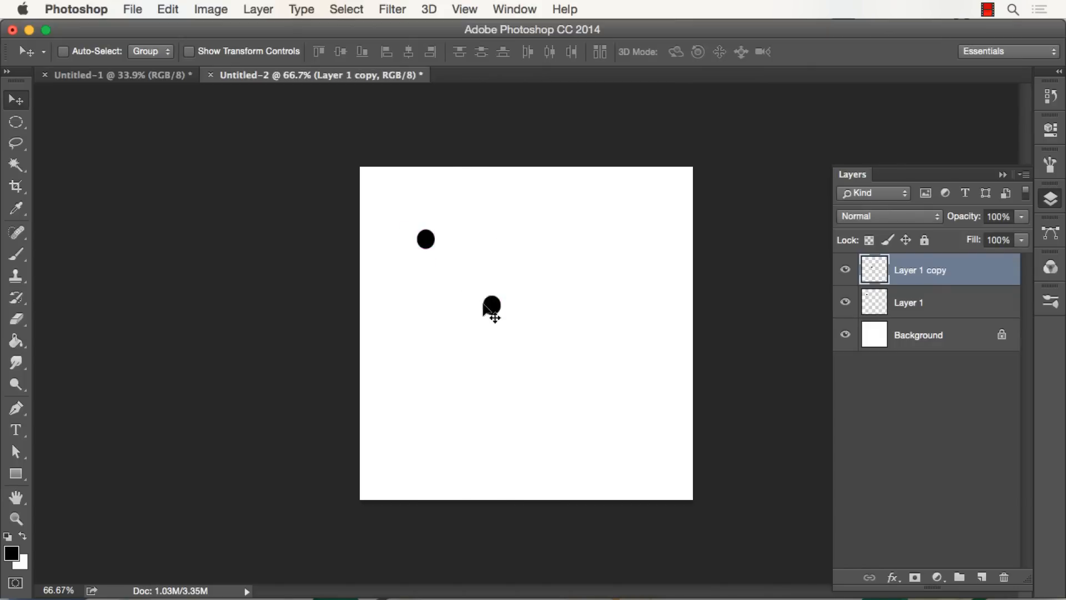
key(cmd+t)
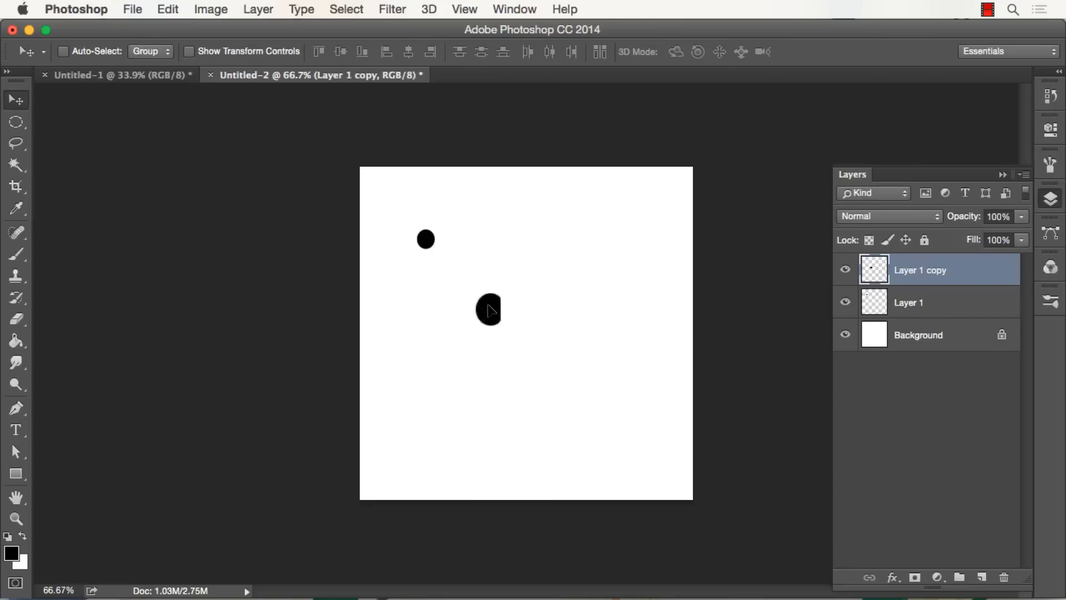
drag(488, 310, 519, 230)
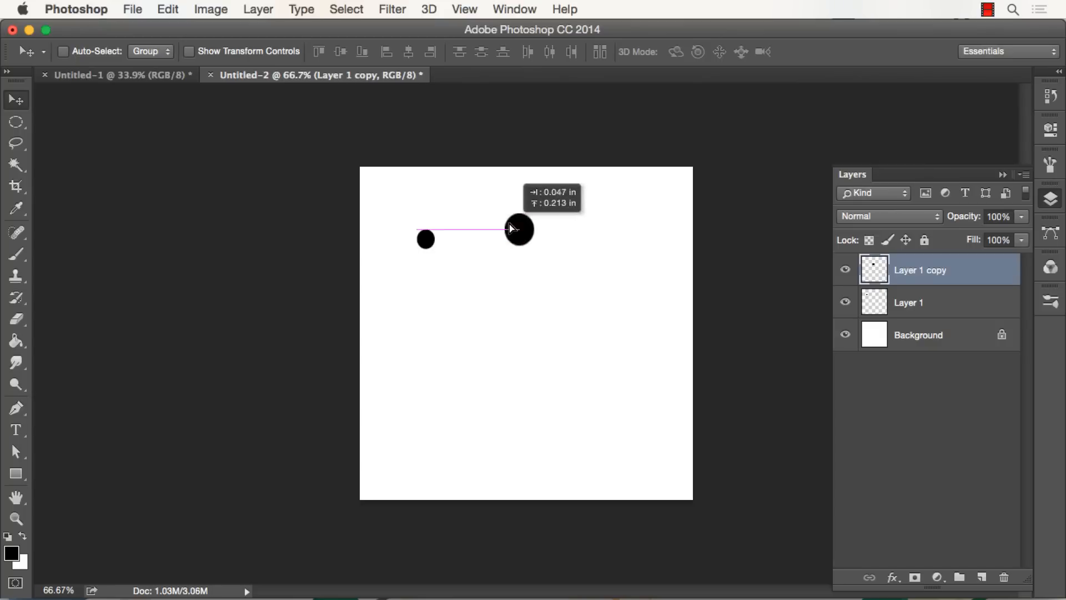
Add resized dot copies toward the lower right, top right, right of centre and lower middle.
drag(519, 229, 496, 315)
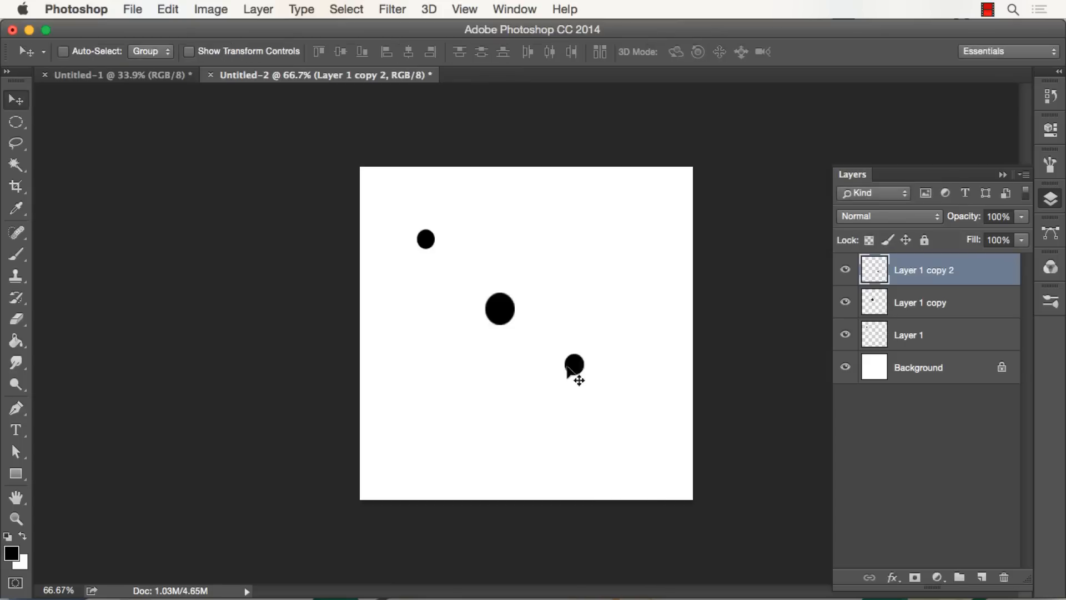
drag(575, 364, 603, 281)
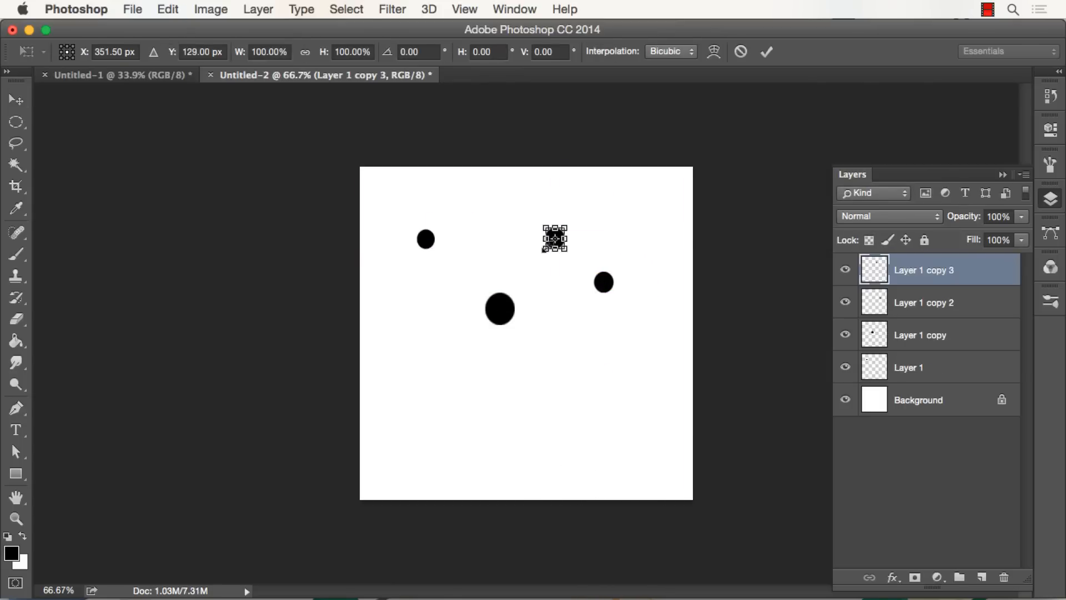
drag(563, 228, 563, 228)
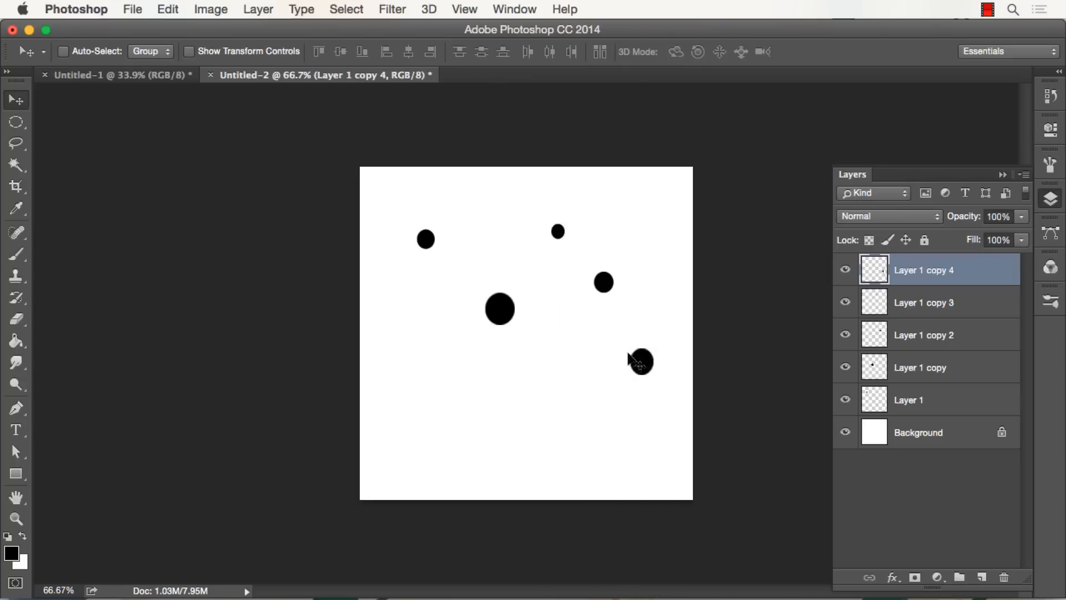
drag(639, 361, 616, 373)
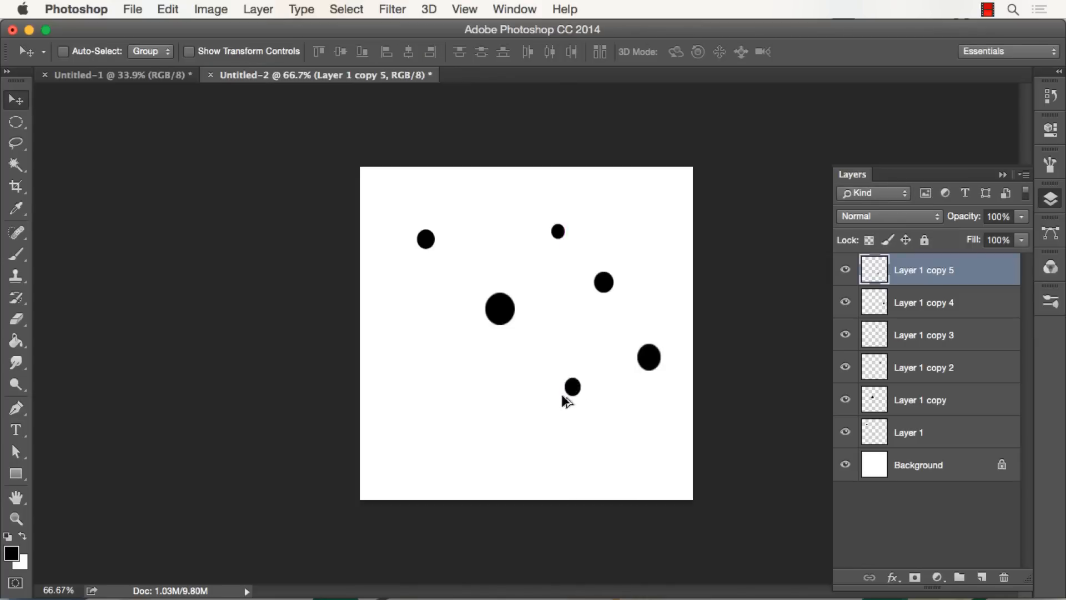
drag(571, 386, 532, 454)
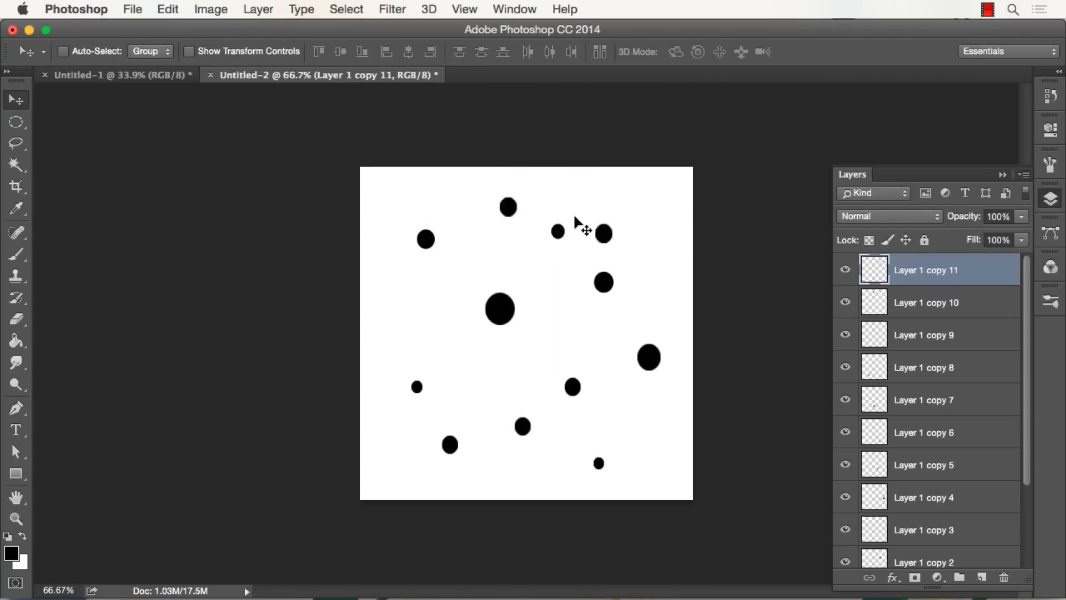
Resize and reposition several more duplicated dots with Free Transform, committing each.
key(cmd+t)
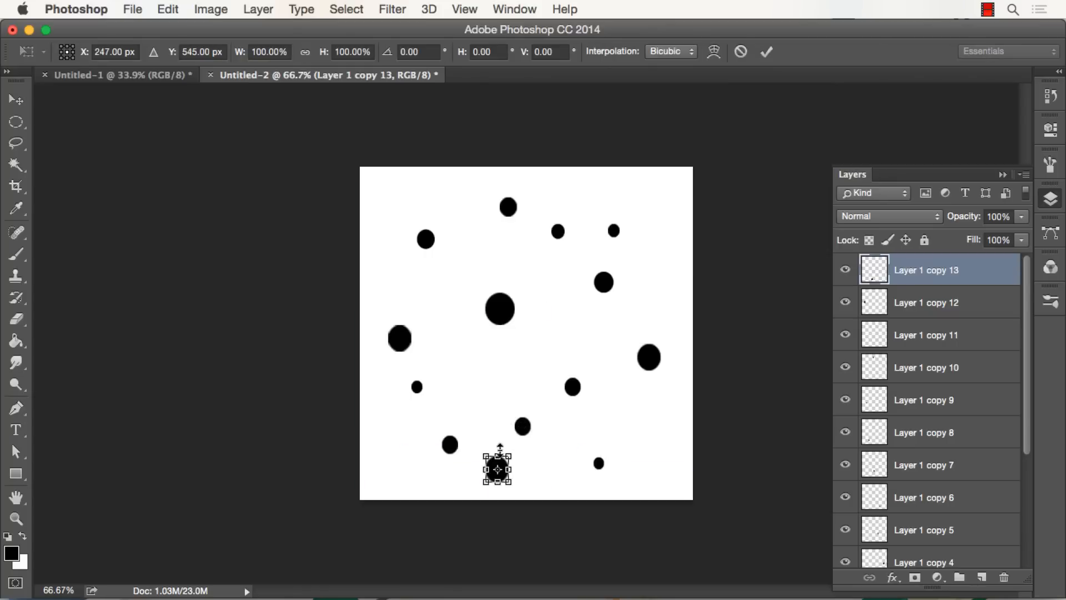
click(766, 52)
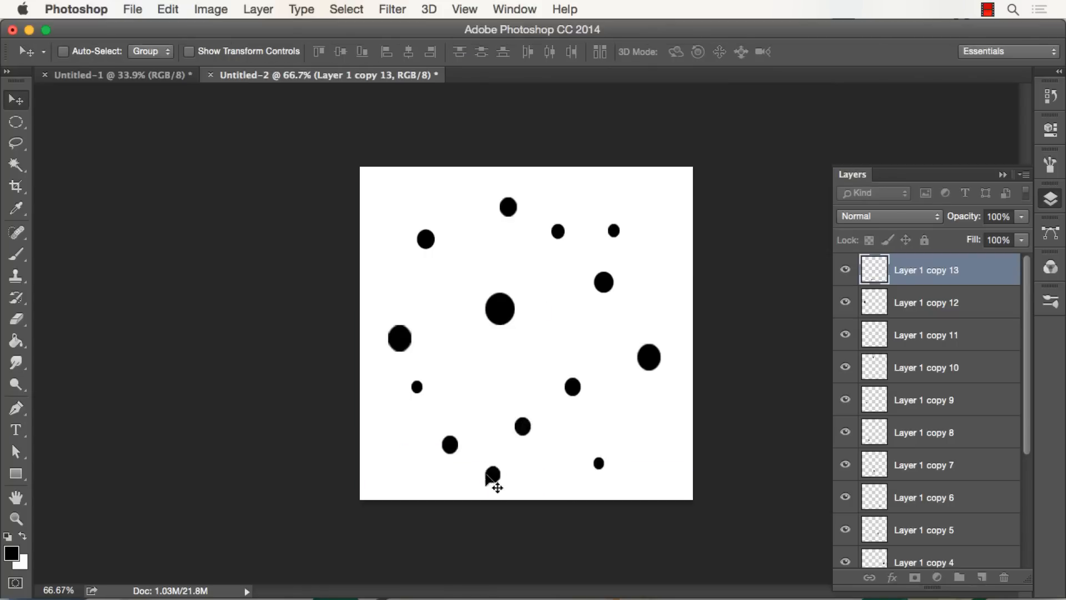
mouse_move(533, 211)
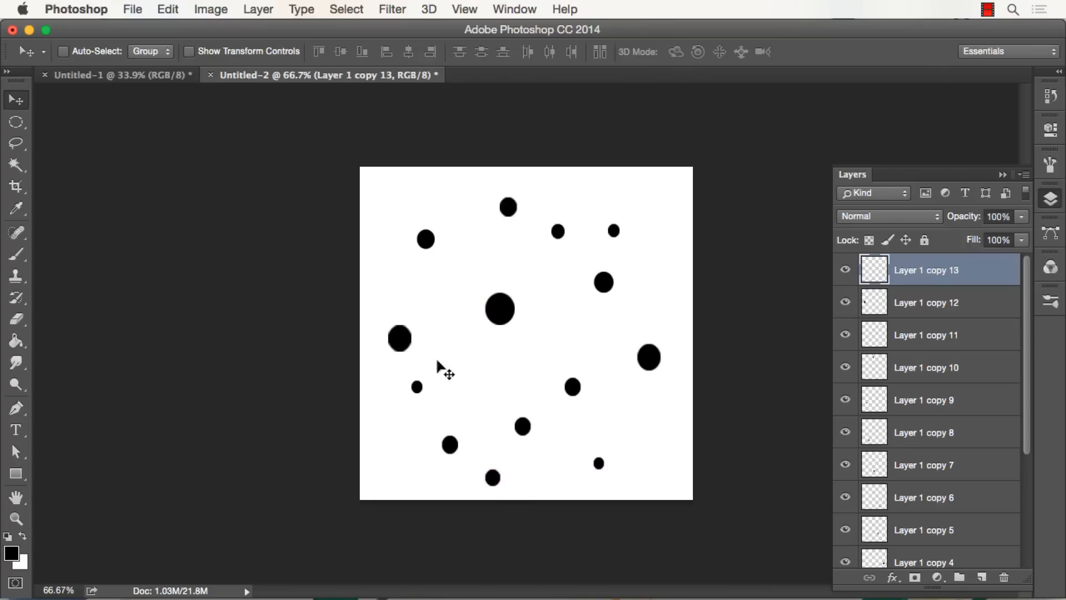
mouse_move(505, 253)
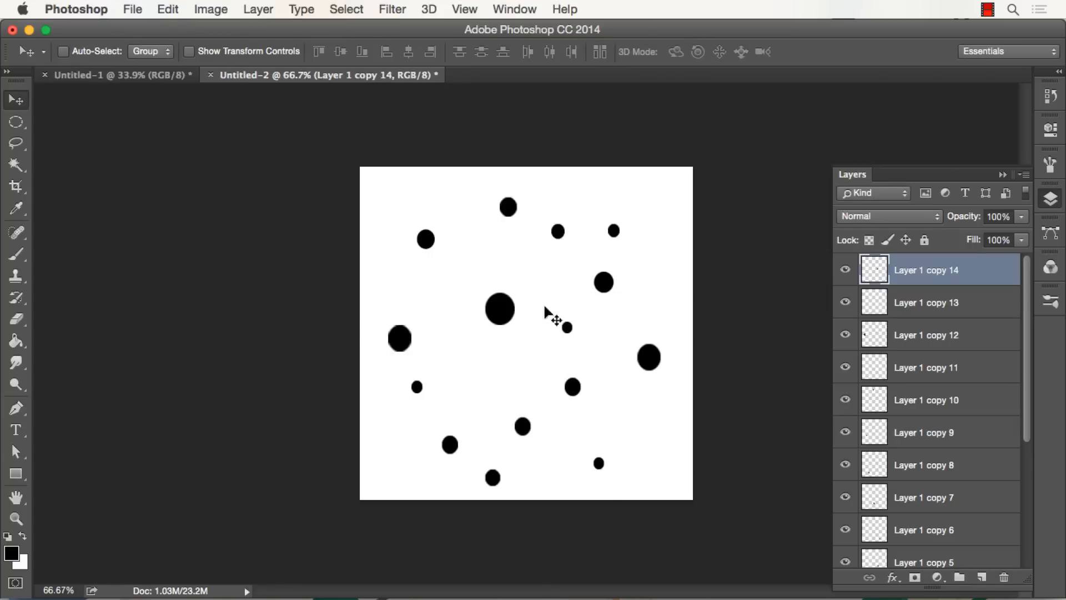
mouse_move(557, 320)
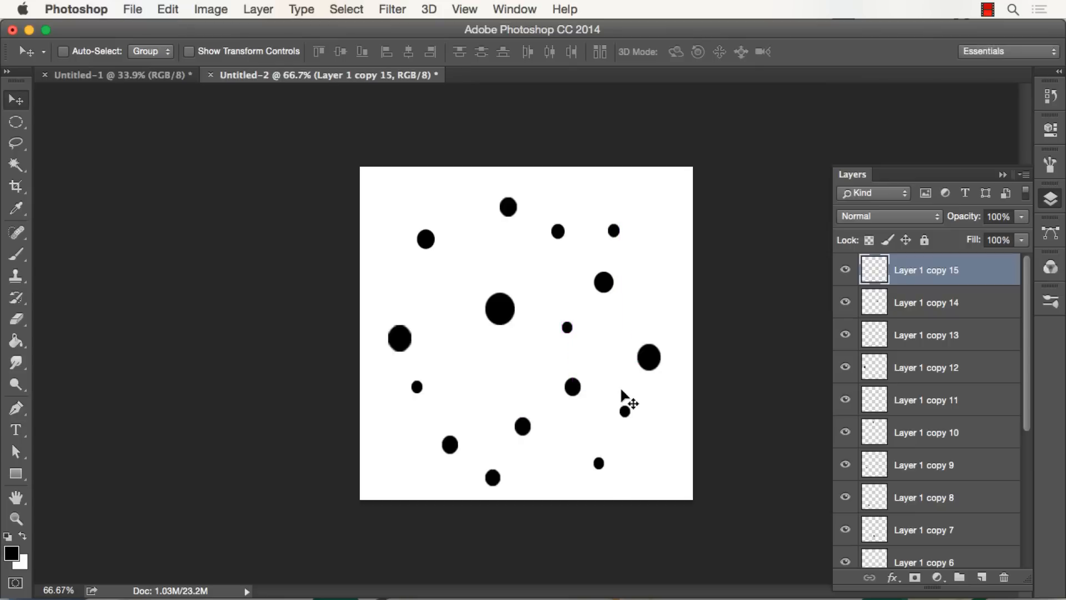
key(cmd+t)
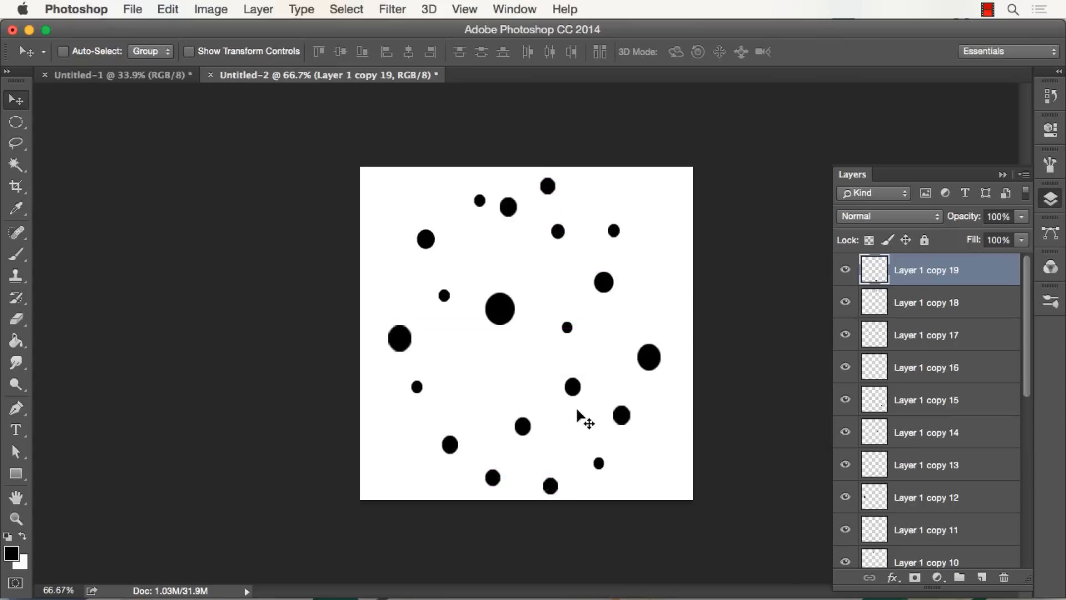
key(cmd+t)
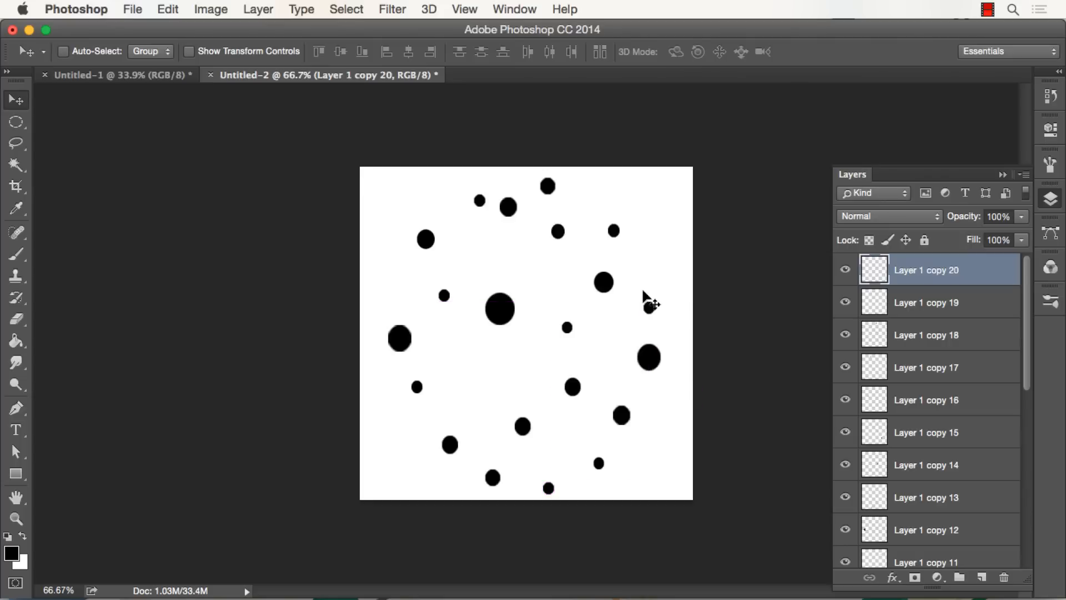
mouse_move(639, 303)
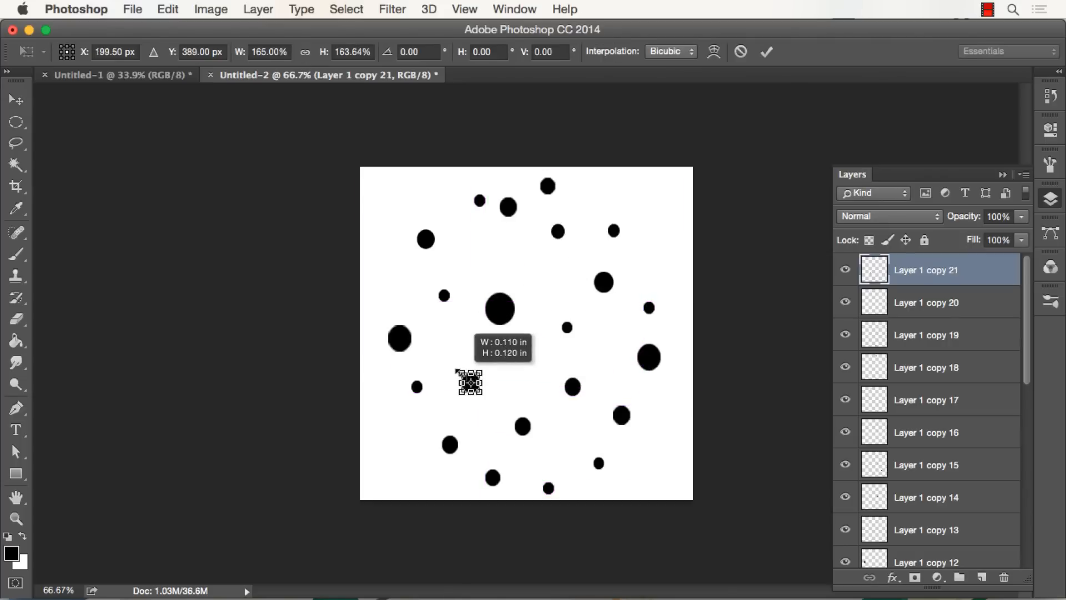
click(15, 99)
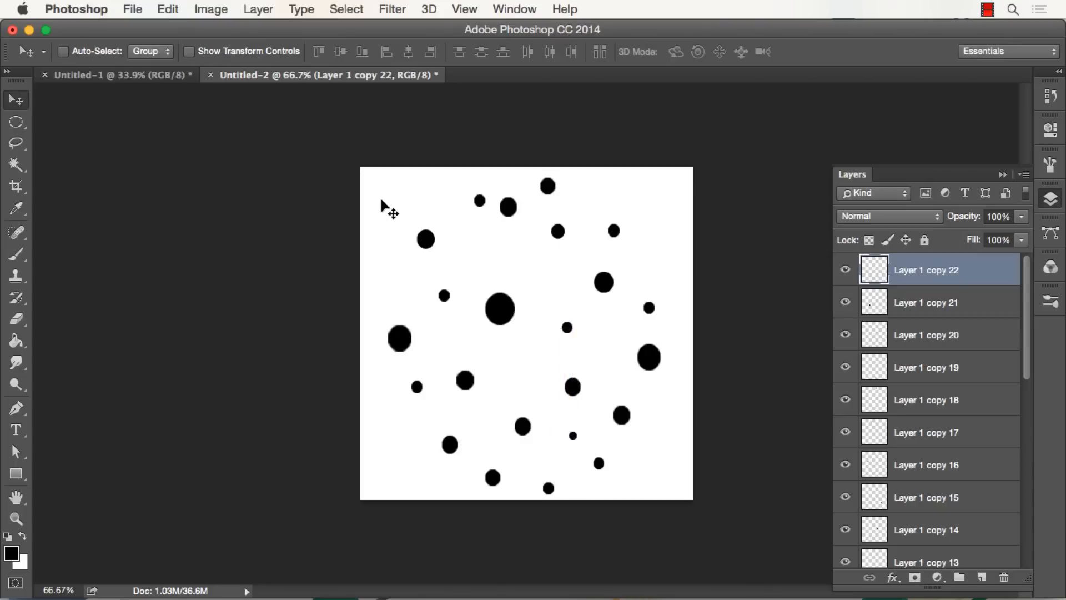
mouse_move(570, 418)
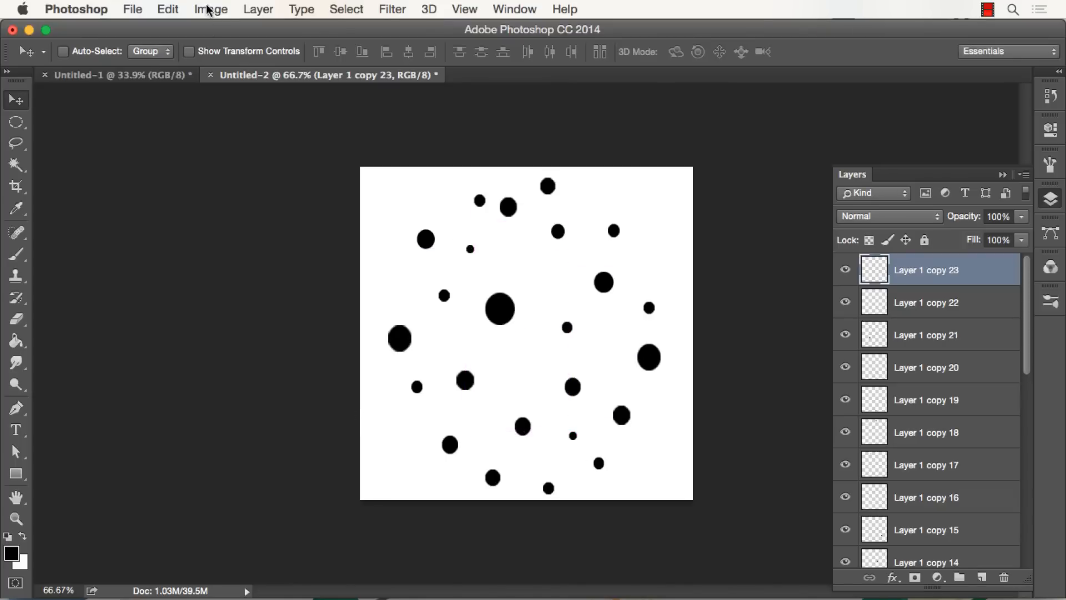
Flatten all dot layers into one image and start defining a brush preset.
click(258, 9)
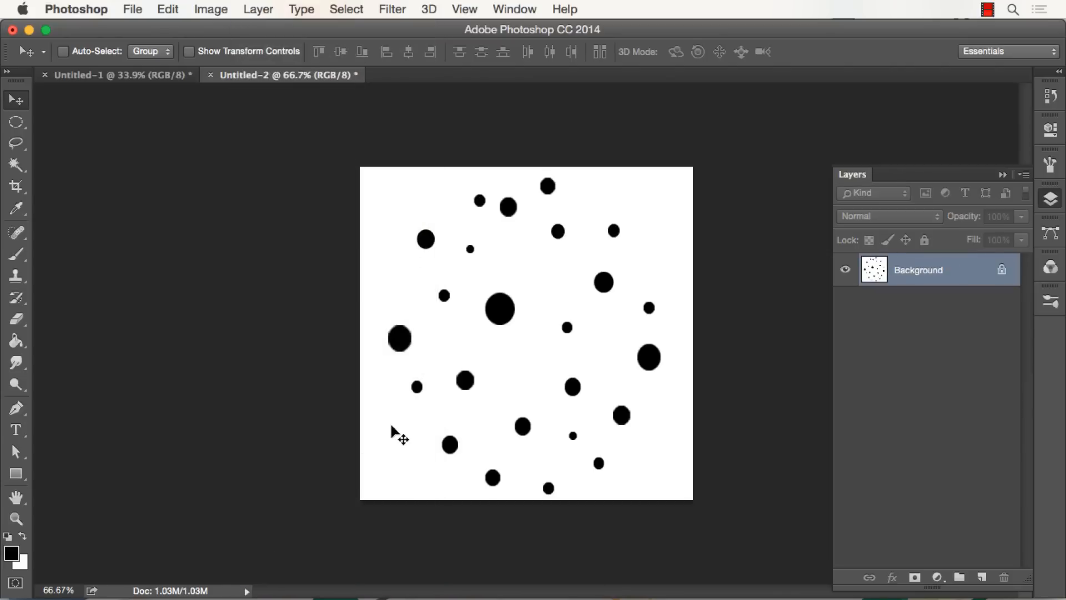
mouse_move(121, 26)
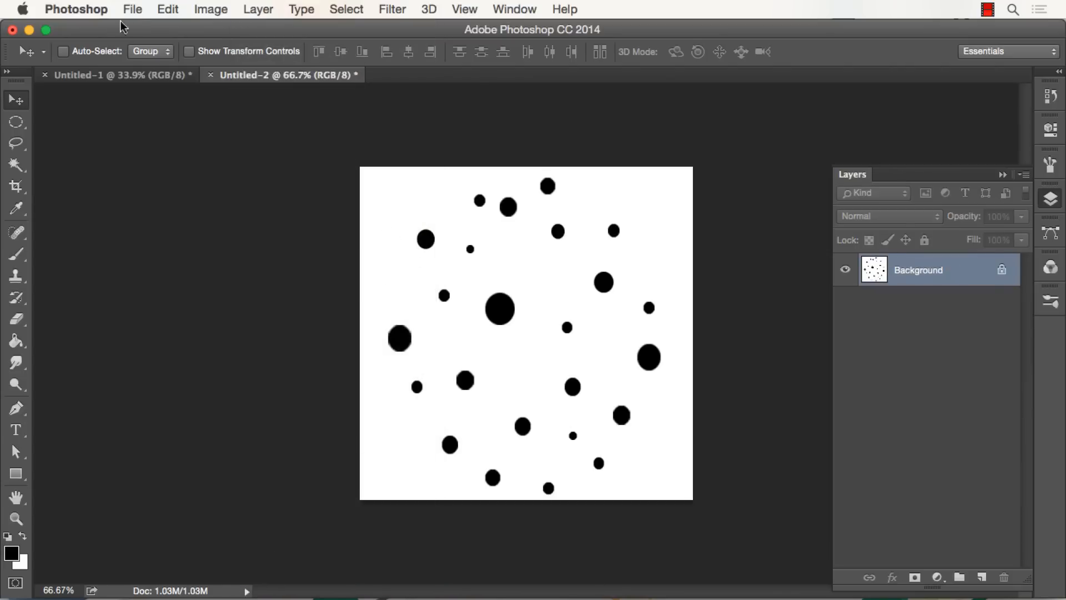
click(167, 9)
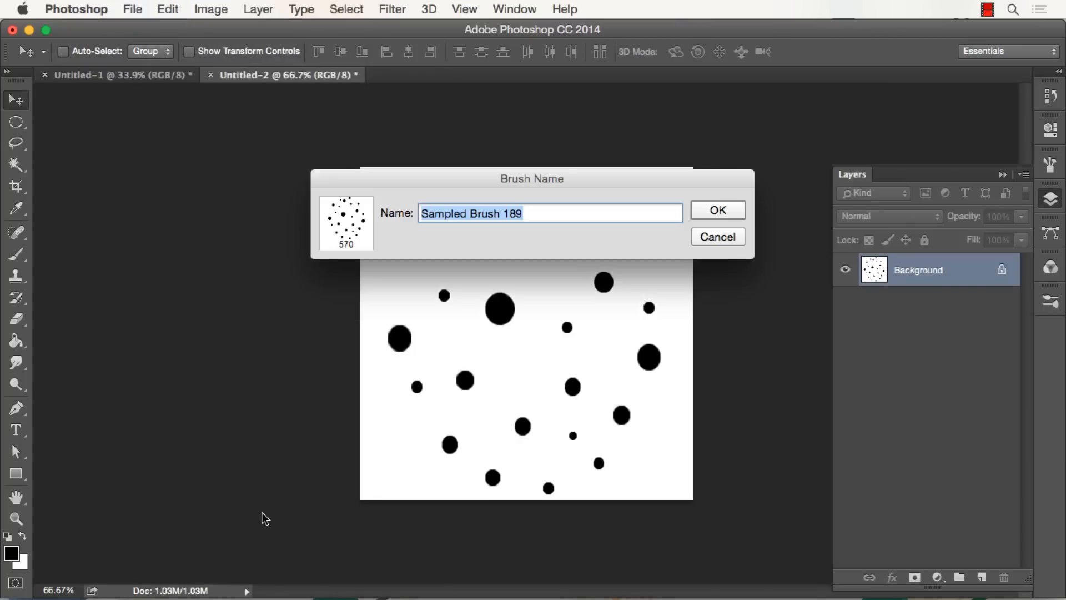
Name the brush preset 'Hair - Fur - Brush - by RA' and confirm.
text(Hair)
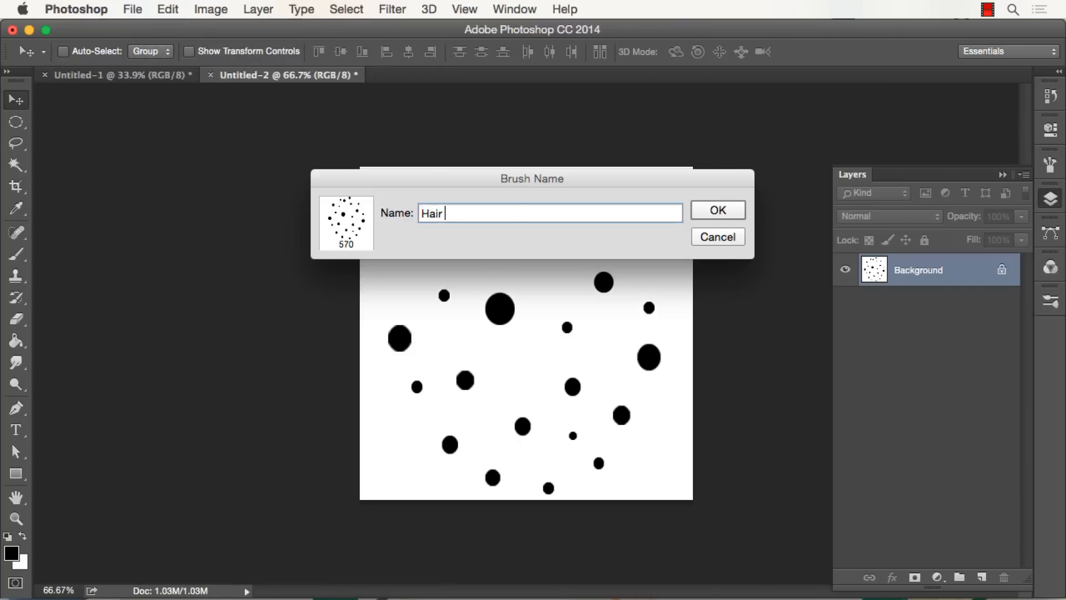
text(- Fur)
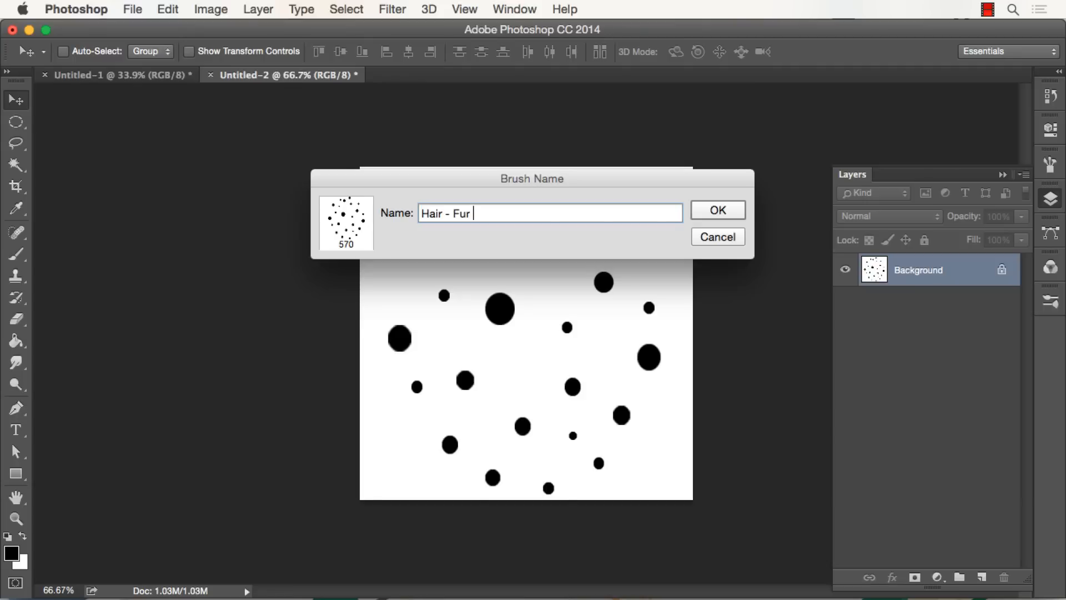
text(- Brush)
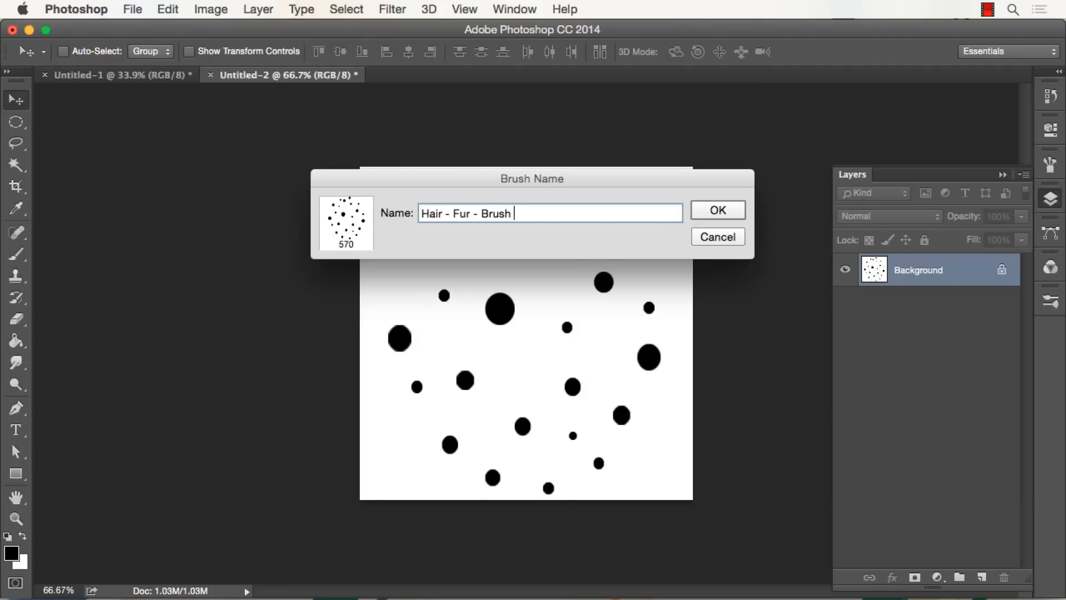
text(- by RA)
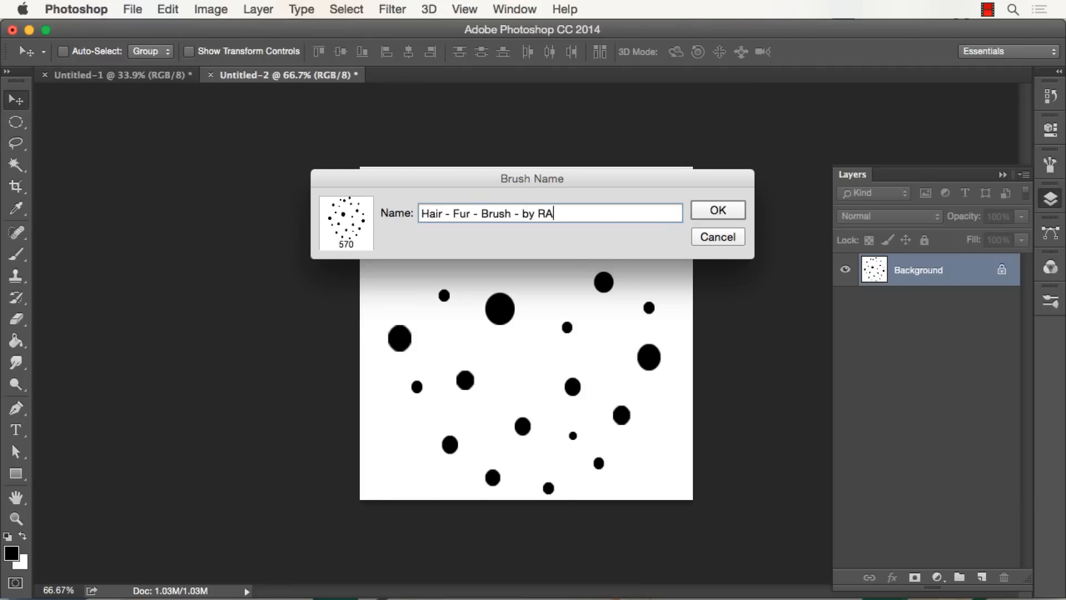
click(716, 210)
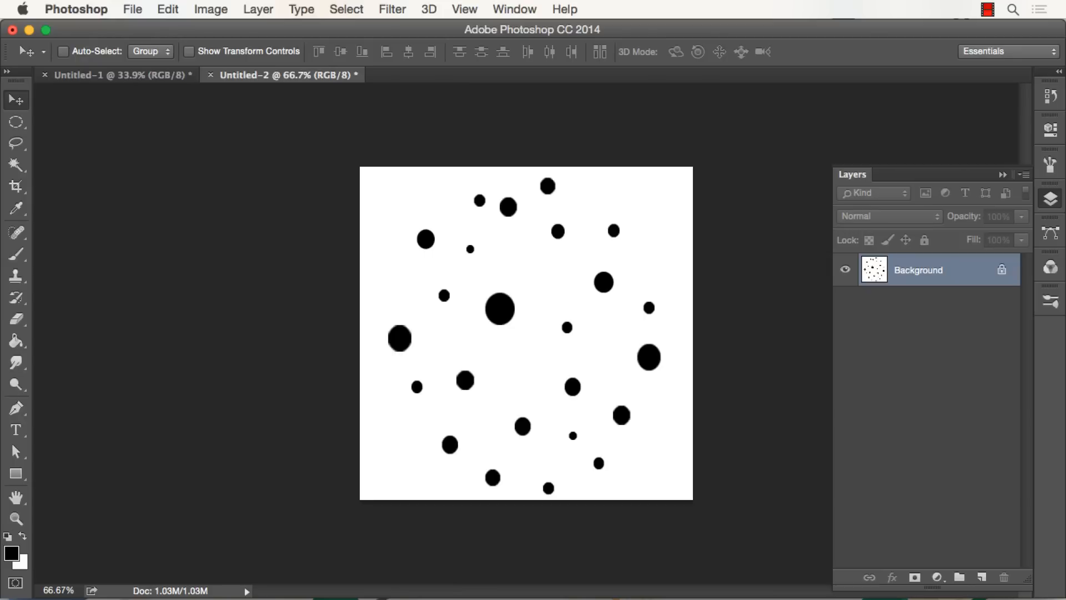
mouse_move(265, 518)
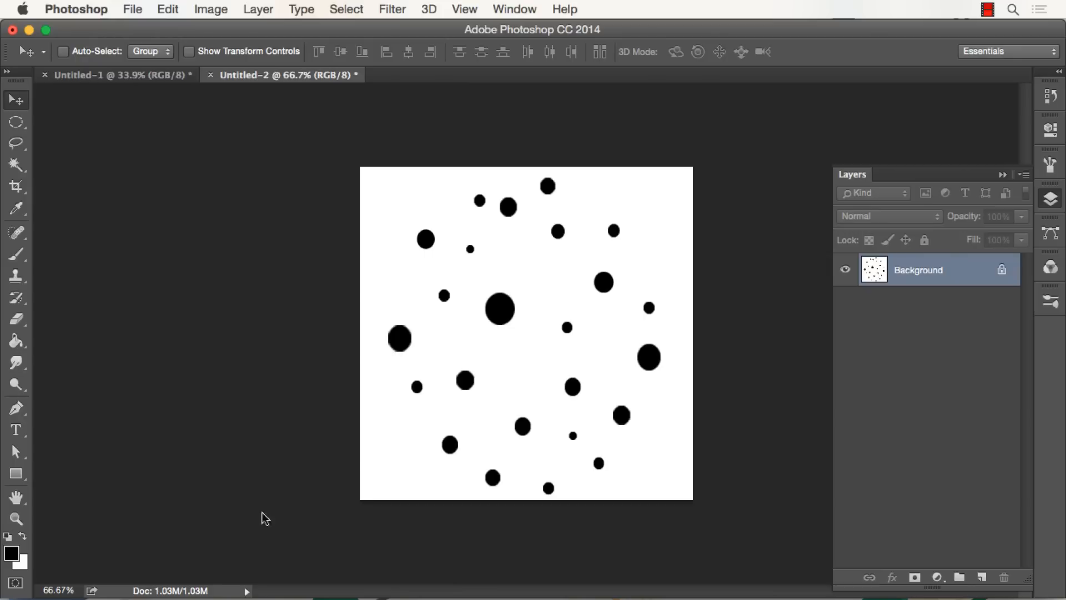
mouse_move(508, 333)
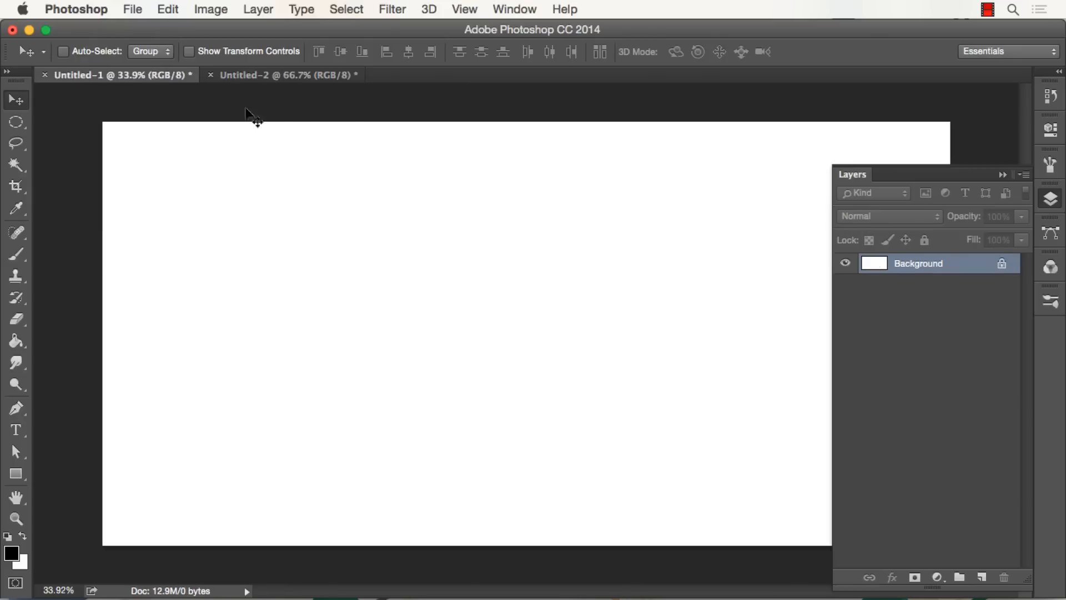
Switch to the Untitled-1 document and test the new brush with a dab.
click(16, 253)
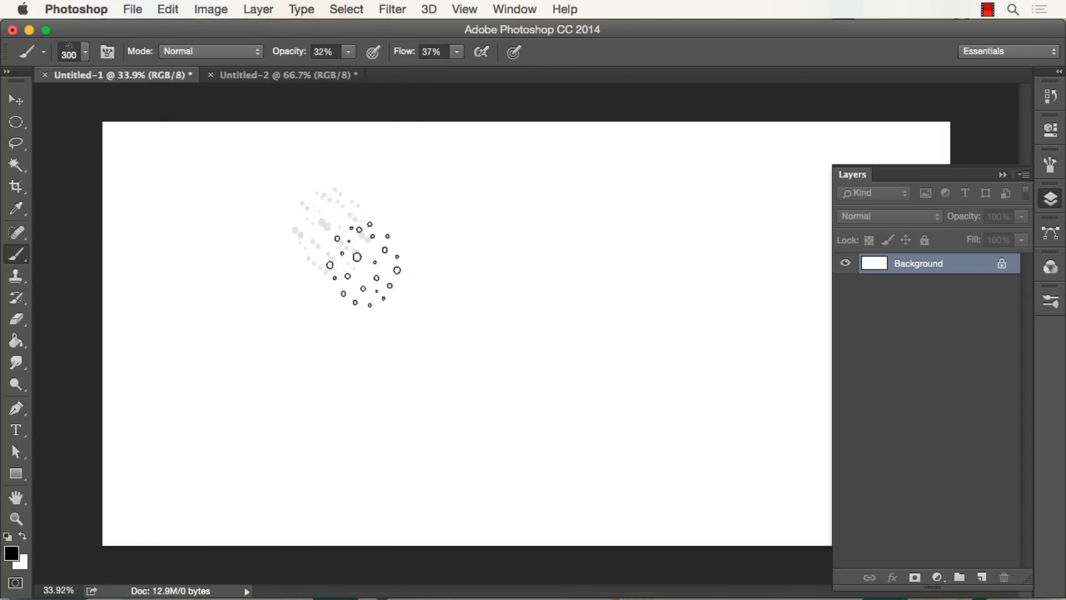
drag(360, 245, 306, 387)
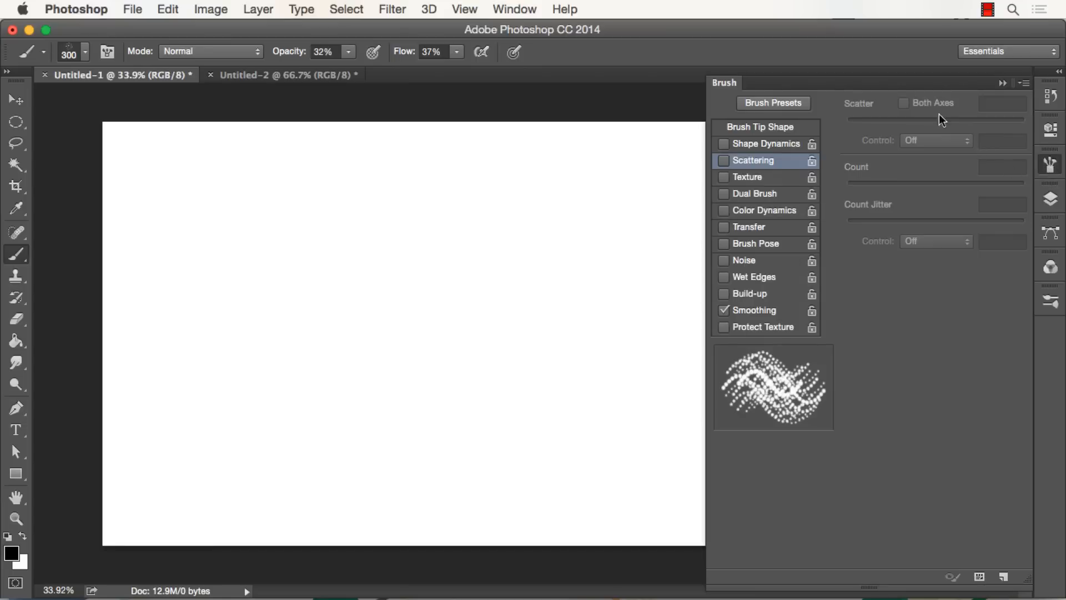
Set brush spacing to 1% and enable Transfer with Pen Pressure opacity control.
click(760, 128)
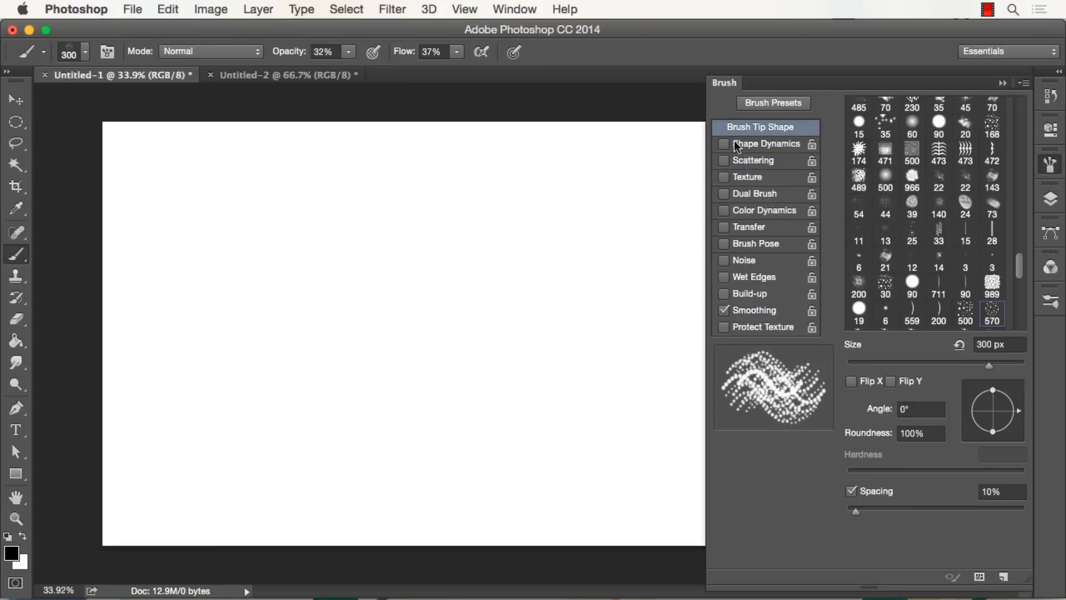
drag(867, 509, 849, 508)
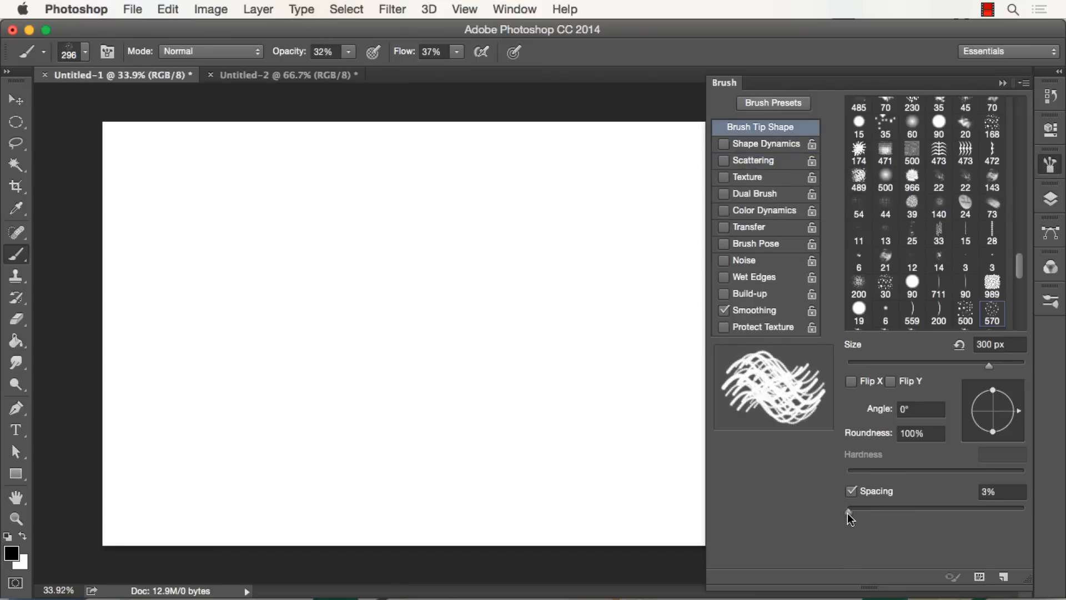
drag(850, 510, 848, 510)
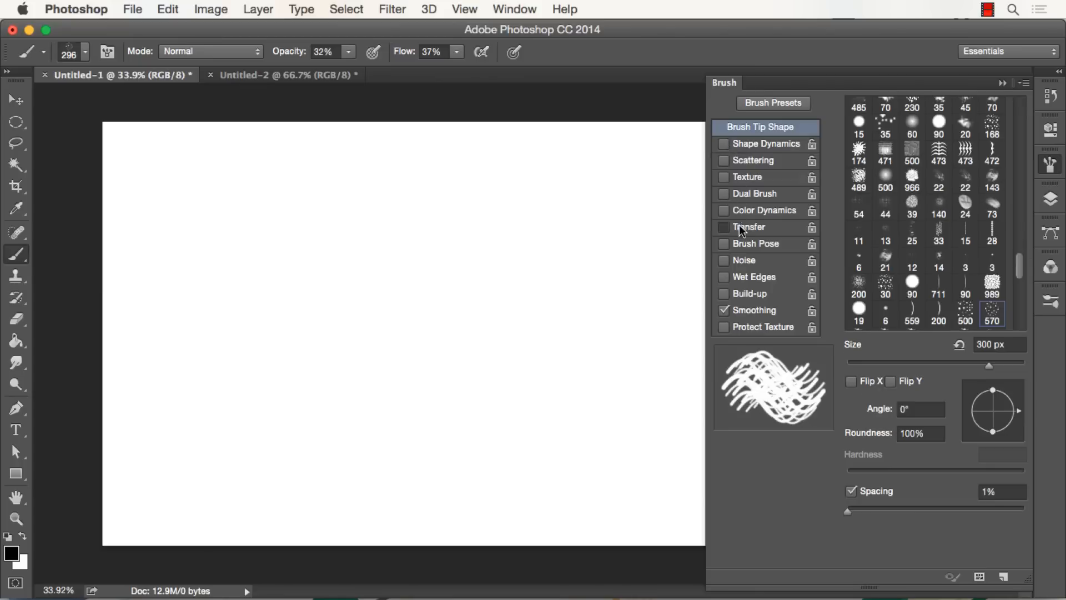
click(749, 226)
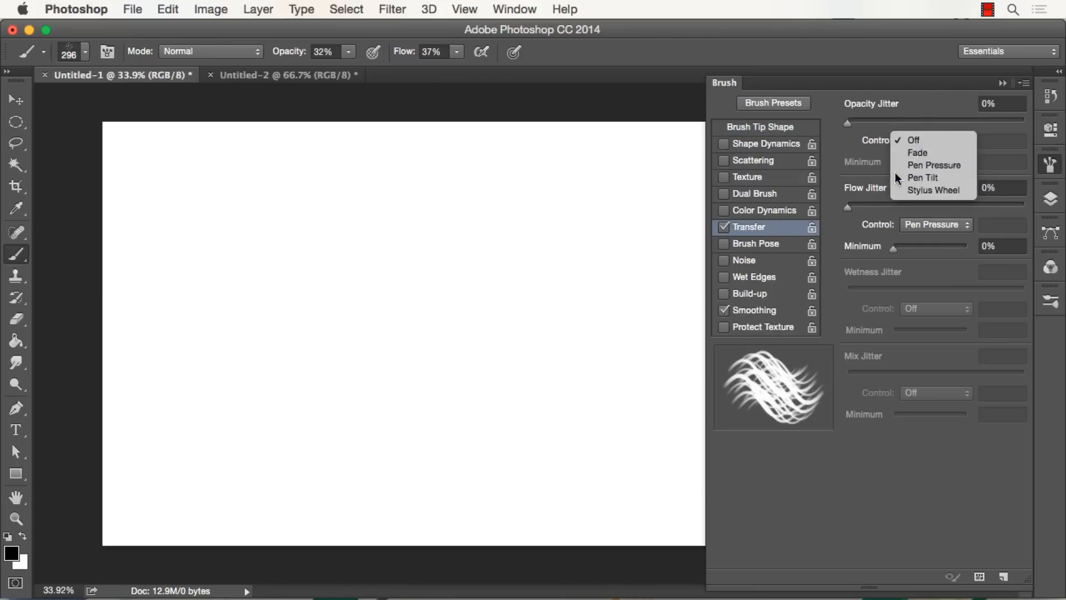
click(933, 165)
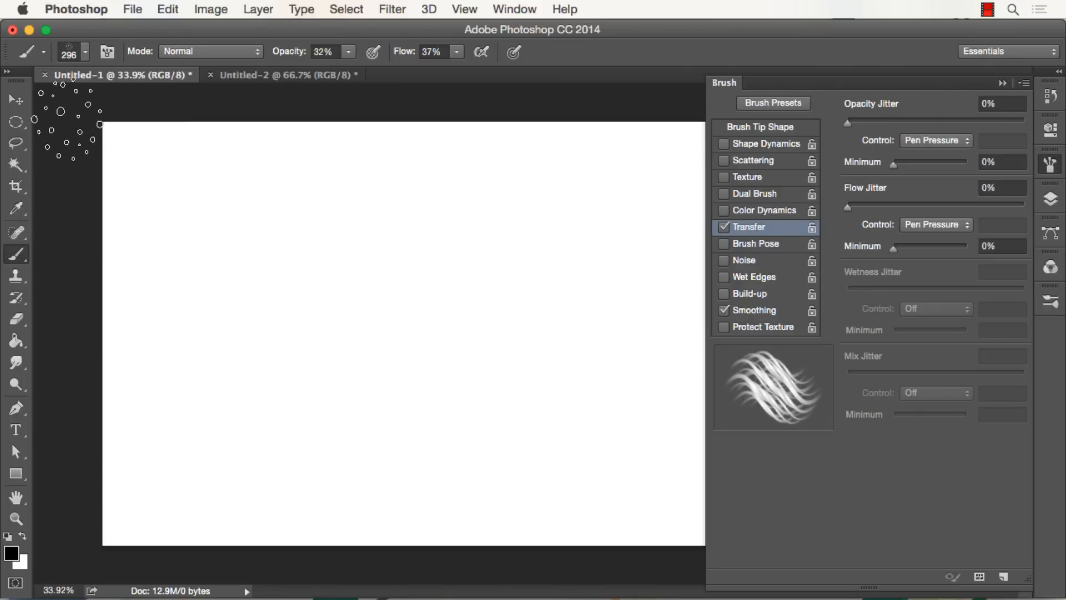
Paint long curved gray hair strokes into a thick patch on the canvas.
drag(299, 197, 425, 364)
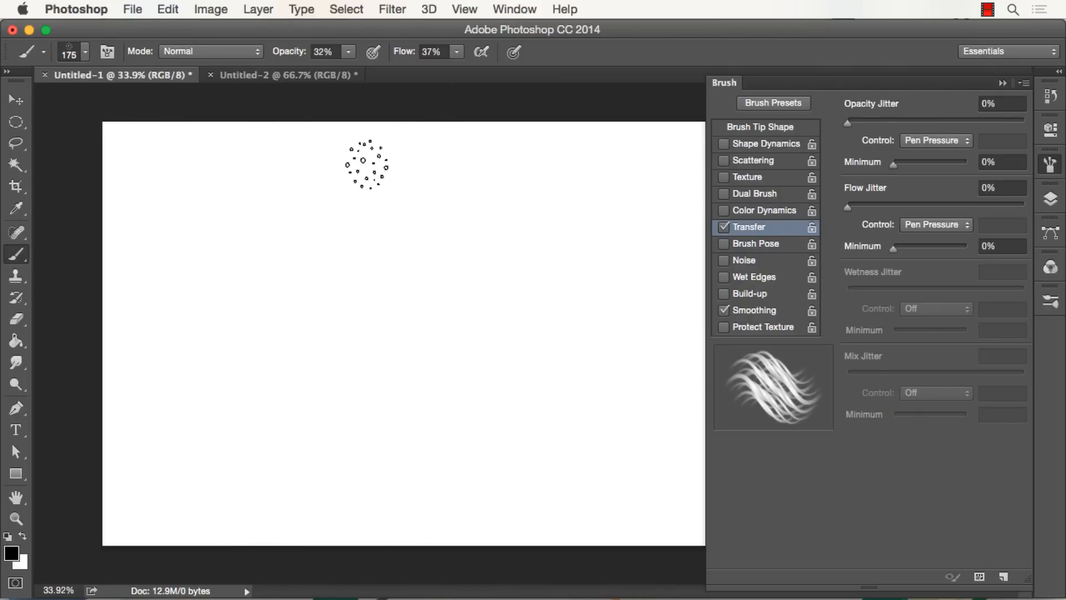
drag(367, 163, 463, 469)
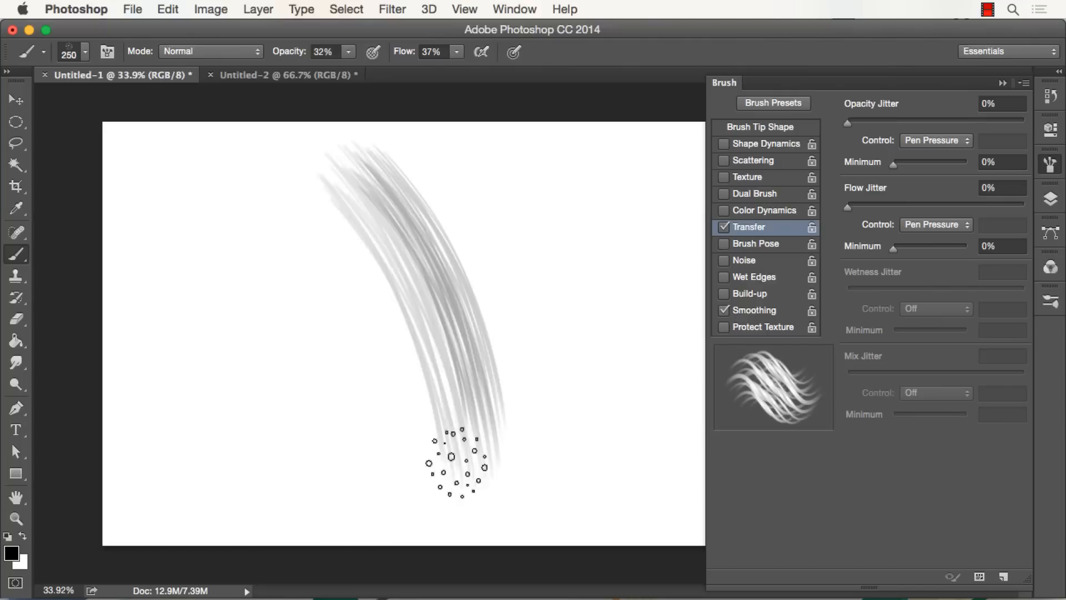
drag(463, 469, 435, 435)
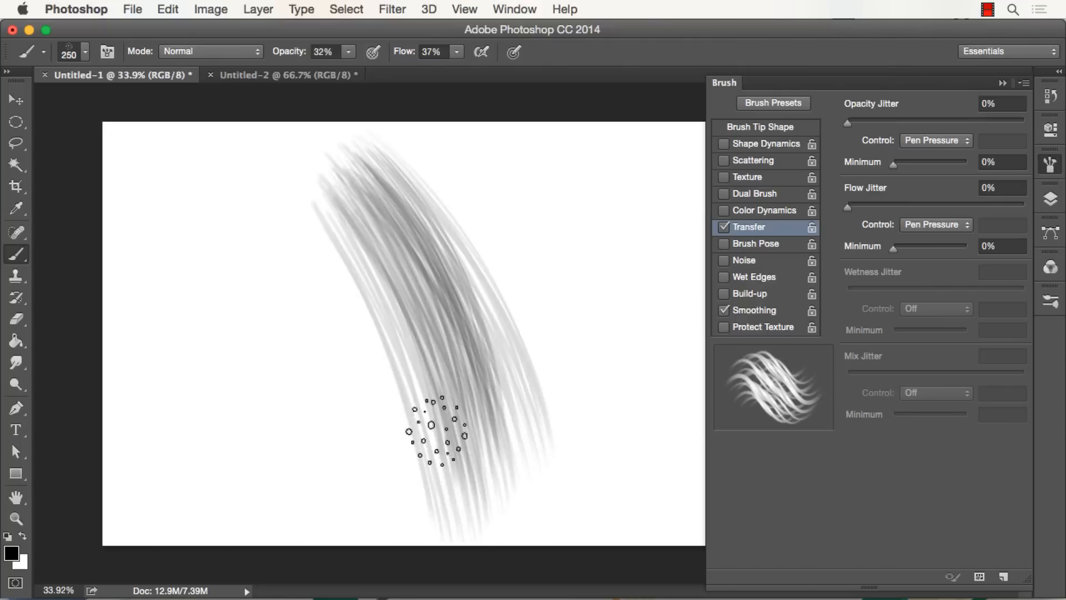
drag(428, 428, 493, 432)
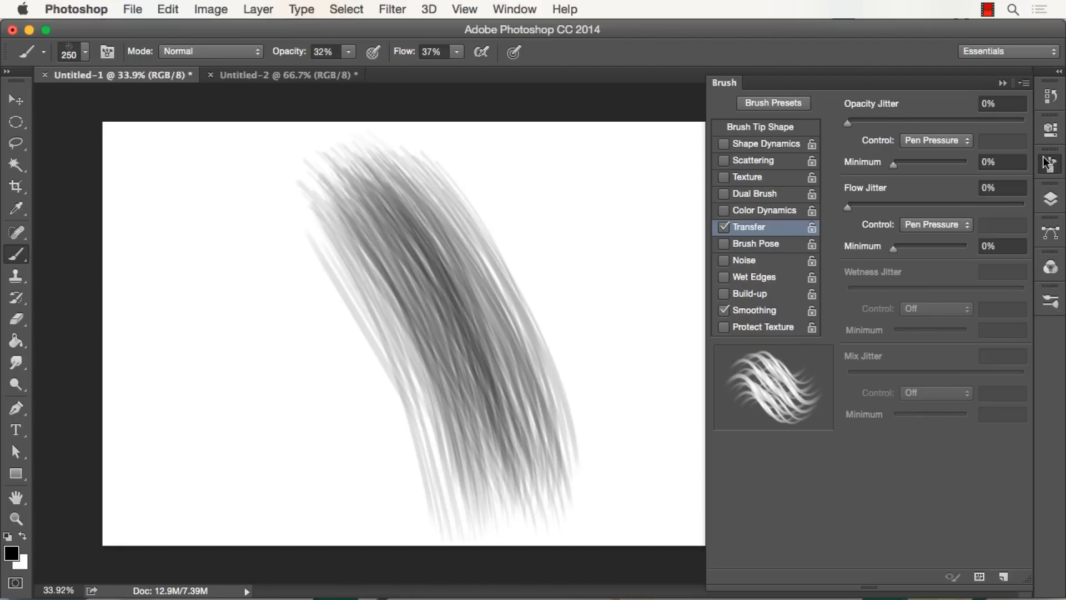
Build up the hair with overlapping strokes, a darker core and wispy strands on the right.
click(1049, 198)
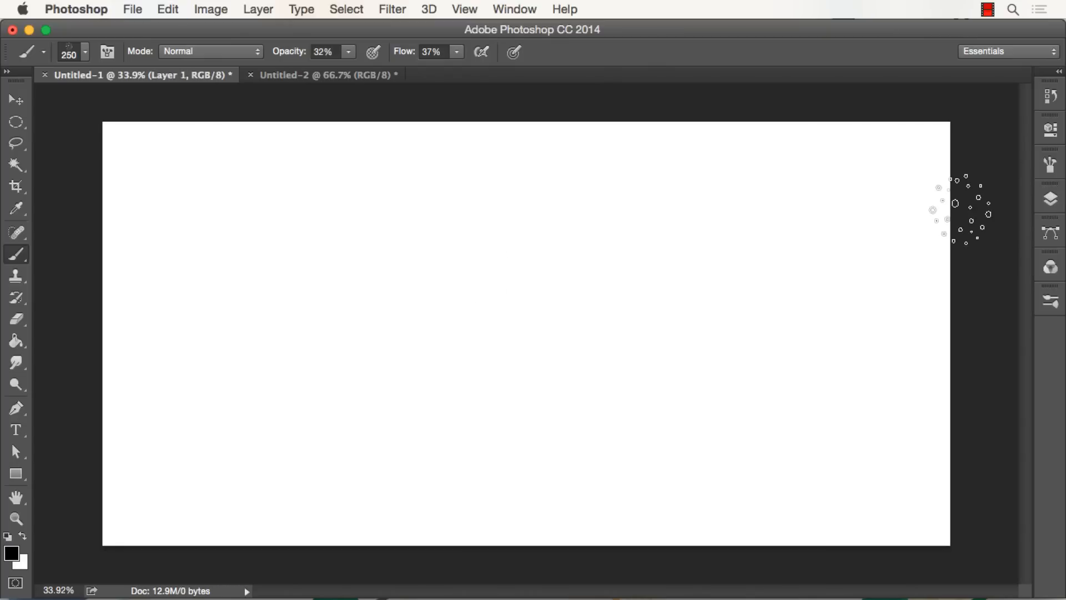
drag(353, 170, 415, 370)
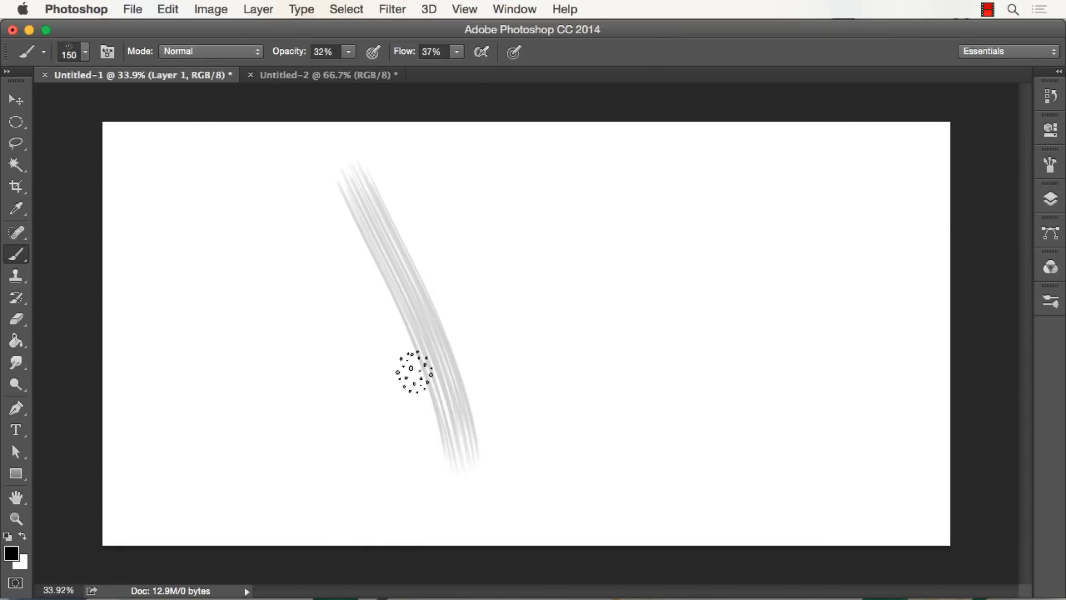
drag(410, 369, 484, 522)
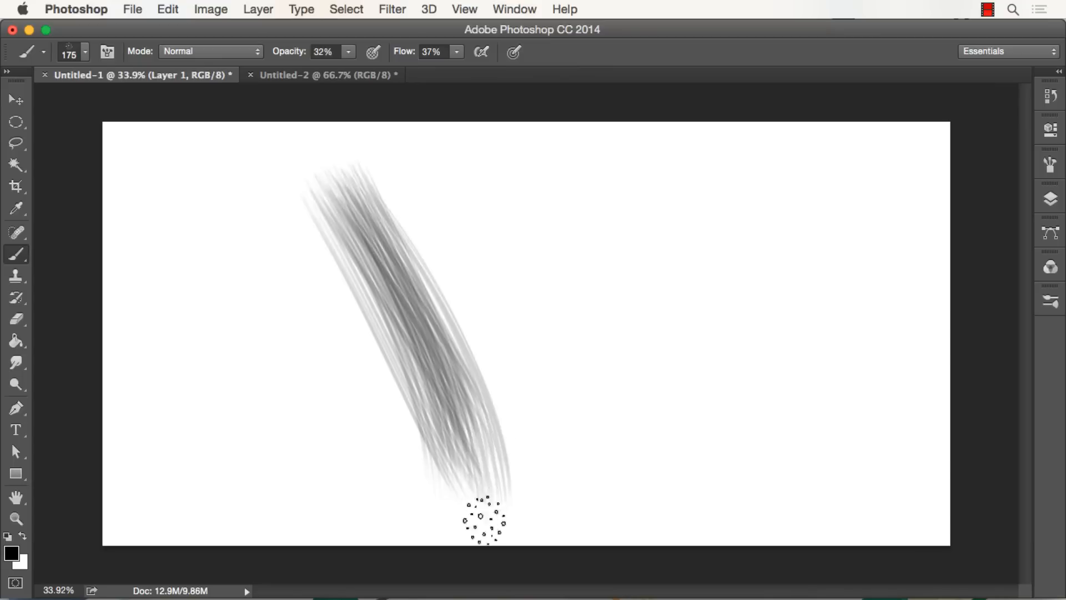
drag(484, 520, 478, 387)
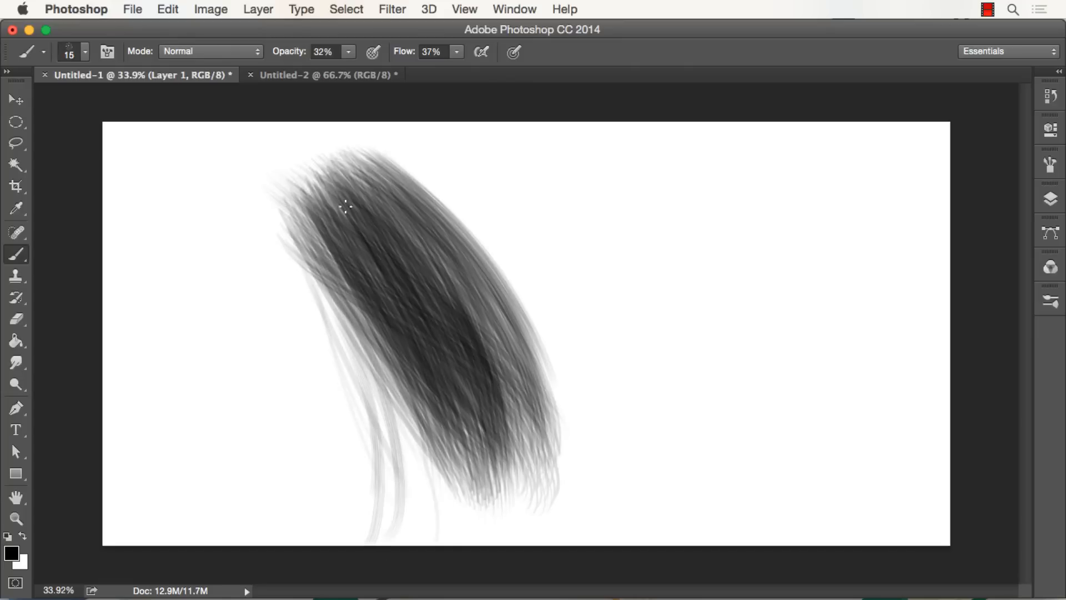
drag(346, 206, 540, 379)
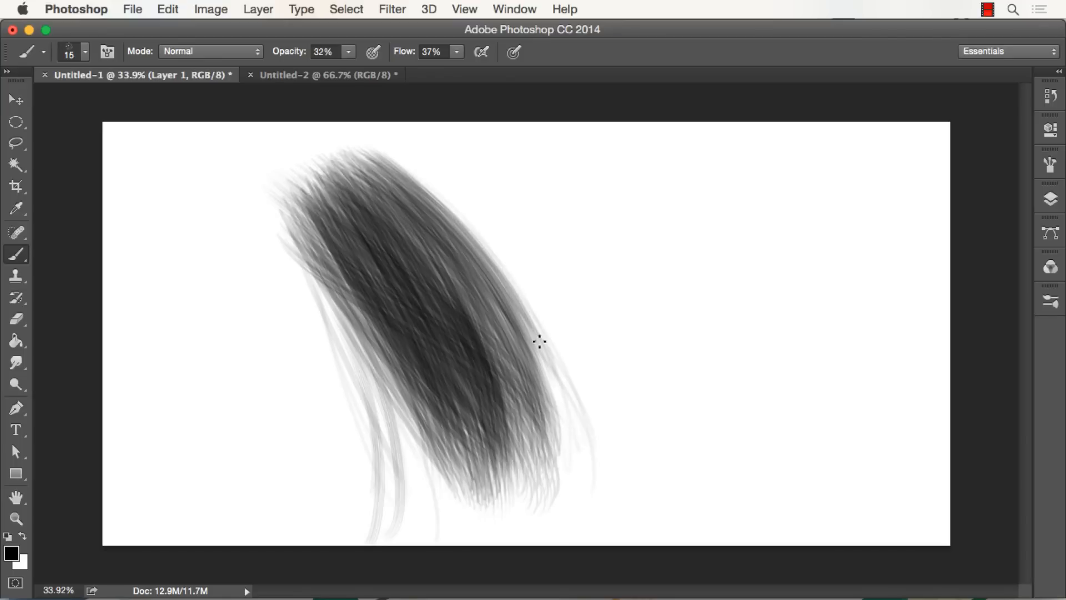
drag(537, 340, 582, 466)
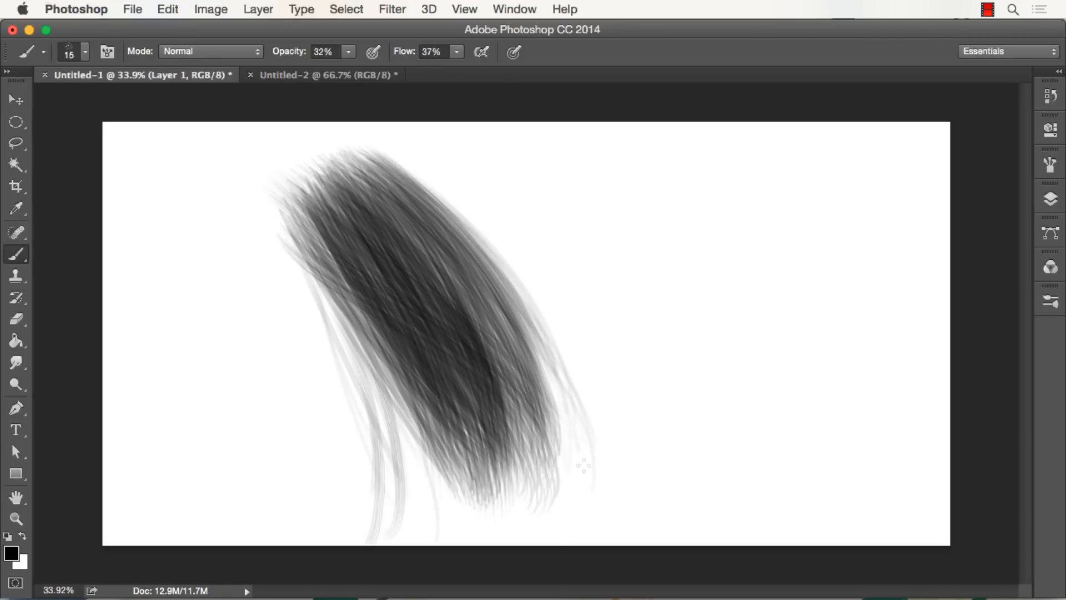
drag(582, 466, 482, 337)
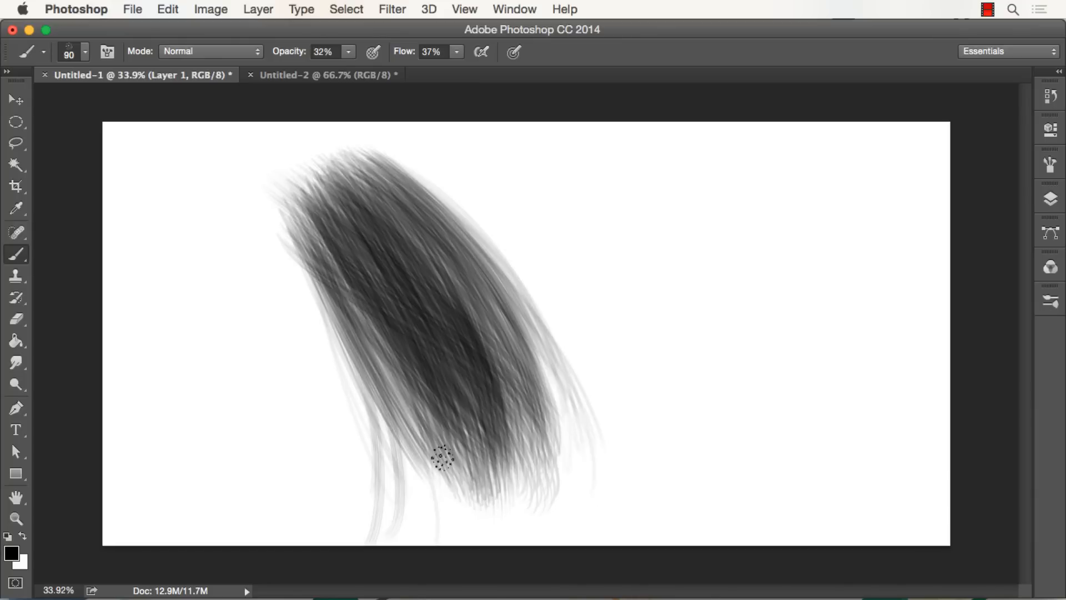
Layer lighter strands across the hair's lower, middle, left and right areas.
drag(442, 455, 558, 445)
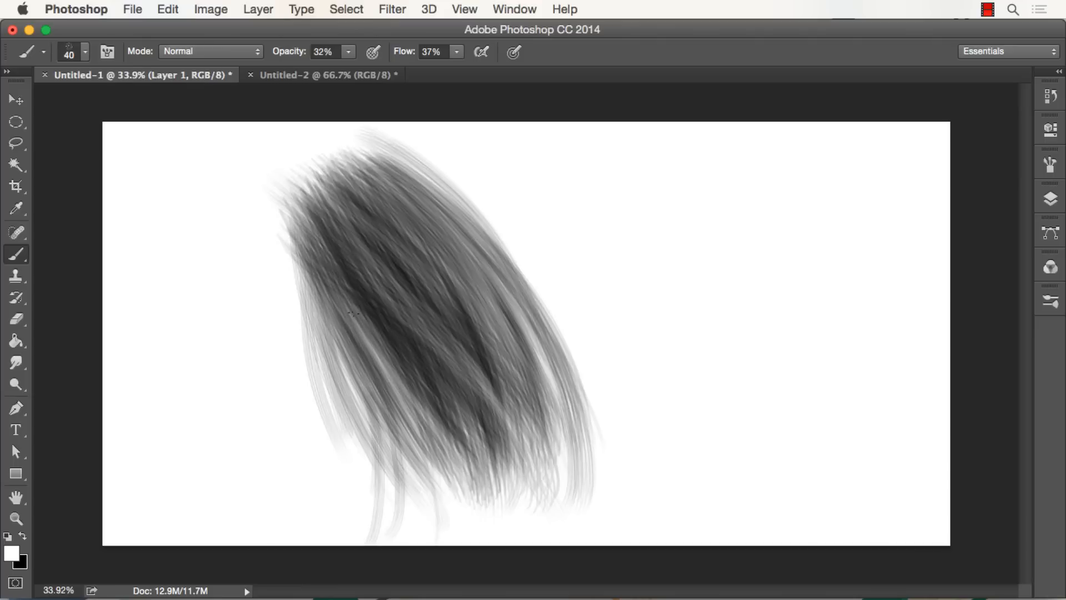
drag(302, 251, 507, 462)
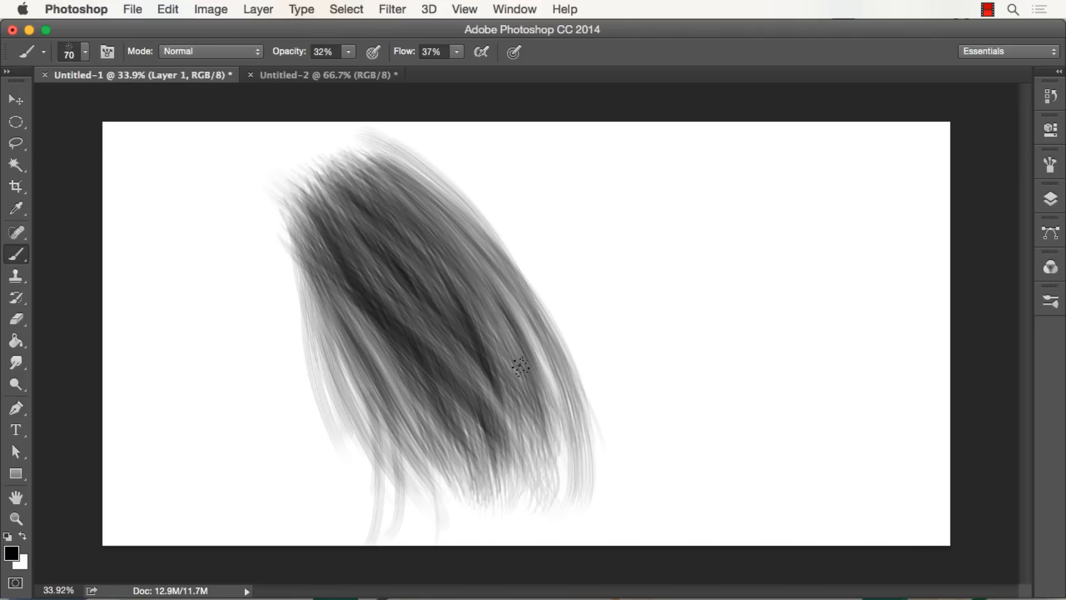
drag(521, 367, 571, 425)
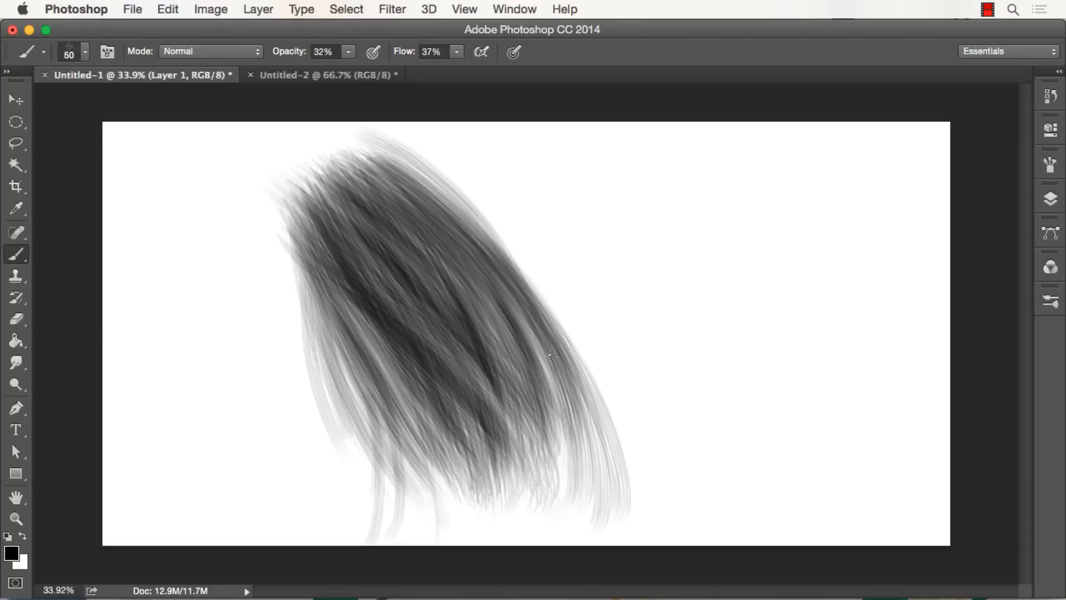
drag(551, 355, 312, 223)
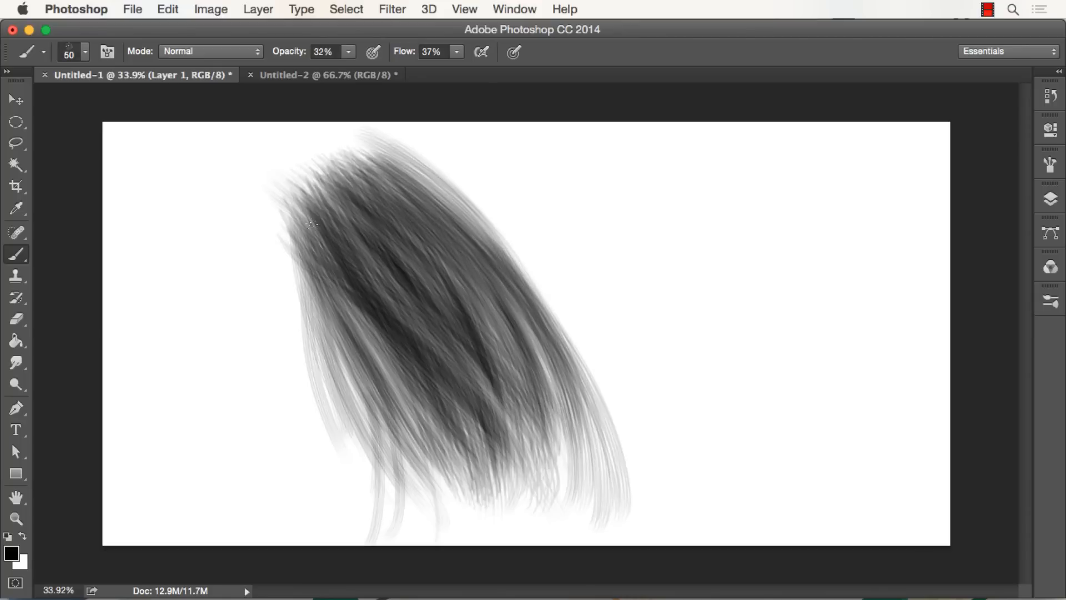
drag(309, 223, 330, 320)
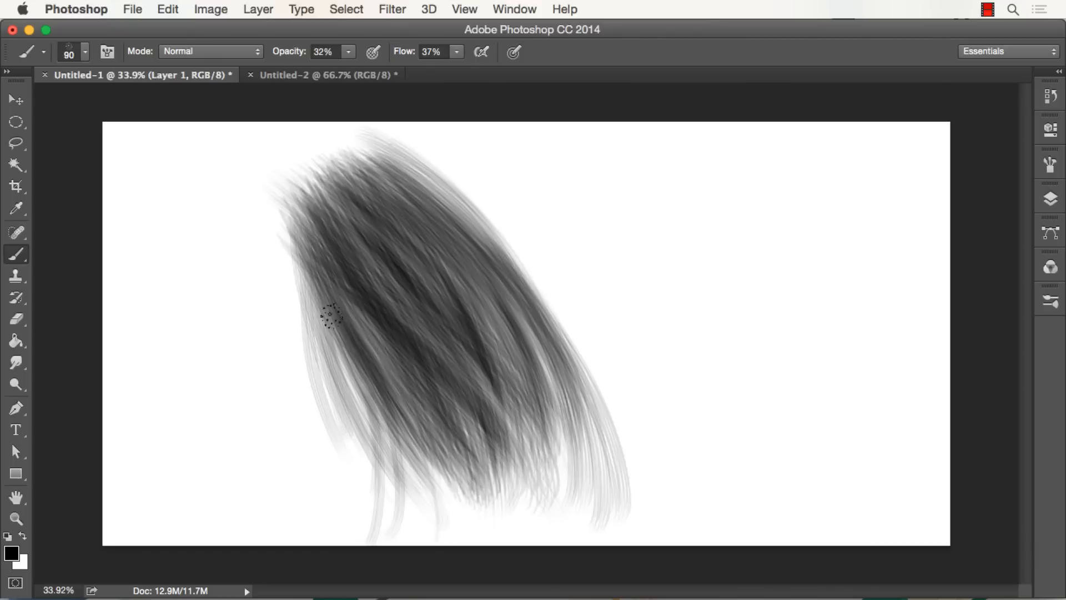
drag(330, 316, 483, 387)
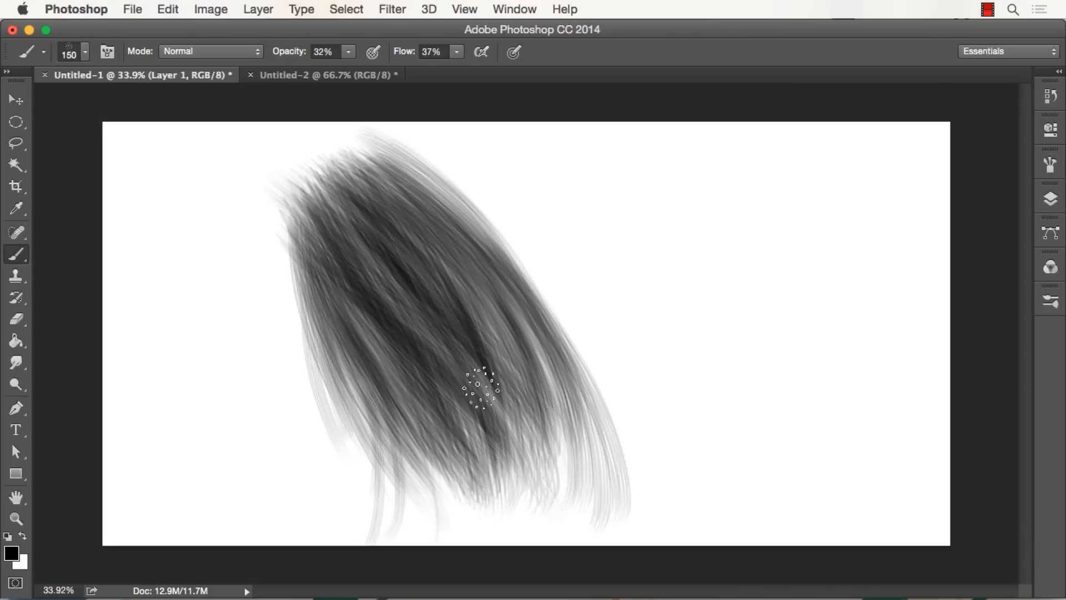
drag(483, 388, 507, 401)
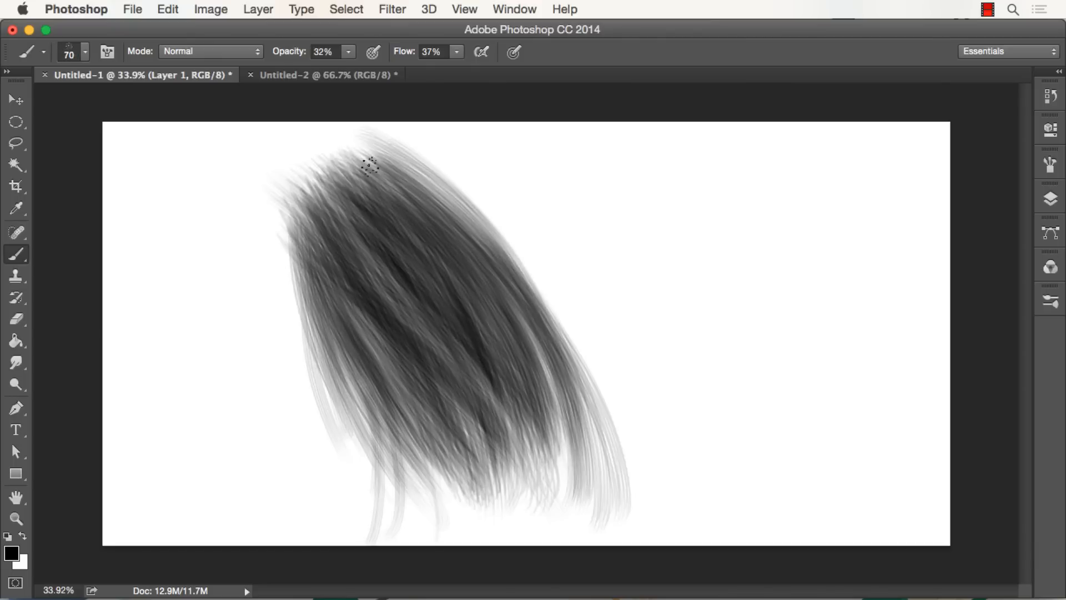
Set the brush size to 20 and paint fine light strands along the hair's top.
drag(367, 167, 473, 493)
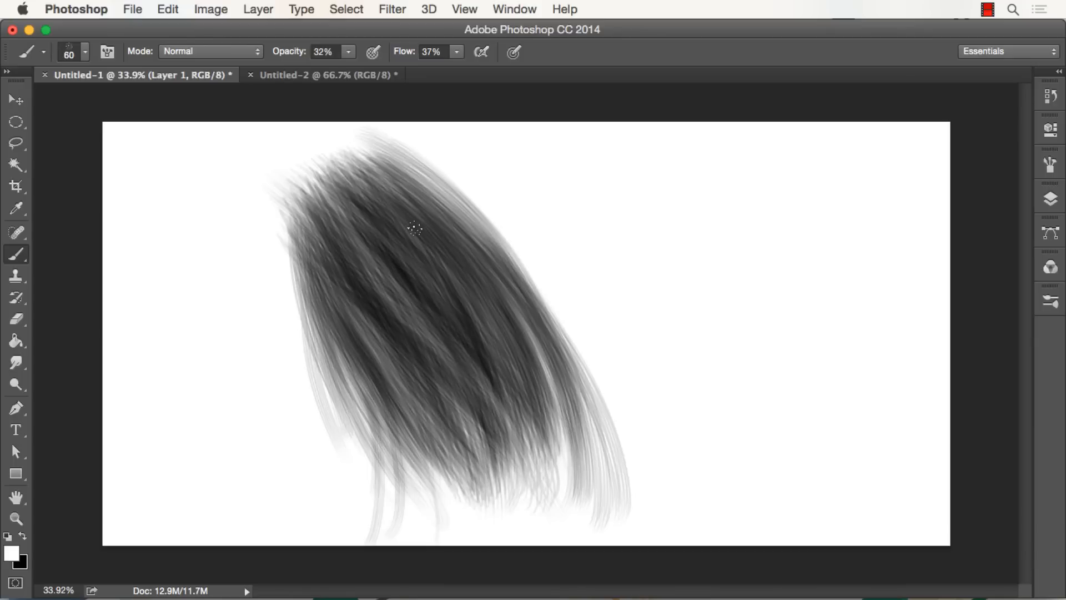
text(20)
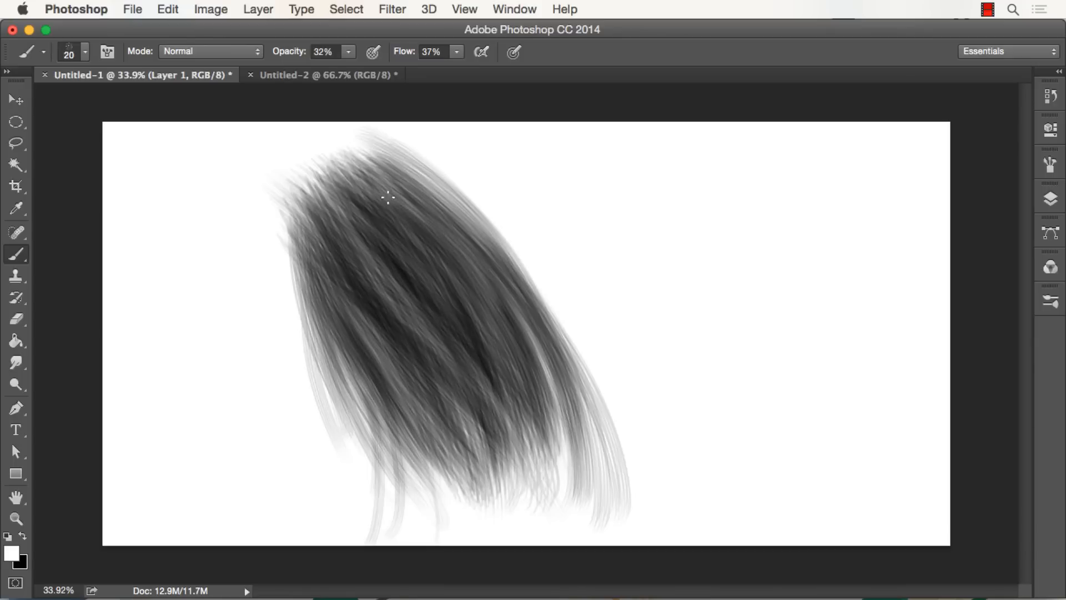
drag(387, 197, 503, 313)
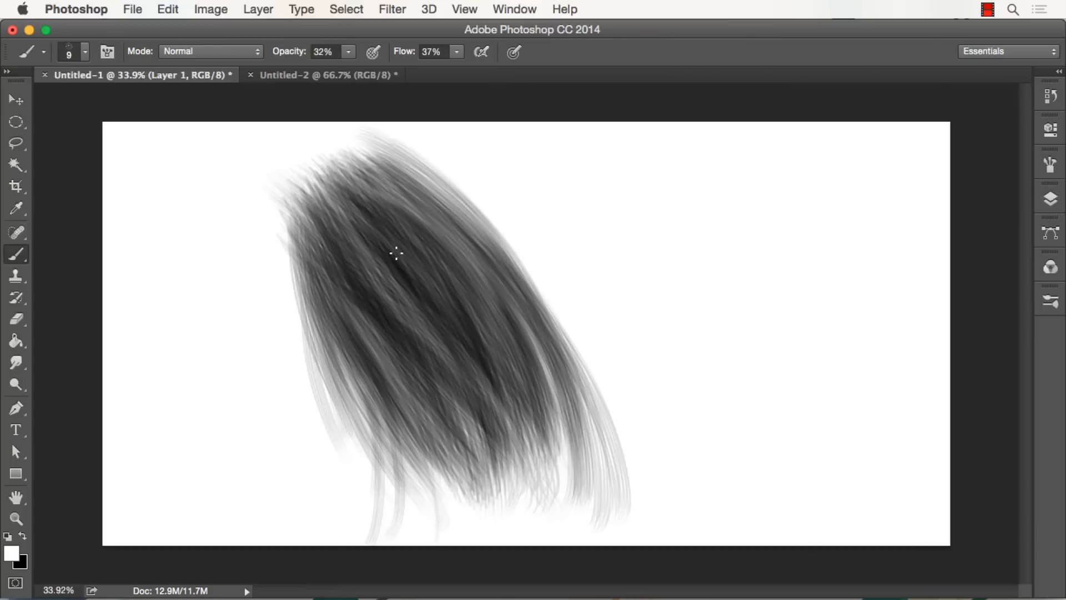
drag(396, 254, 535, 451)
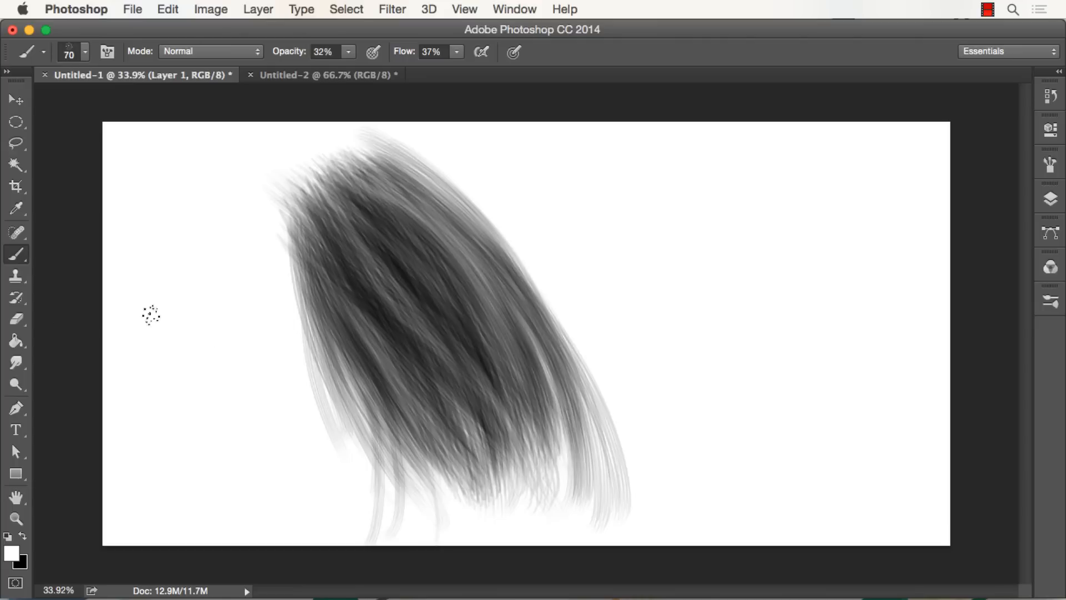
Brighten the hair top with the Dodge tool set to Highlights, then switch back to other tools.
click(16, 384)
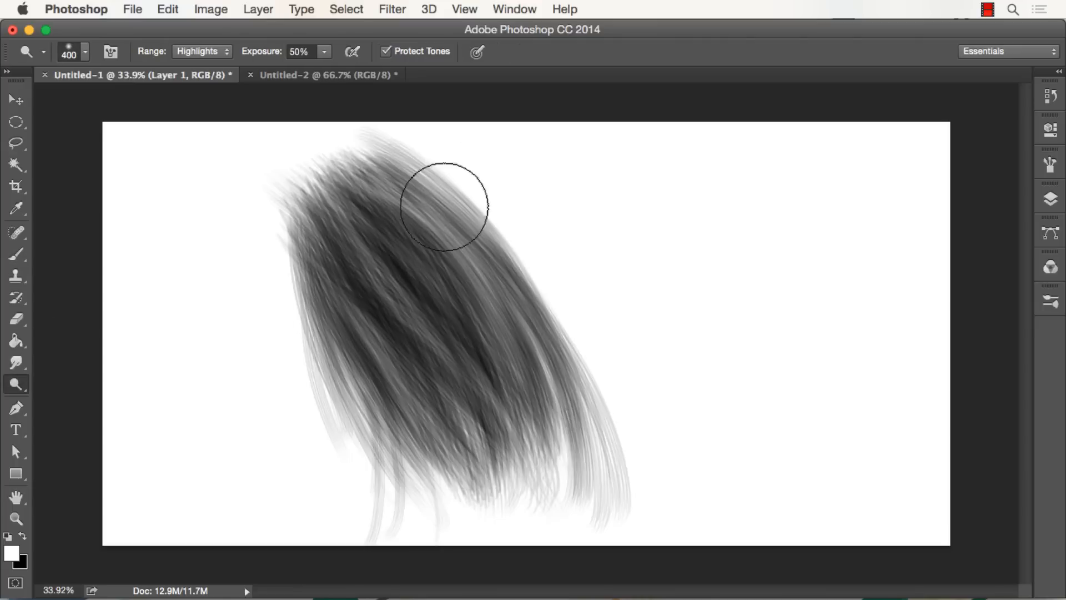
drag(445, 206, 396, 279)
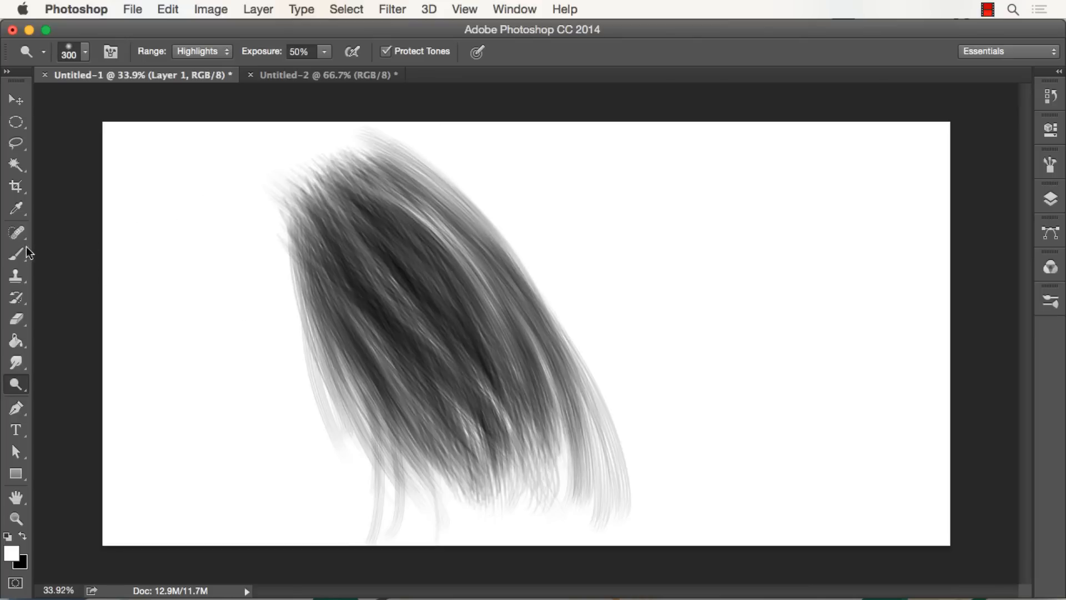
click(17, 254)
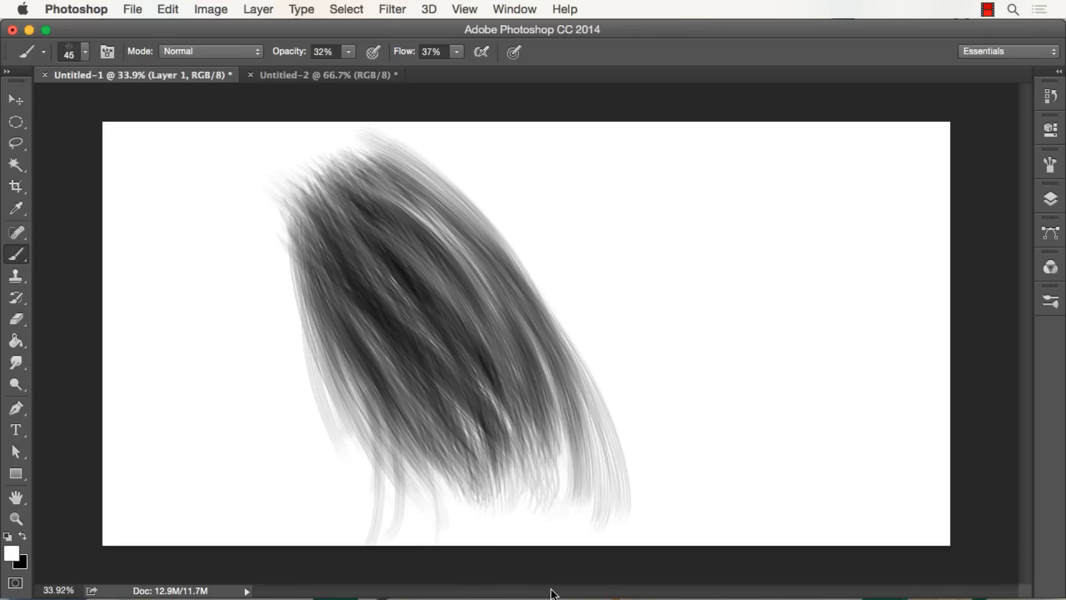
click(15, 100)
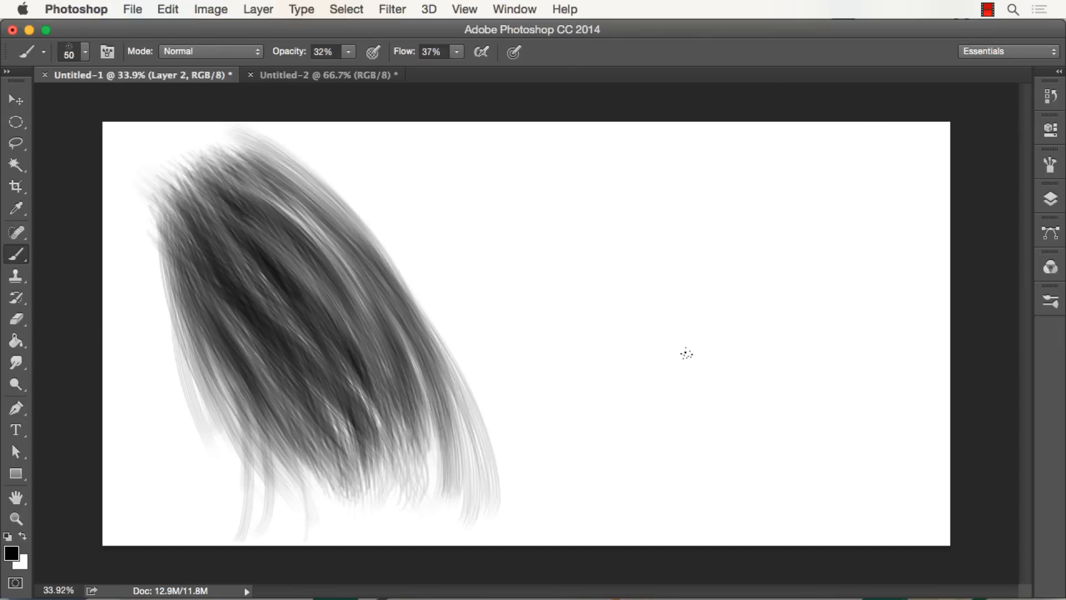
Choose a light green paint colour and paint grass blades right of the hair.
drag(717, 239, 693, 381)
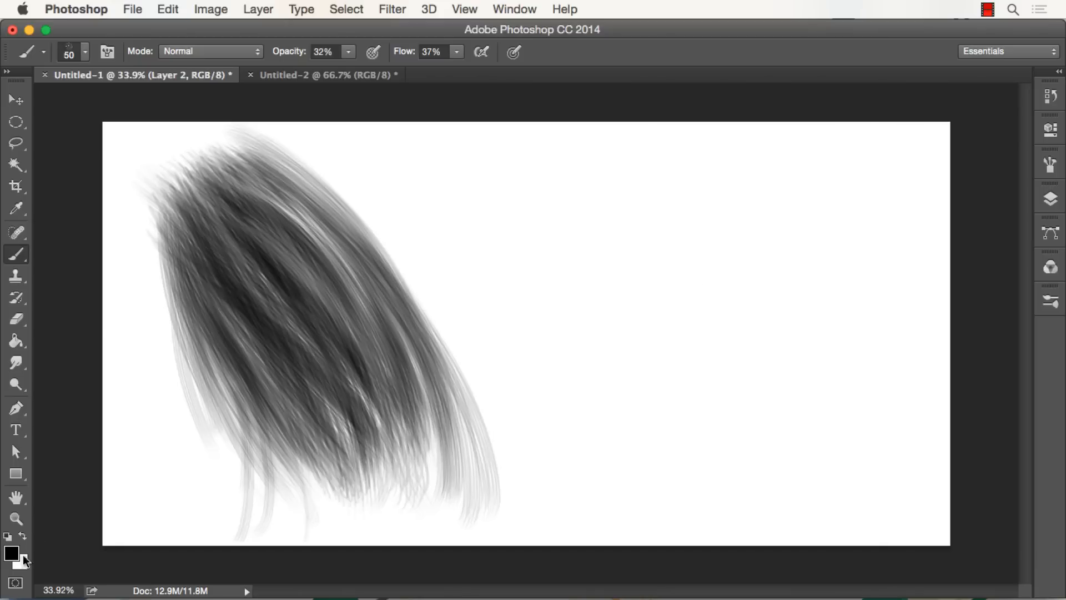
click(12, 553)
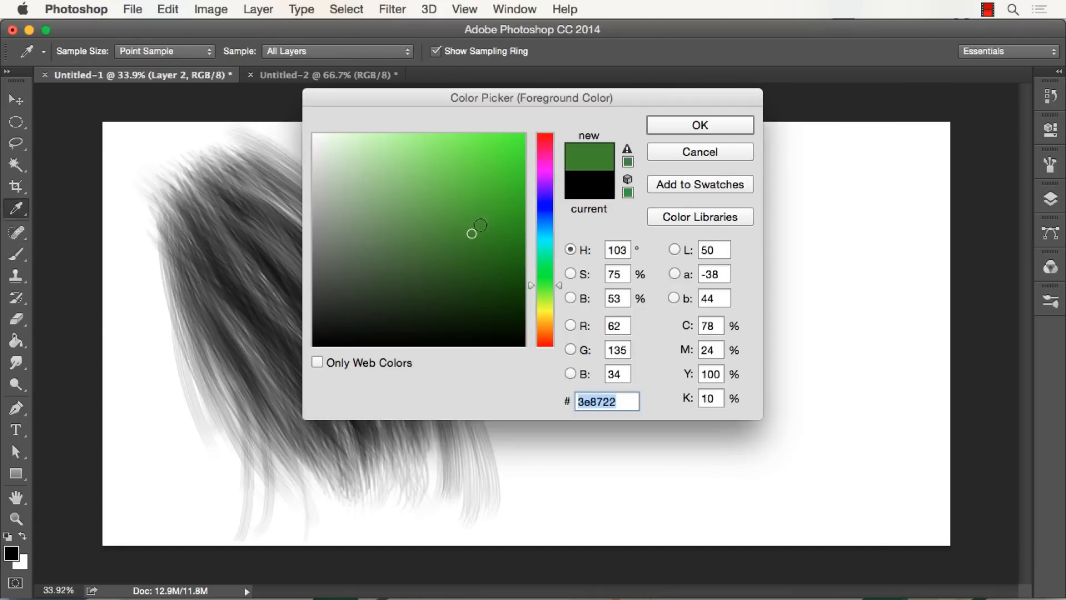
click(699, 124)
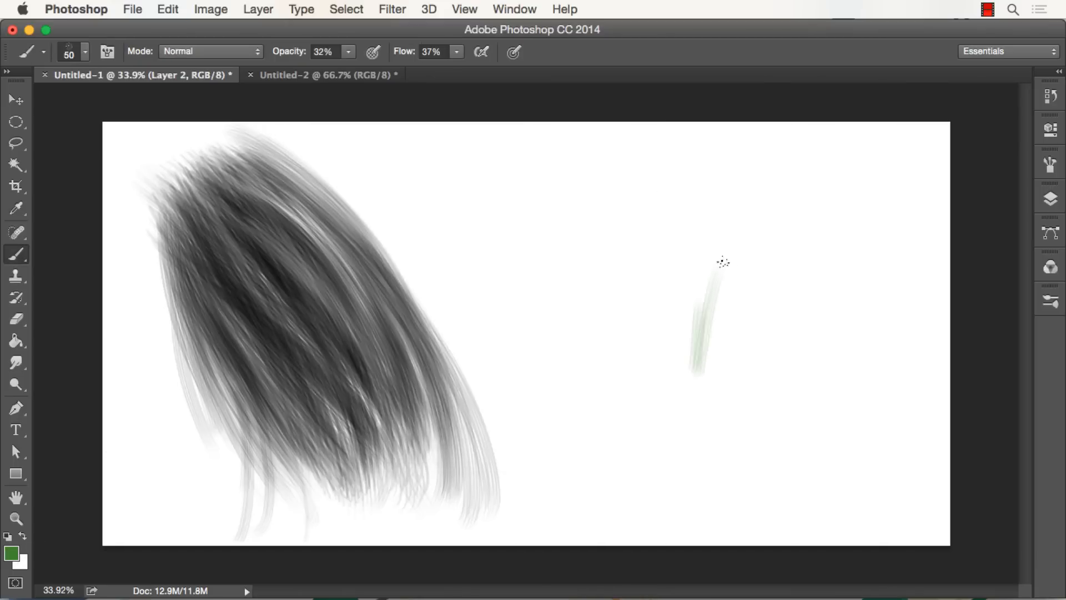
drag(723, 262, 727, 361)
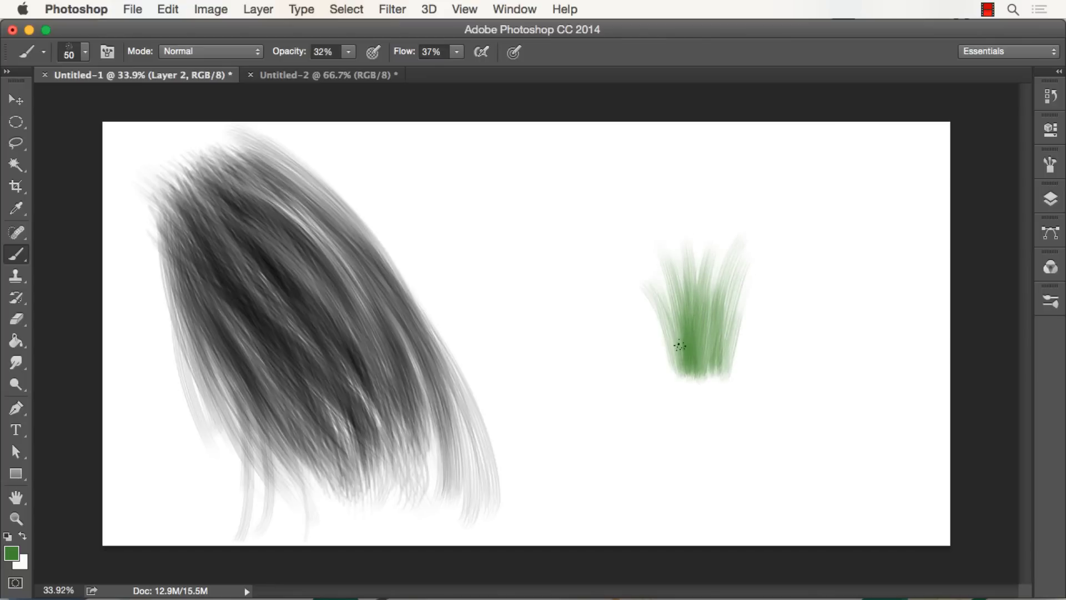
Add more blades sweeping left and extending out on the tuft's right side.
drag(680, 346, 653, 340)
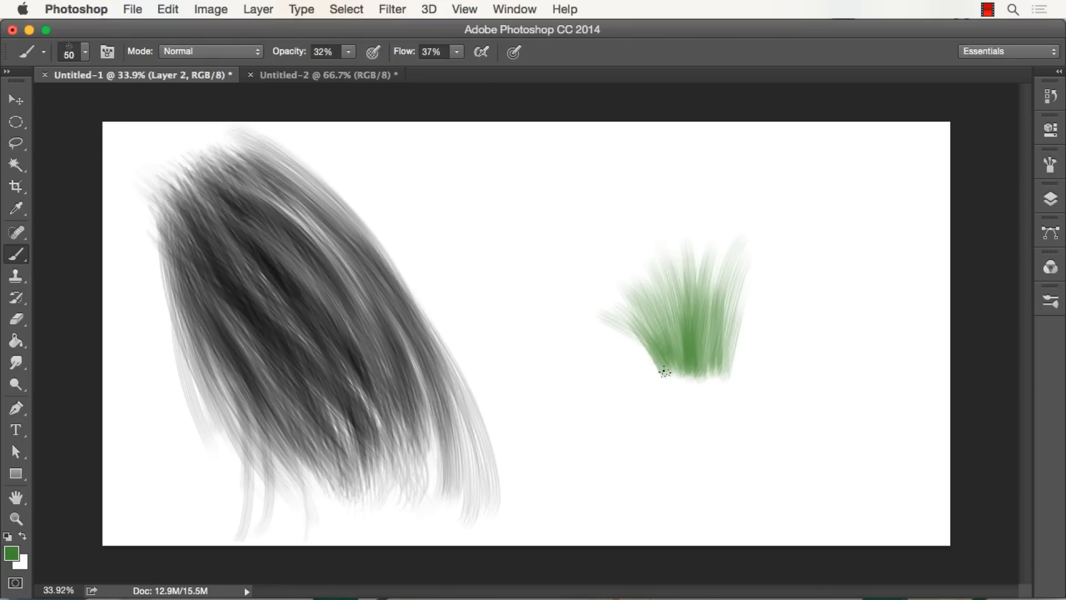
drag(663, 370, 639, 366)
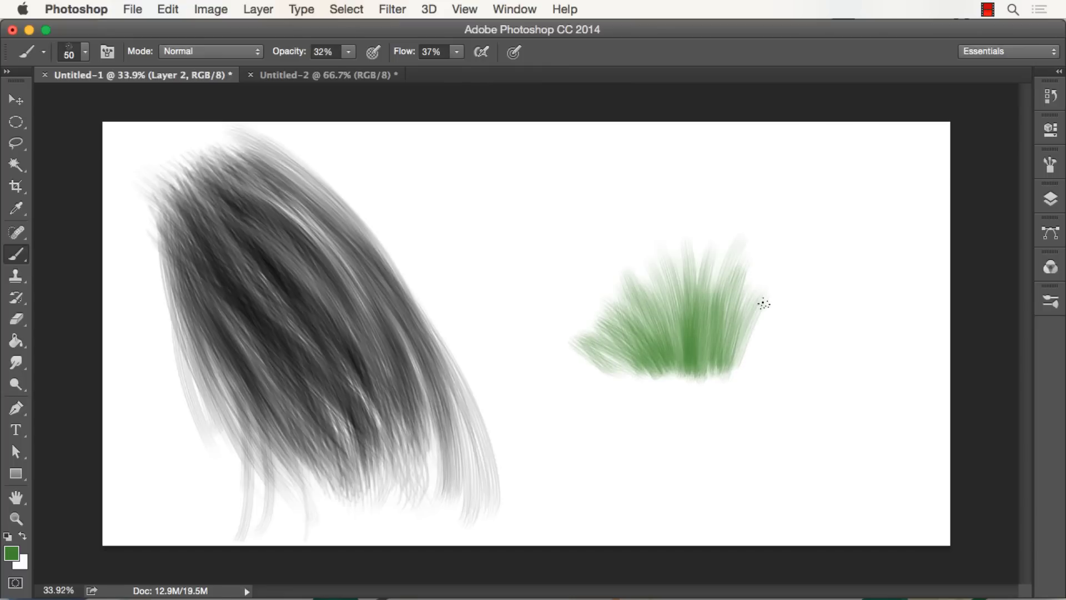
drag(762, 304, 755, 360)
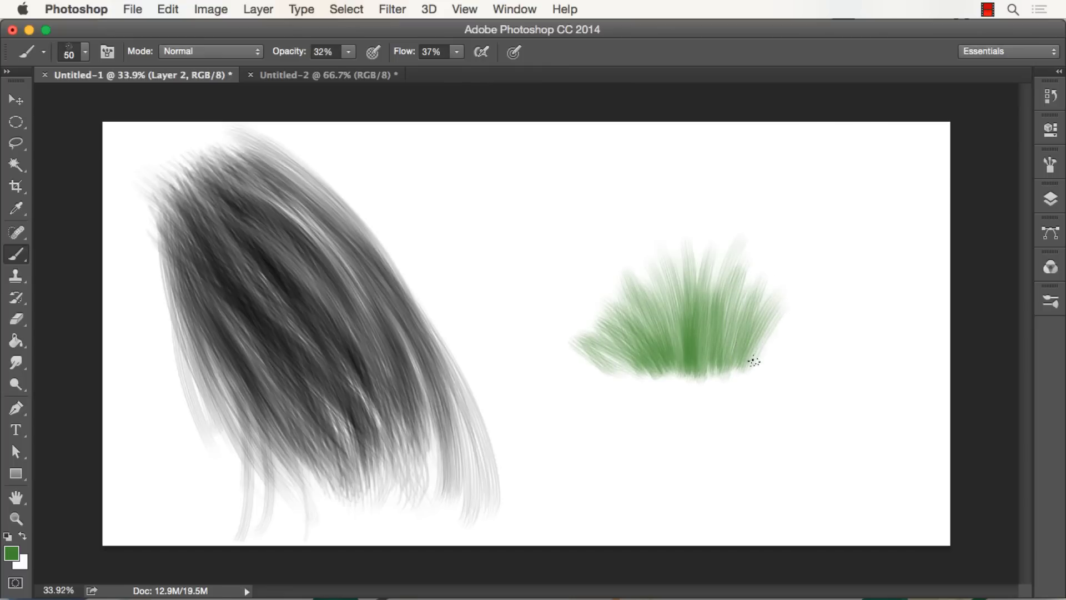
drag(755, 361, 823, 321)
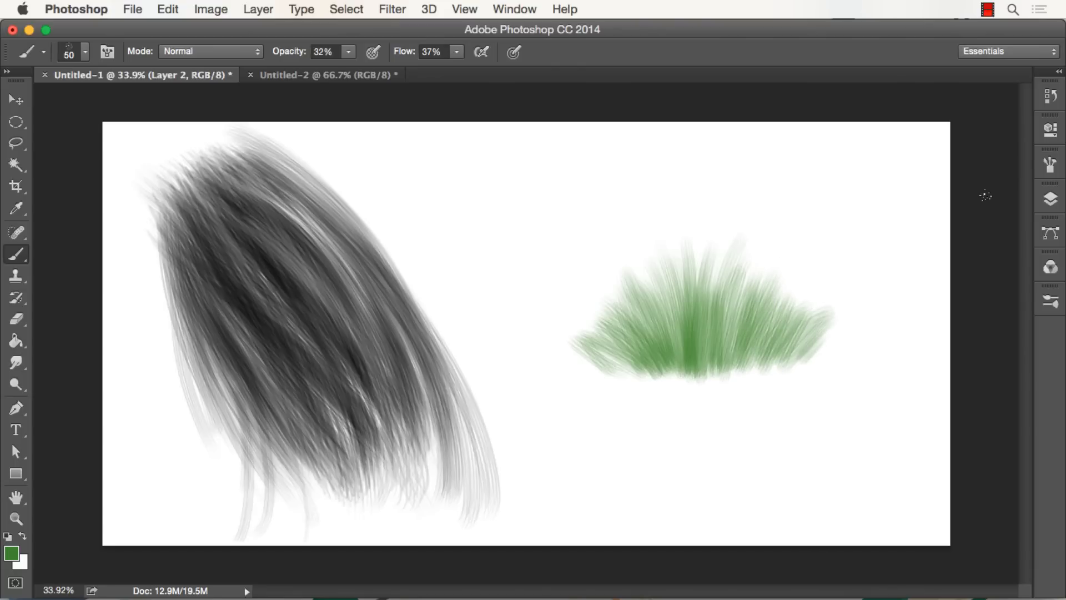
Check the Brush panel settings, then paint strands on the tuft's left and middle.
click(1050, 161)
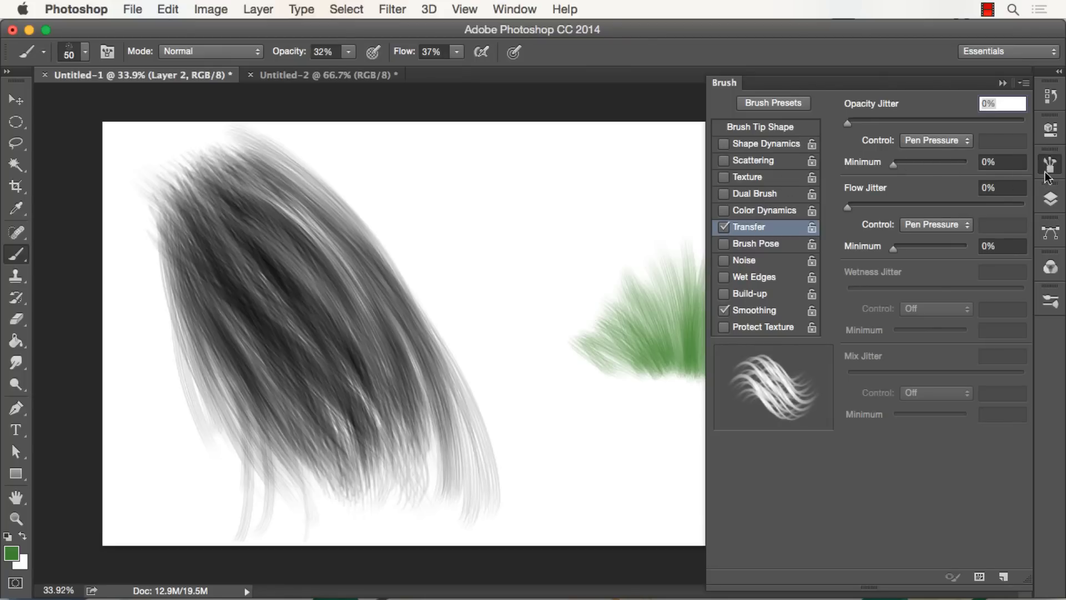
click(1049, 164)
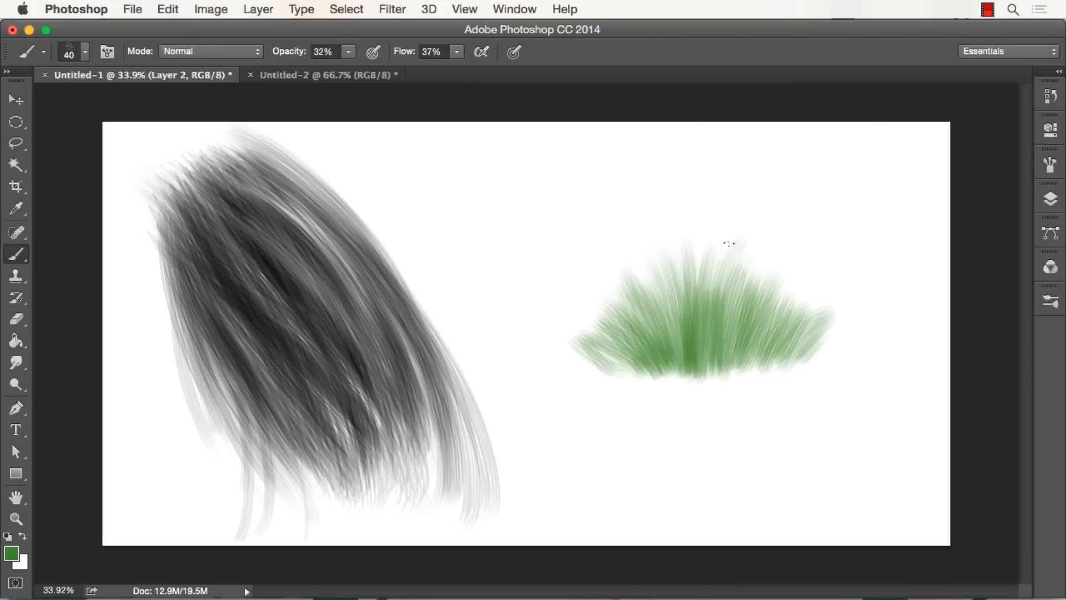
drag(731, 245, 673, 367)
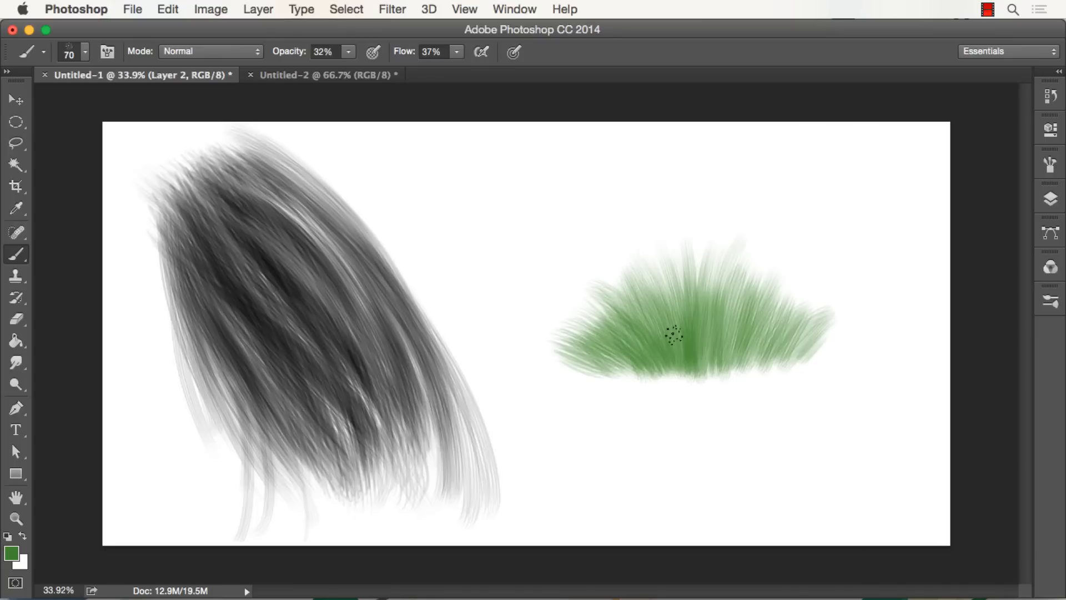
drag(669, 333, 619, 214)
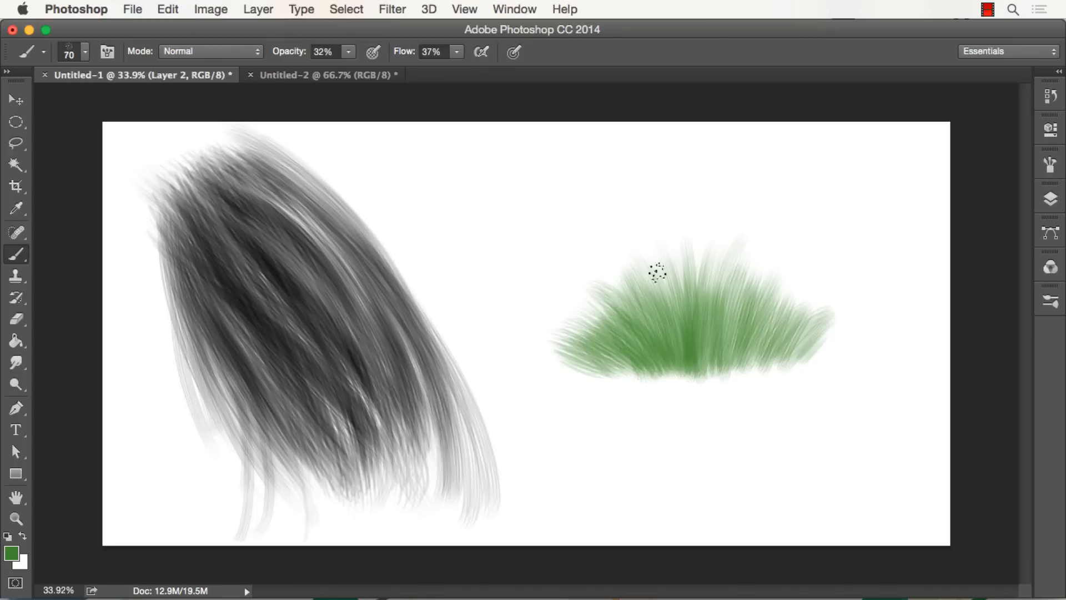
Add taller strands, thicken the base, and extend the grass further left and right.
drag(657, 272, 673, 334)
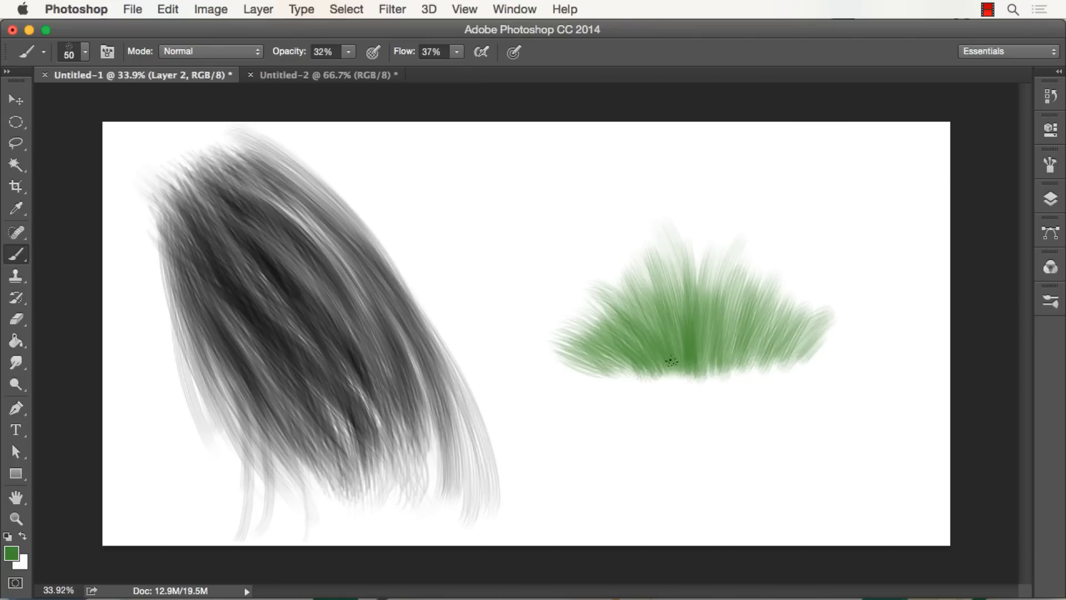
drag(670, 361, 604, 207)
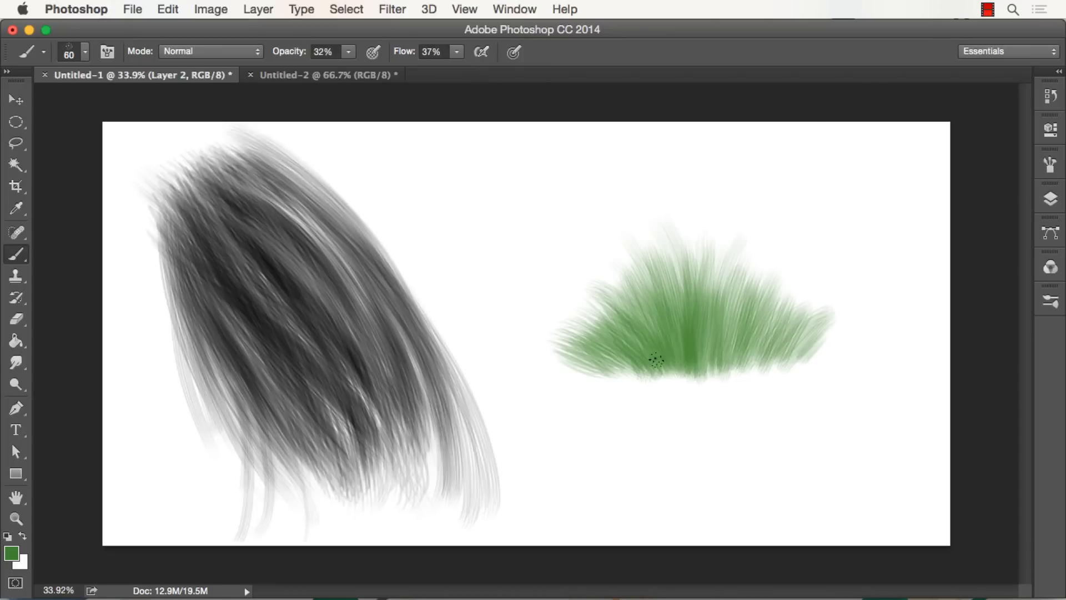
drag(657, 359, 537, 347)
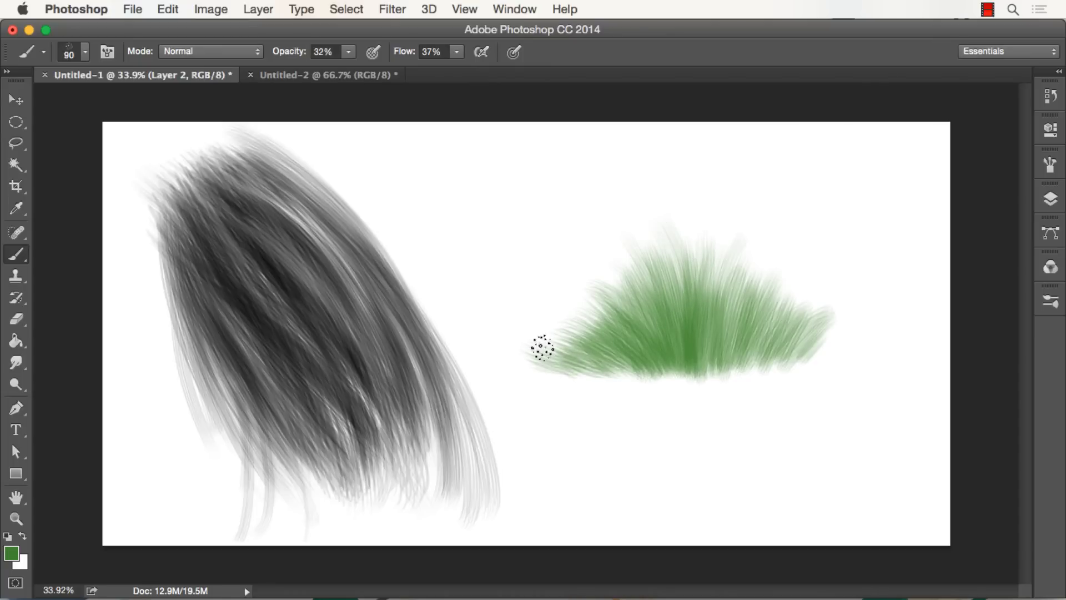
drag(540, 346, 653, 343)
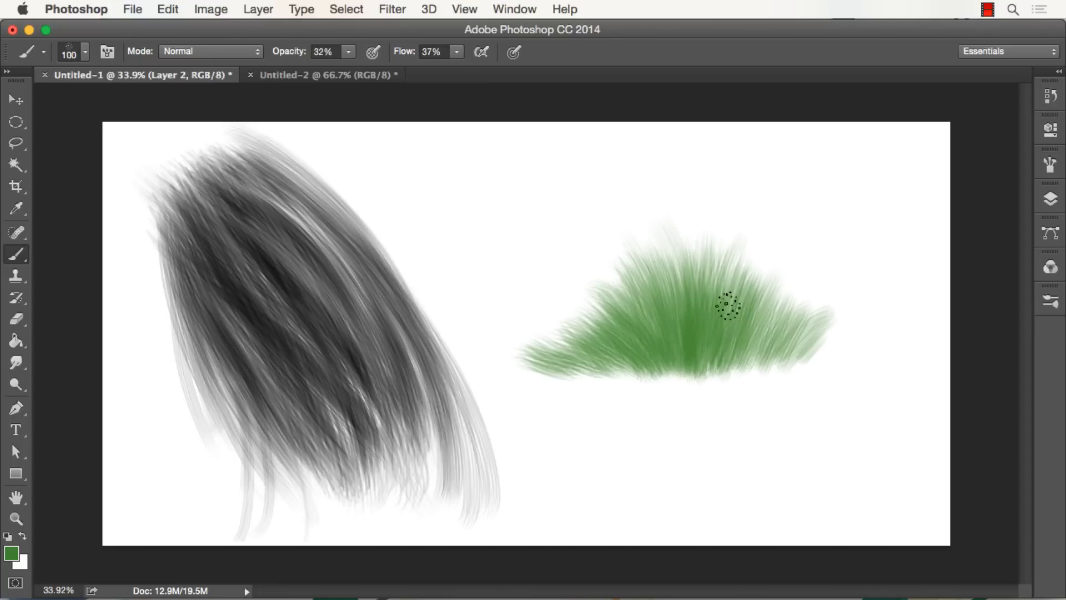
drag(728, 306, 822, 327)
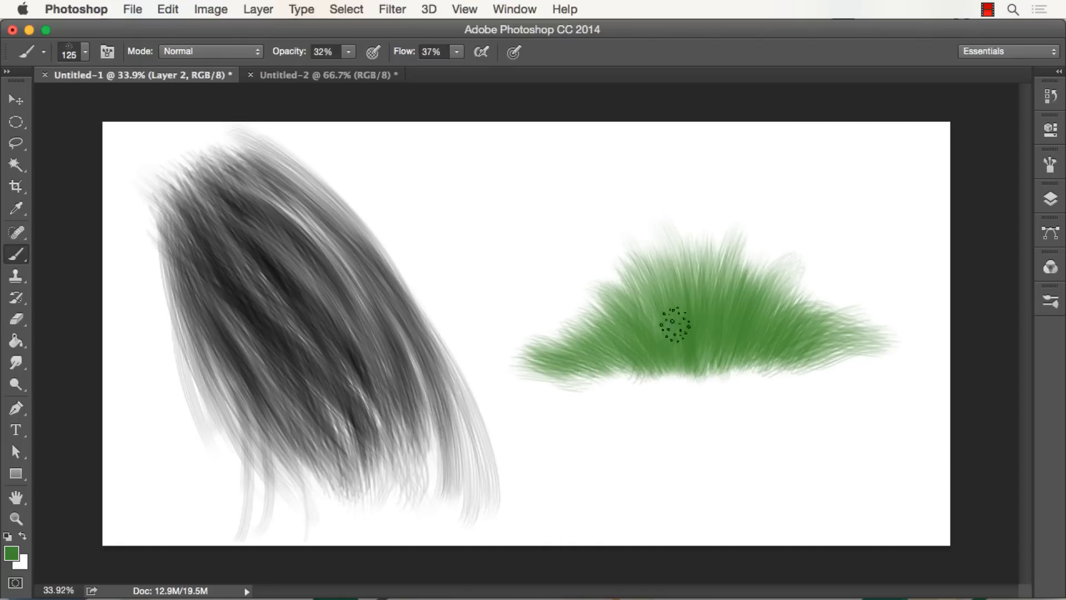
Fill the tuft's centre, switch to a darker green, and paint darker strands through the middle.
drag(669, 325, 789, 332)
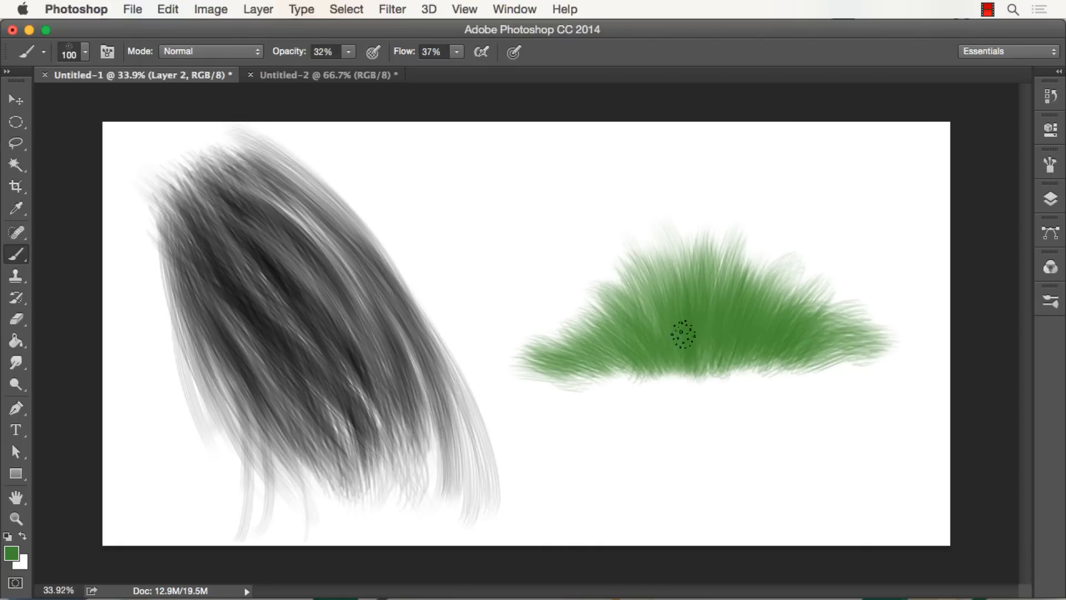
click(12, 551)
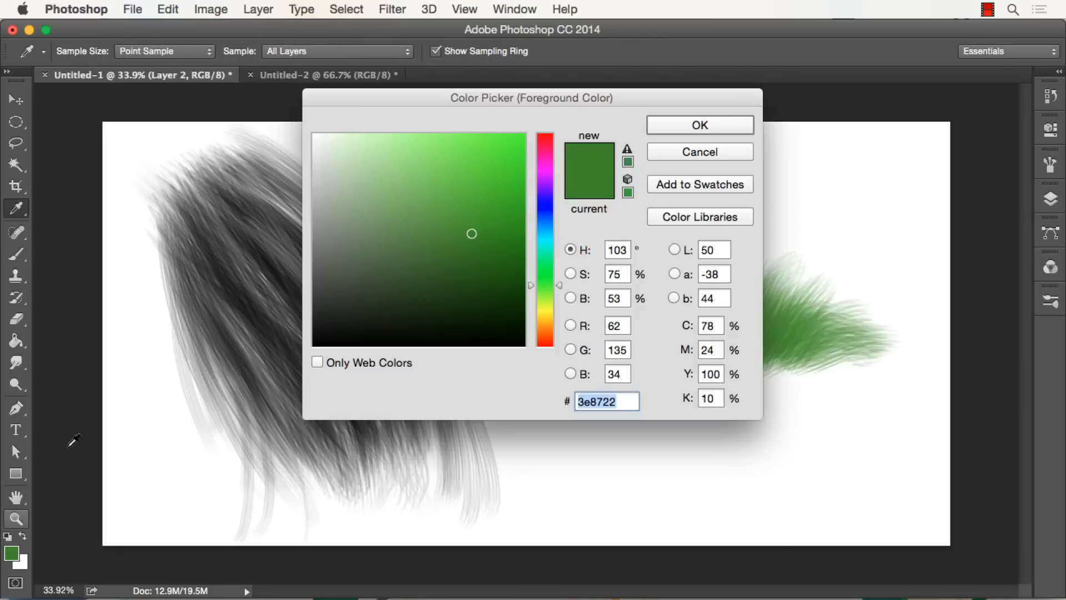
click(698, 125)
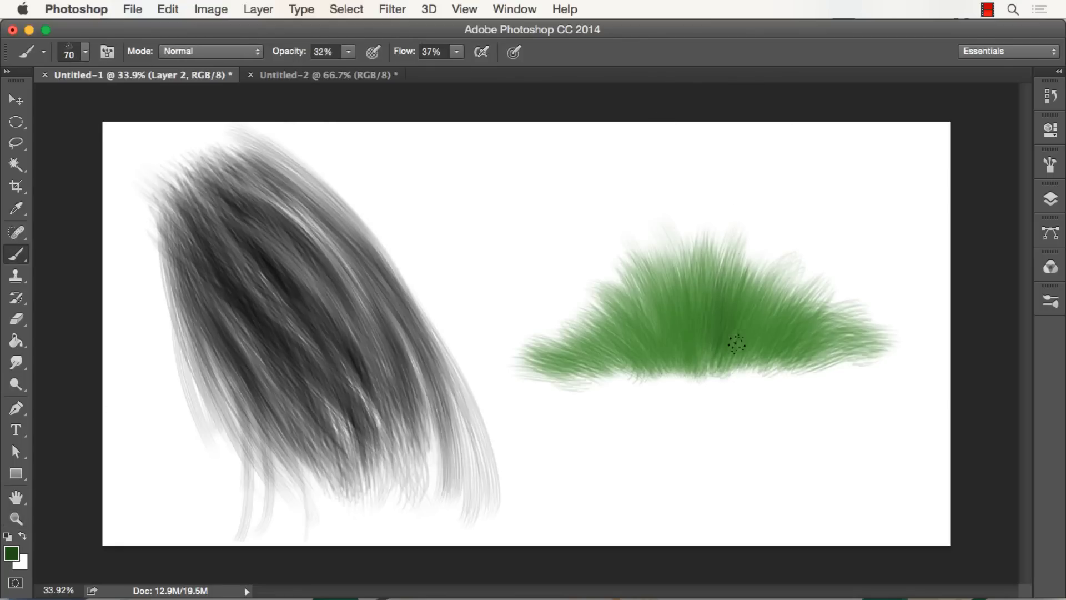
drag(738, 343, 719, 354)
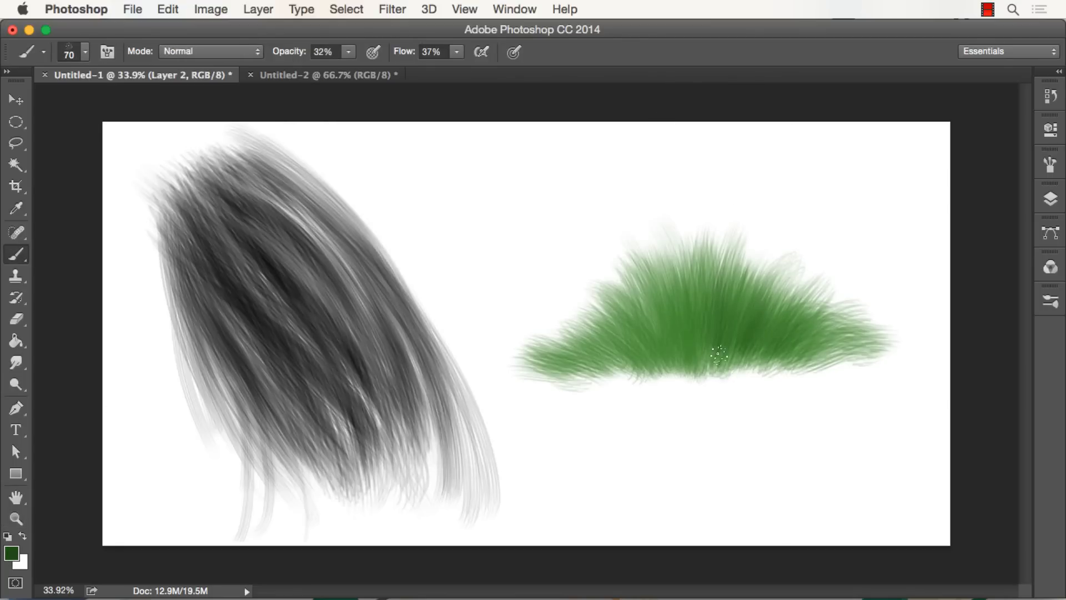
drag(717, 354, 643, 306)
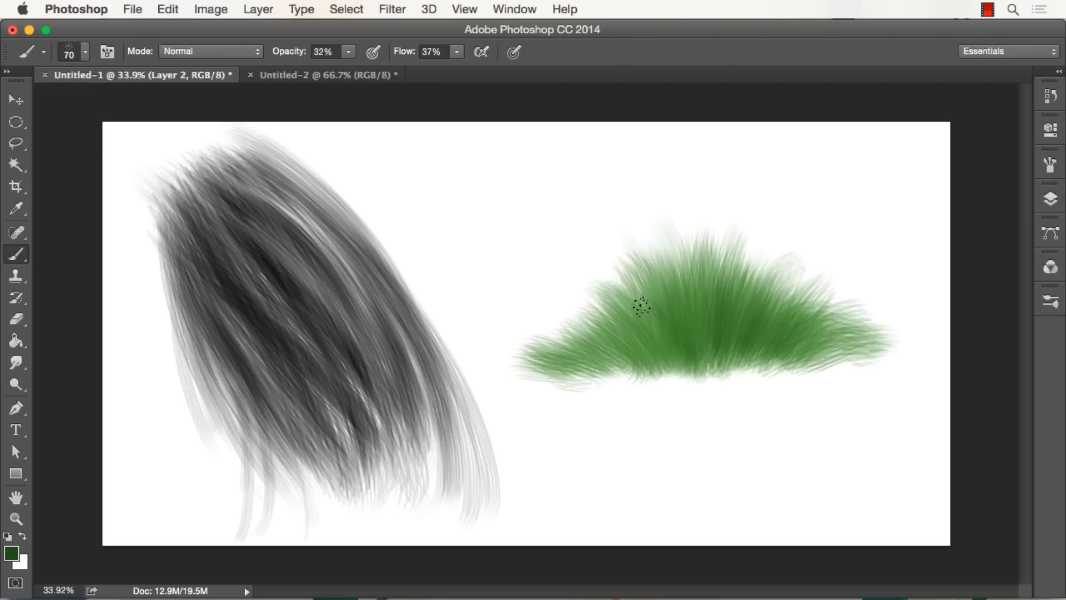
drag(642, 306, 663, 352)
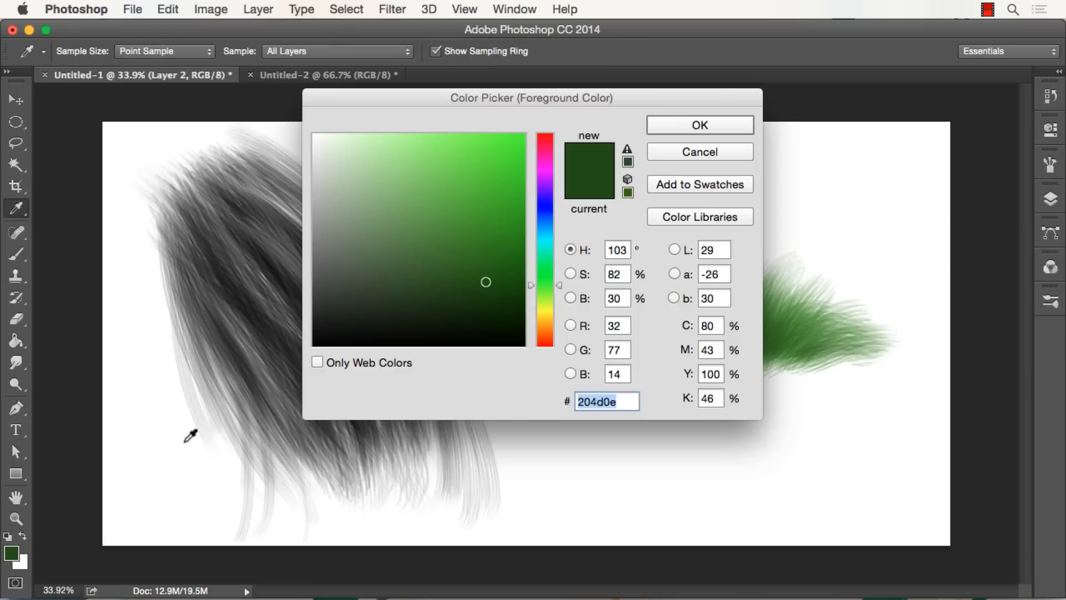
Confirm a deep forest green and shade the grass with fine 30 px dark strands.
click(699, 124)
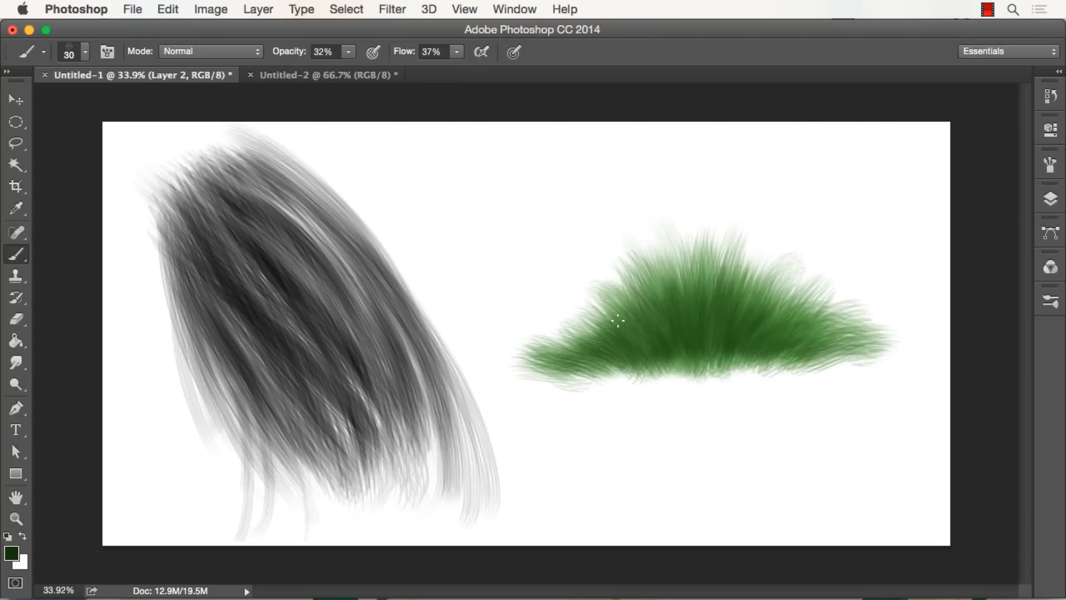
mouse_move(653, 345)
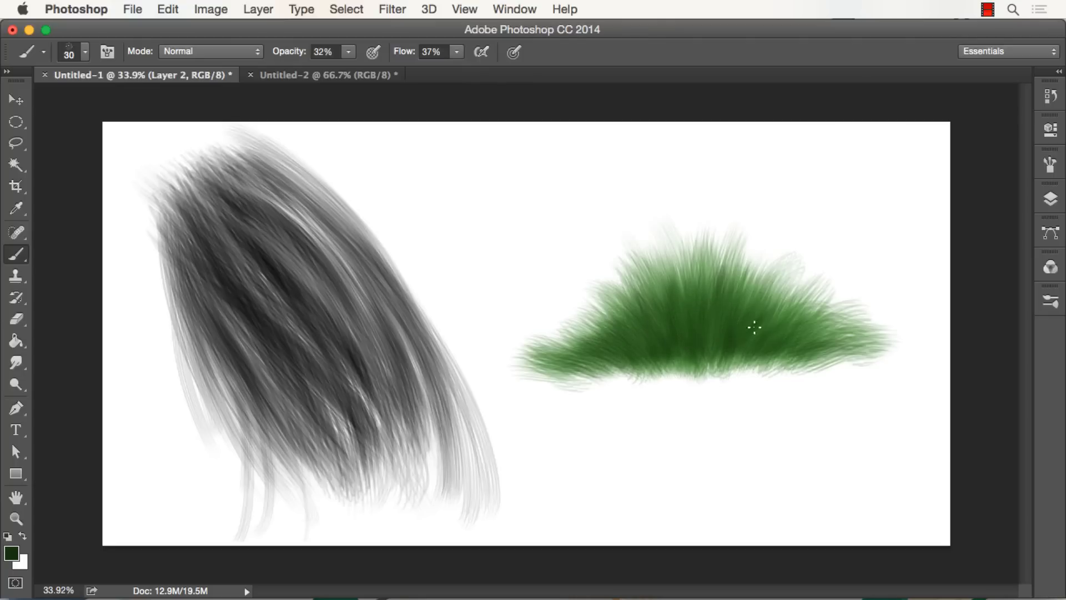
drag(755, 327, 716, 336)
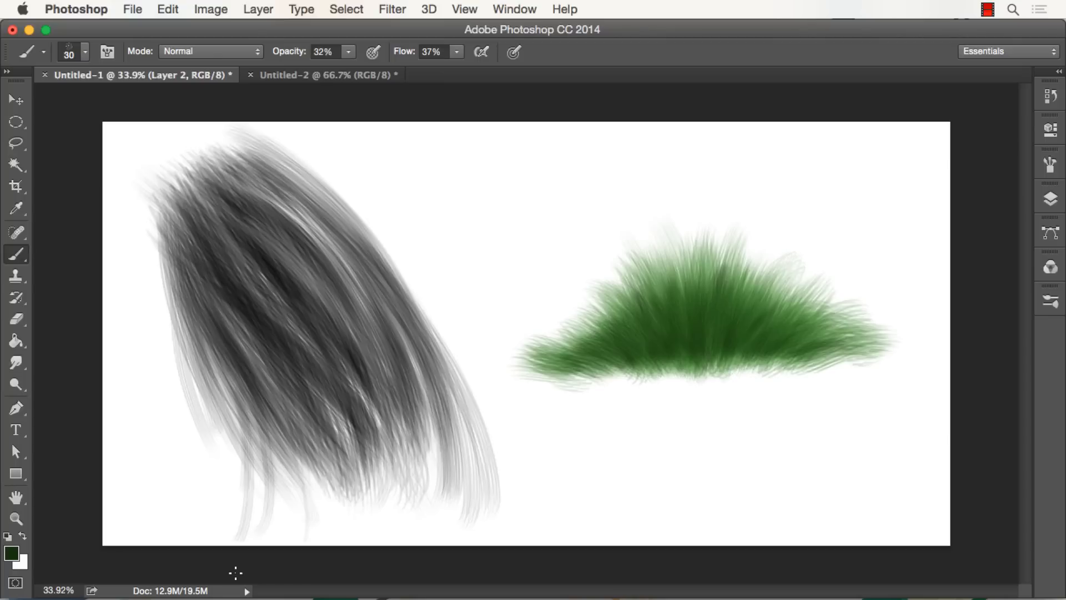
Dodge highlights onto the grass tips and burn the base using the Shadows range.
click(15, 385)
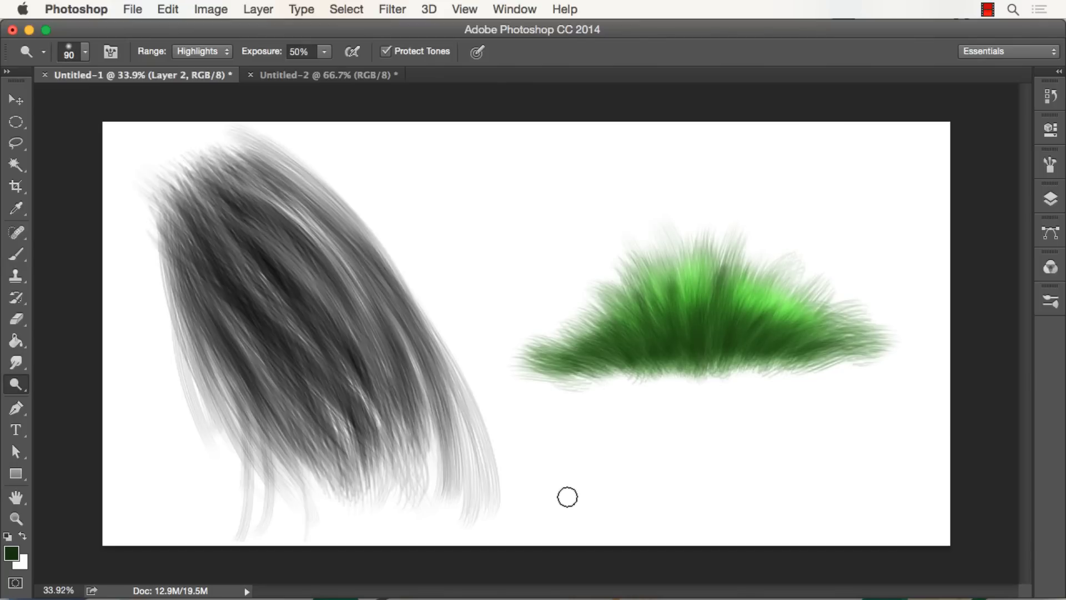
mouse_move(17, 393)
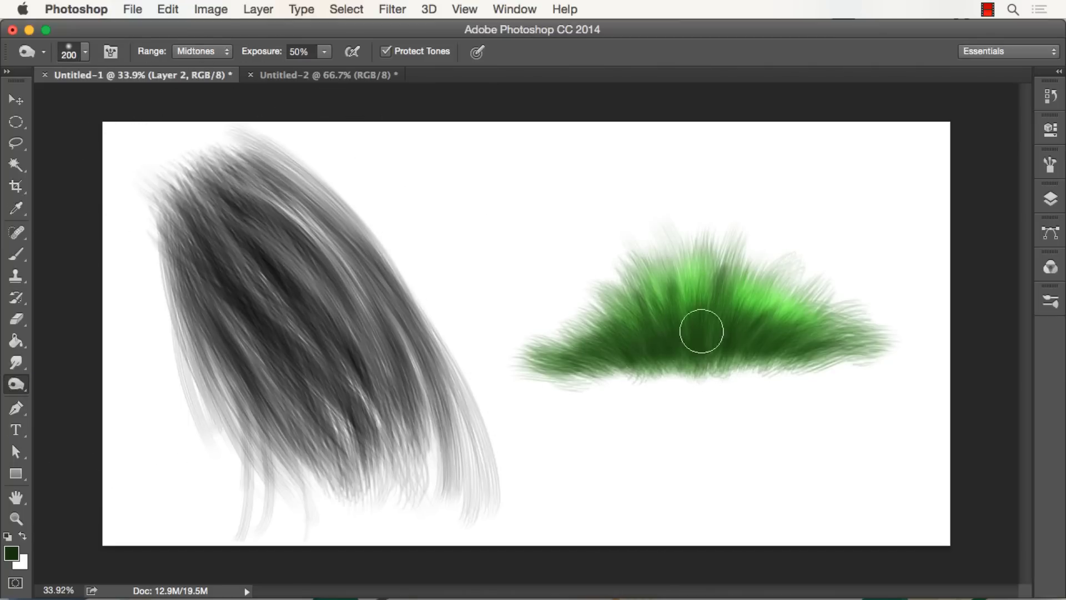
click(199, 51)
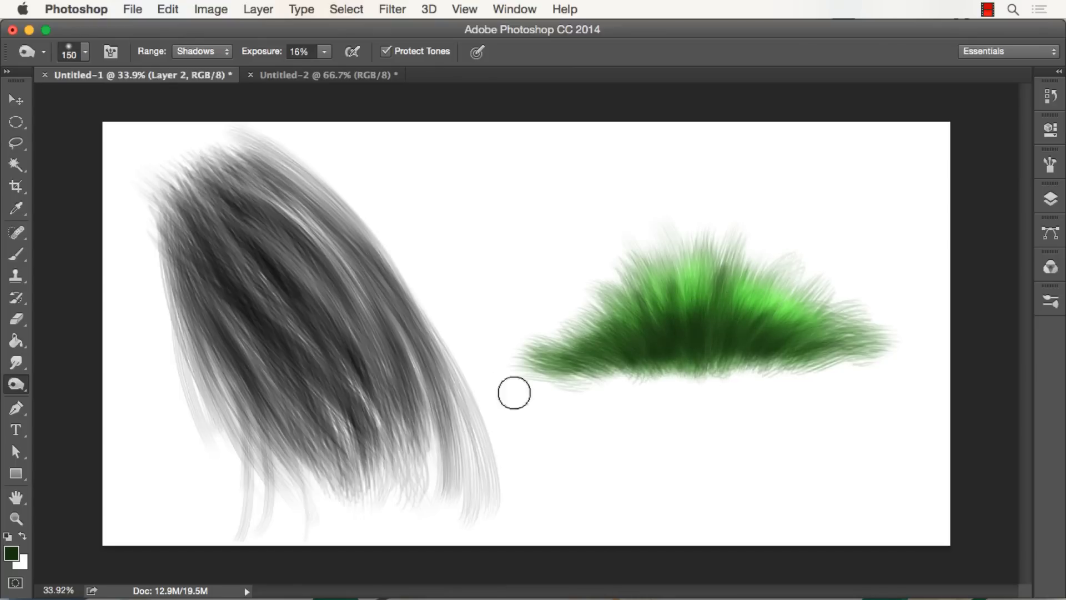
mouse_move(491, 376)
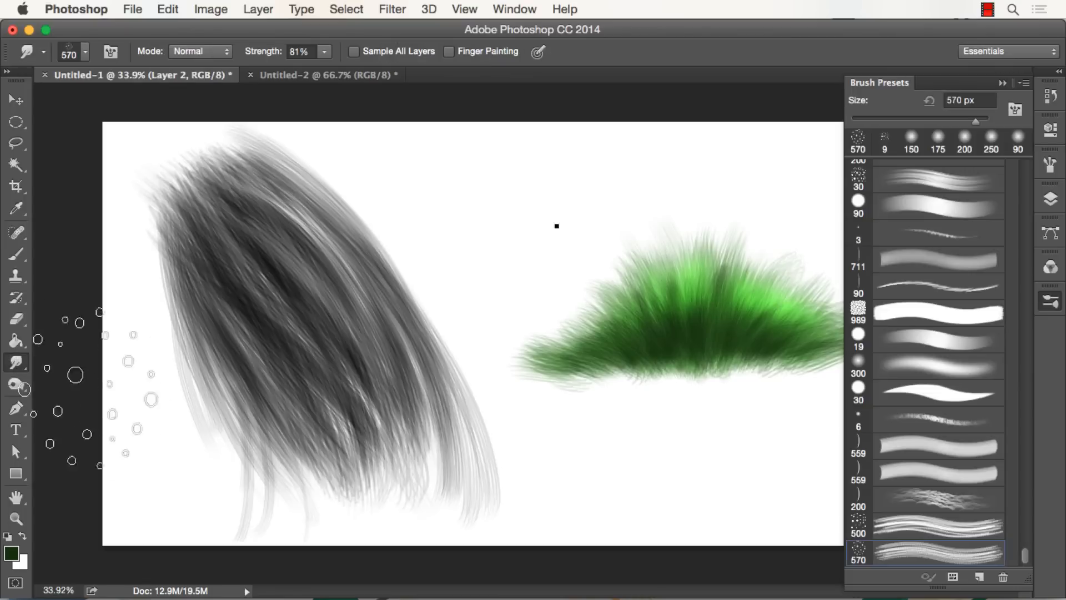
Zoom in and smudge at 81%, pulling wispy strands up from the tuft's top.
click(964, 136)
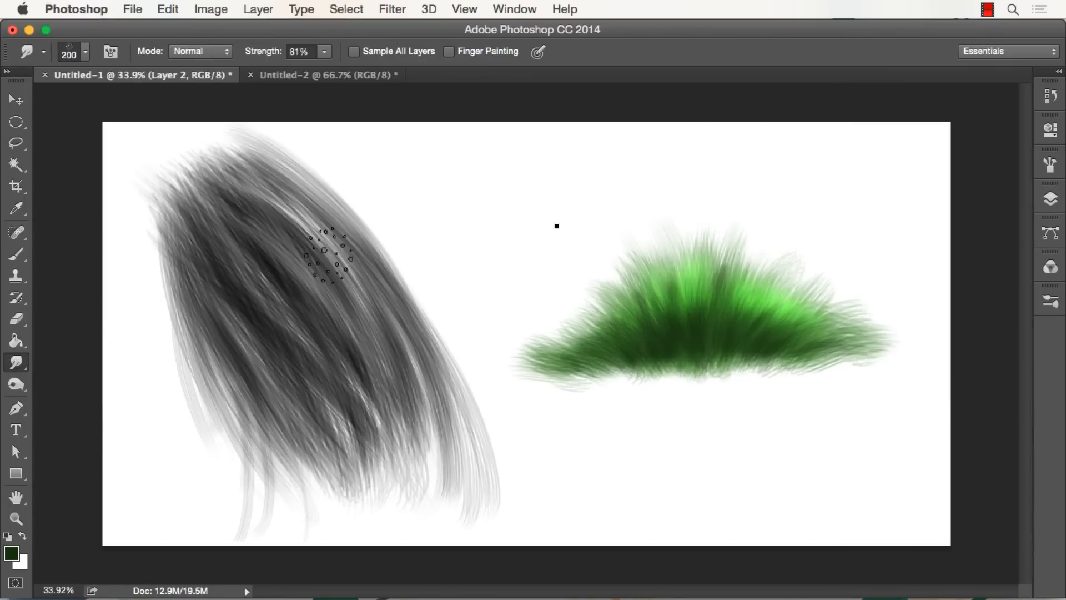
click(15, 518)
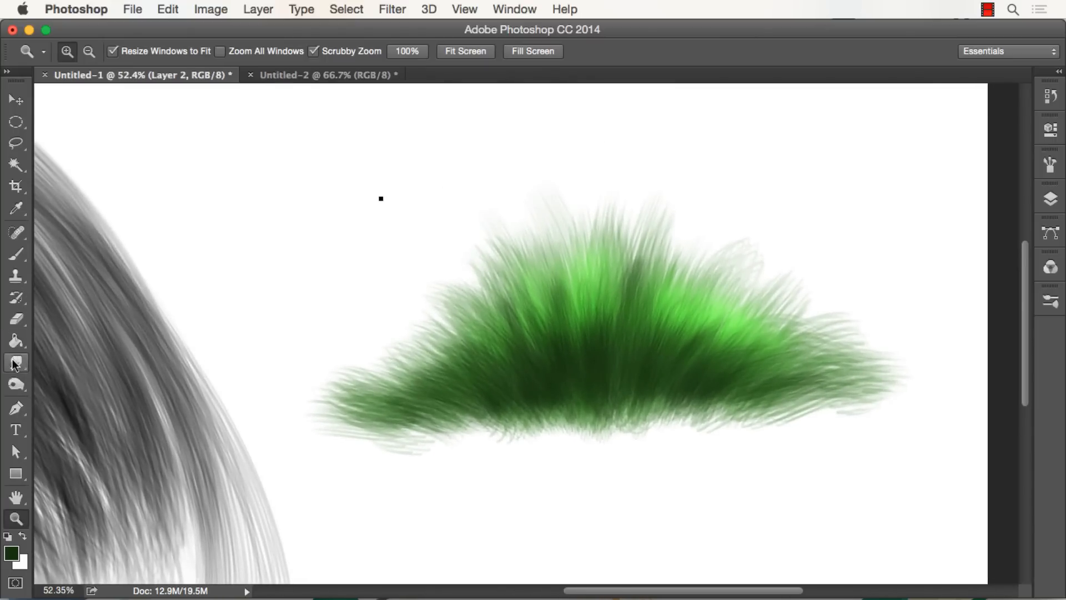
click(15, 361)
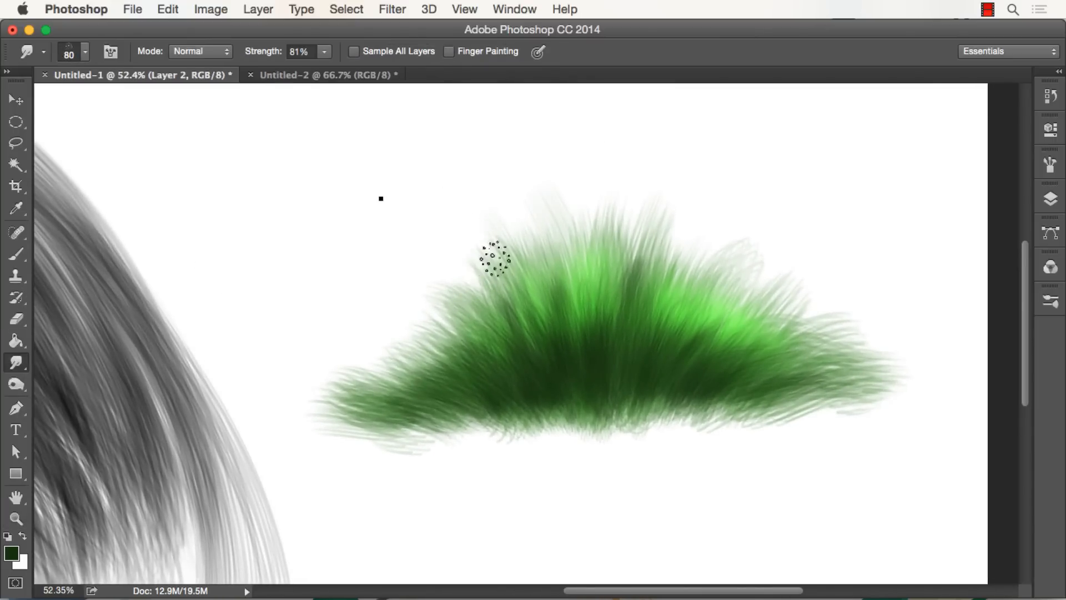
drag(493, 259, 567, 322)
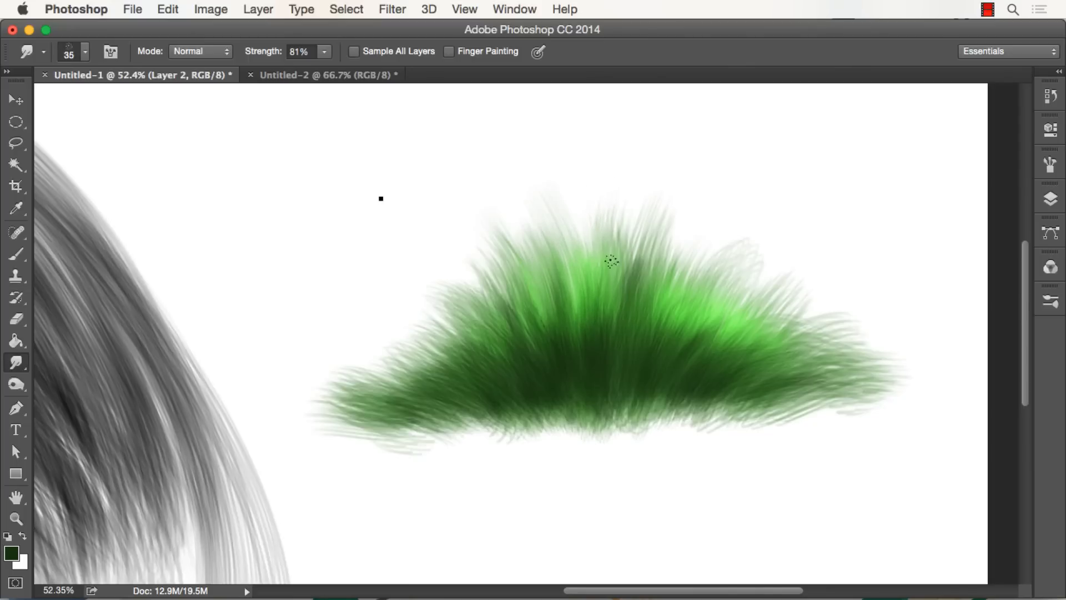
drag(611, 260, 672, 216)
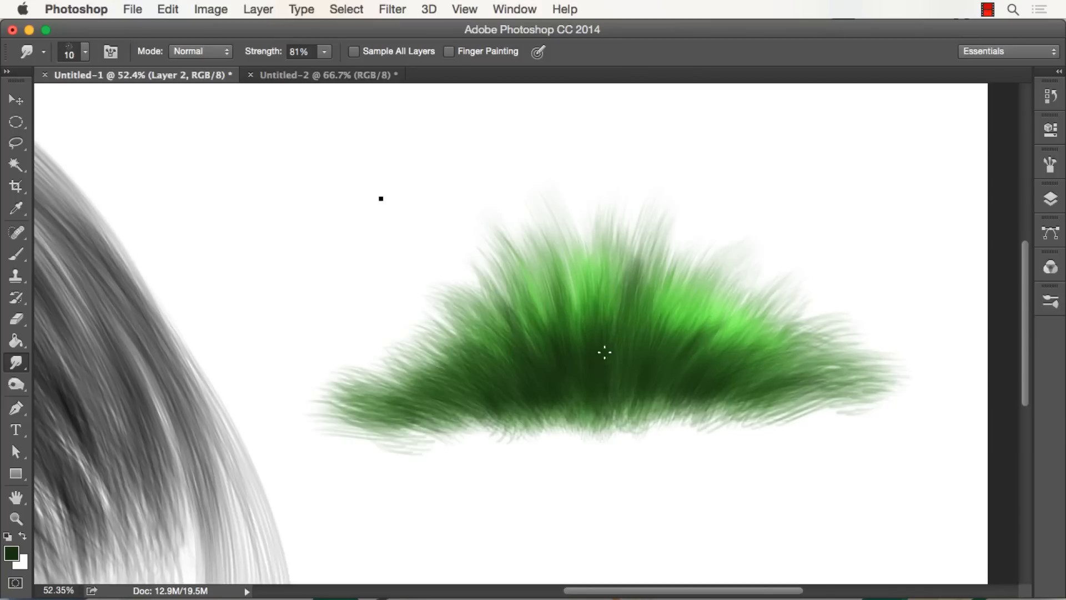
mouse_move(609, 352)
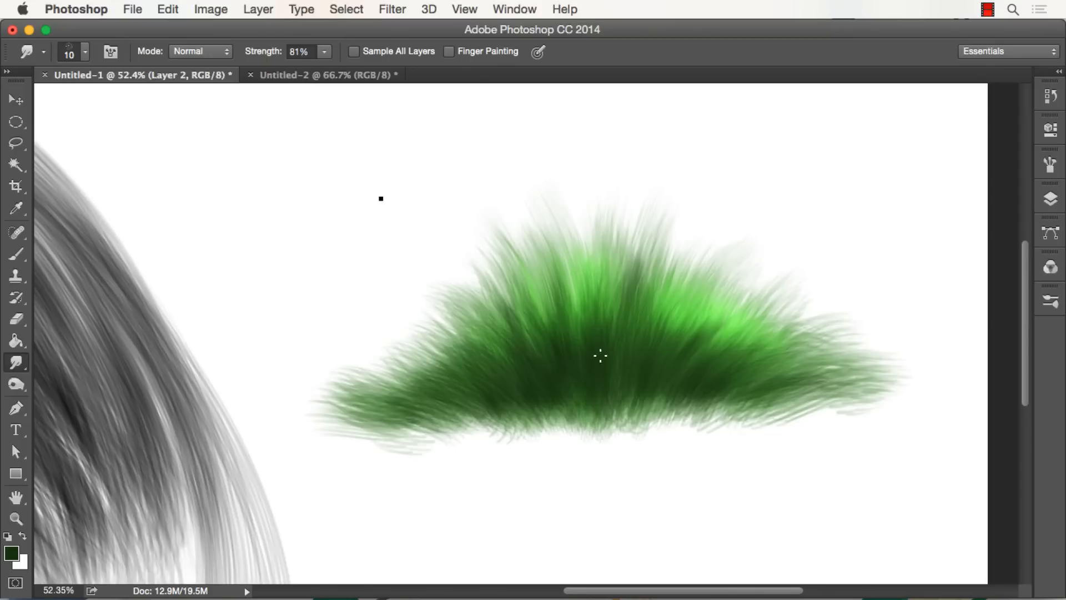
Switch to an 8 px brush with a light green foreground for grass highlights.
click(15, 254)
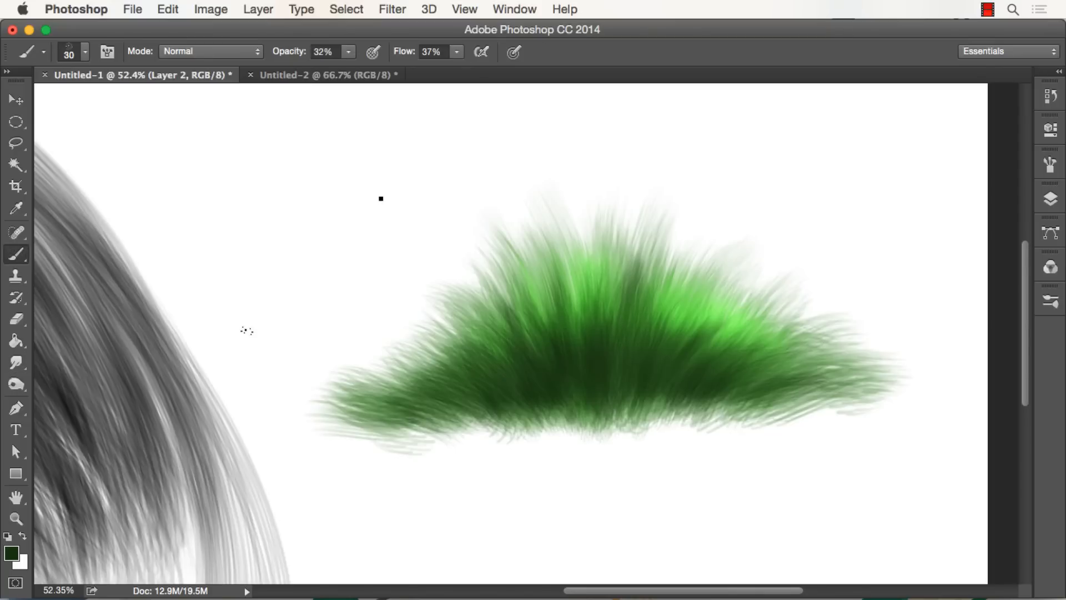
click(679, 293)
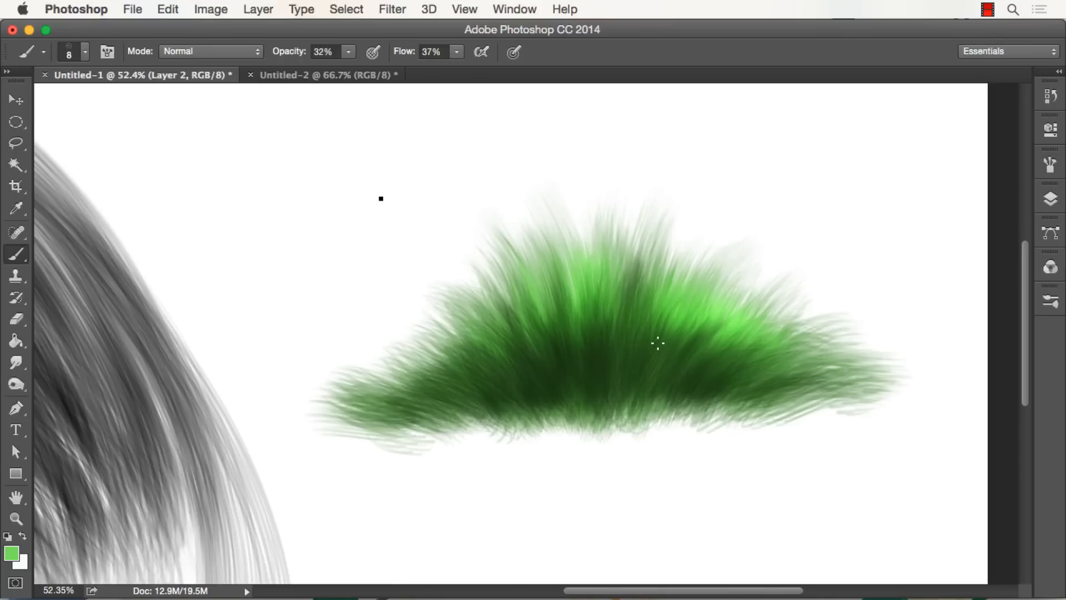
mouse_move(638, 386)
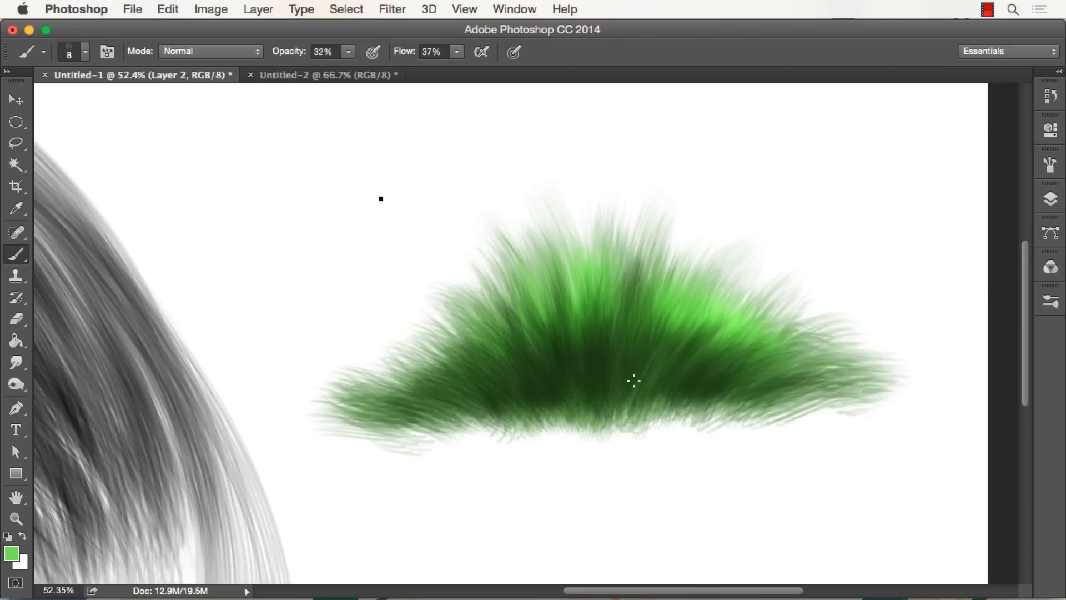
mouse_move(593, 405)
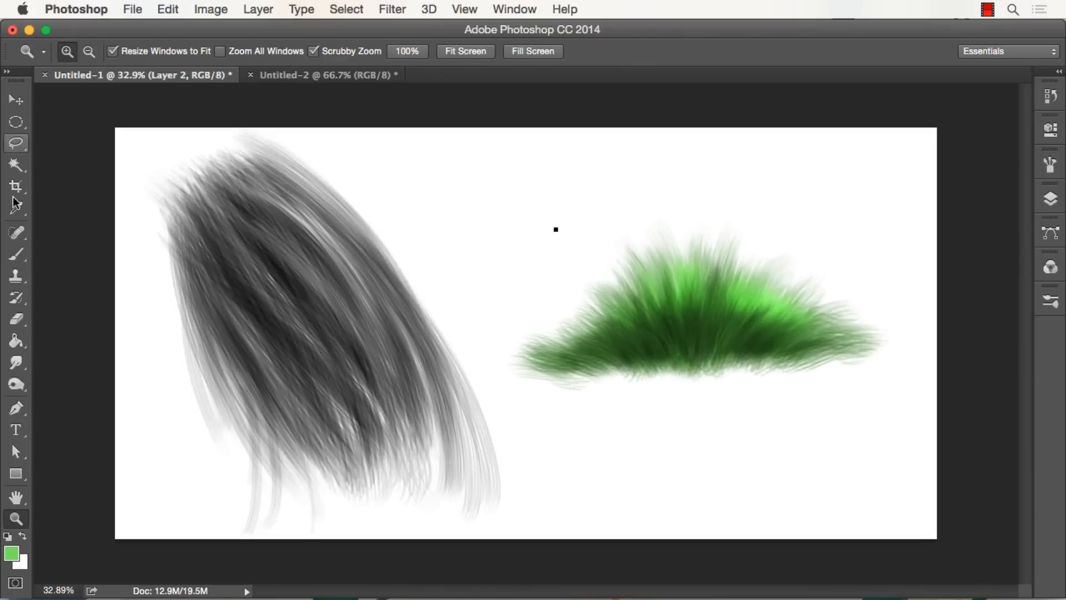
Show the Layers panel, try the Move tool, and set the brush size to 500 px.
click(16, 254)
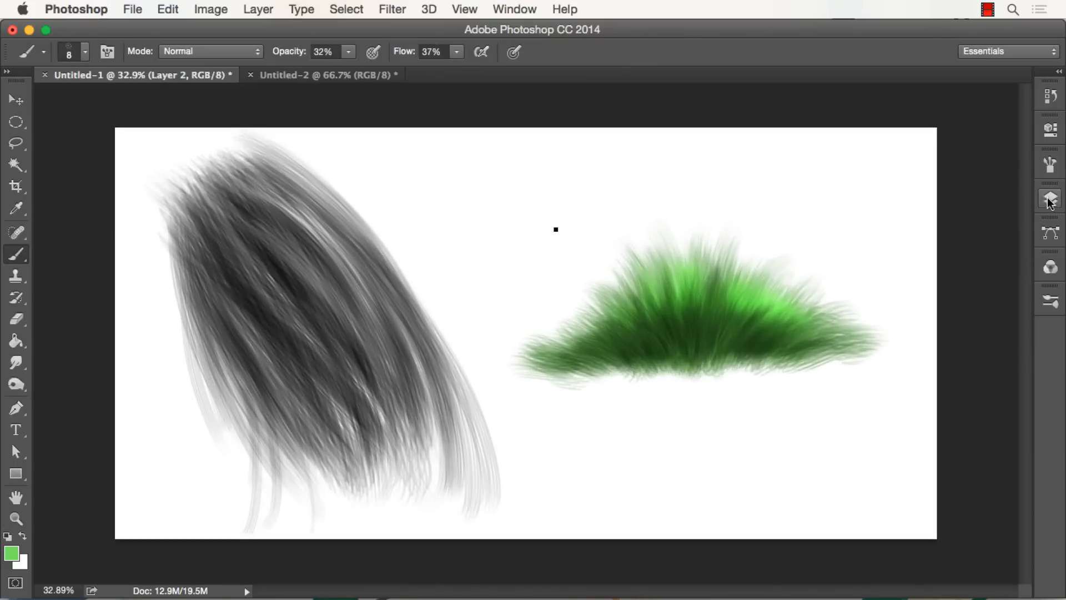
click(1049, 197)
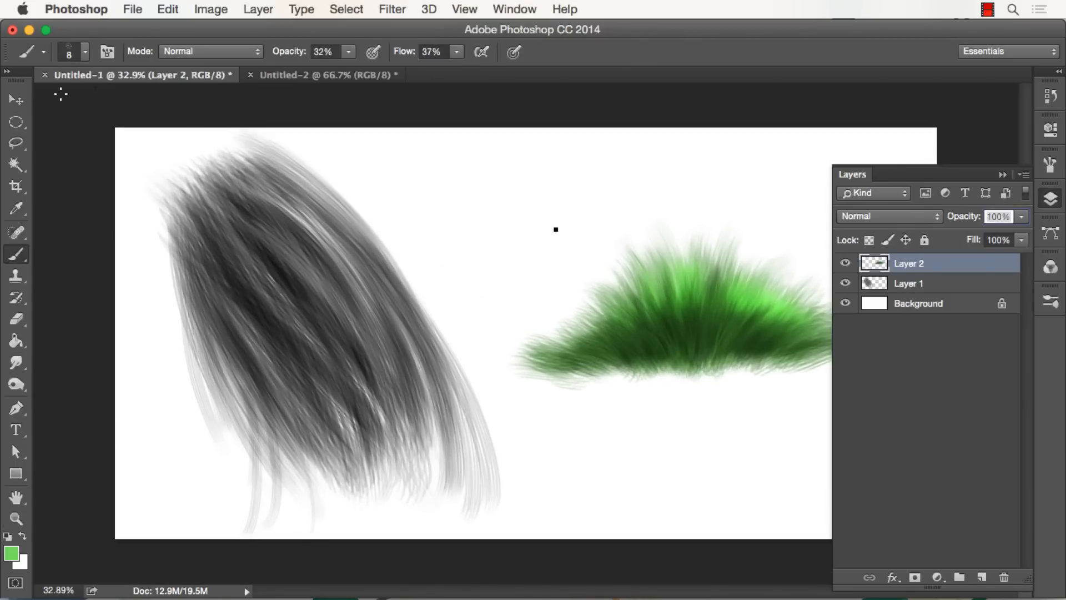
click(15, 100)
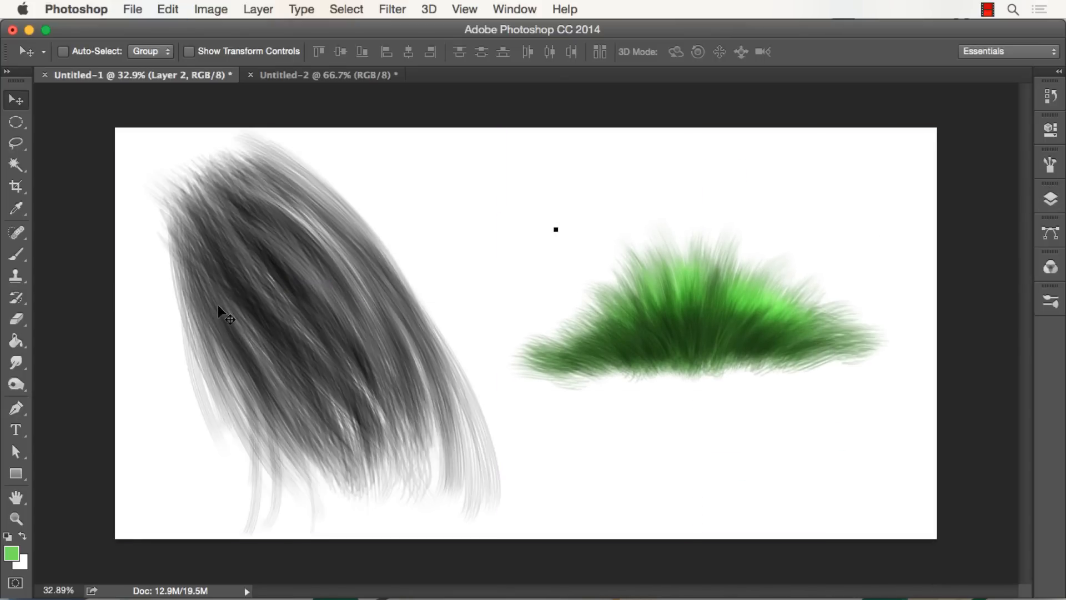
mouse_move(493, 305)
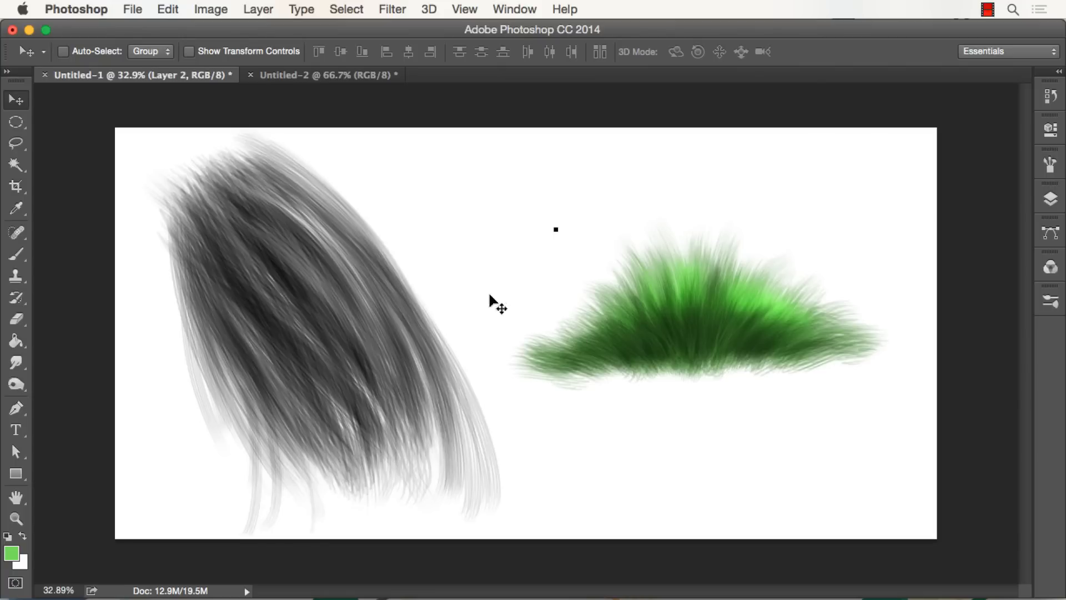
mouse_move(264, 228)
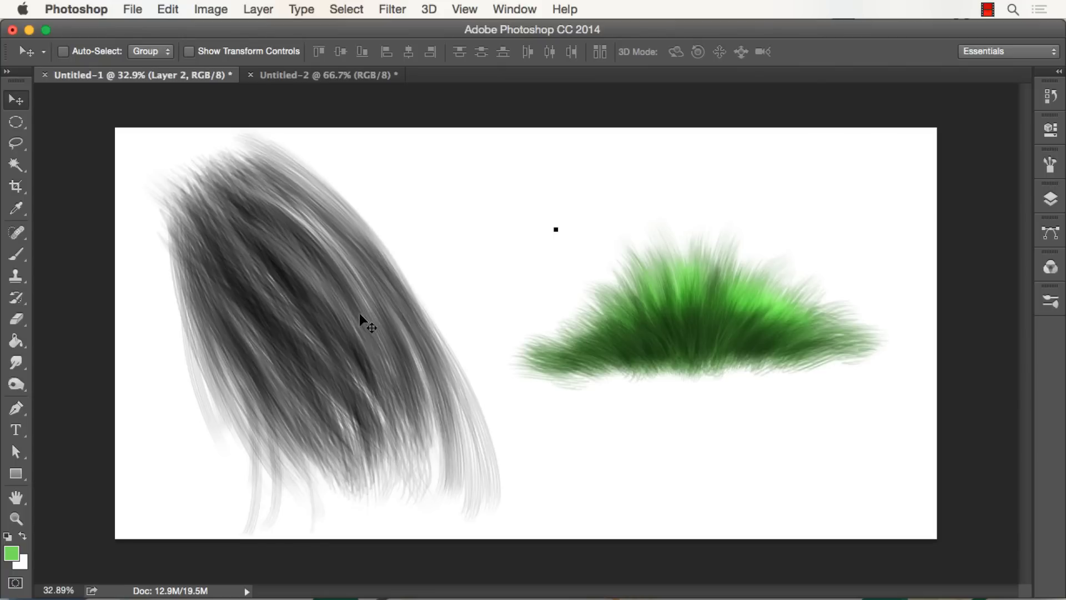
mouse_move(397, 300)
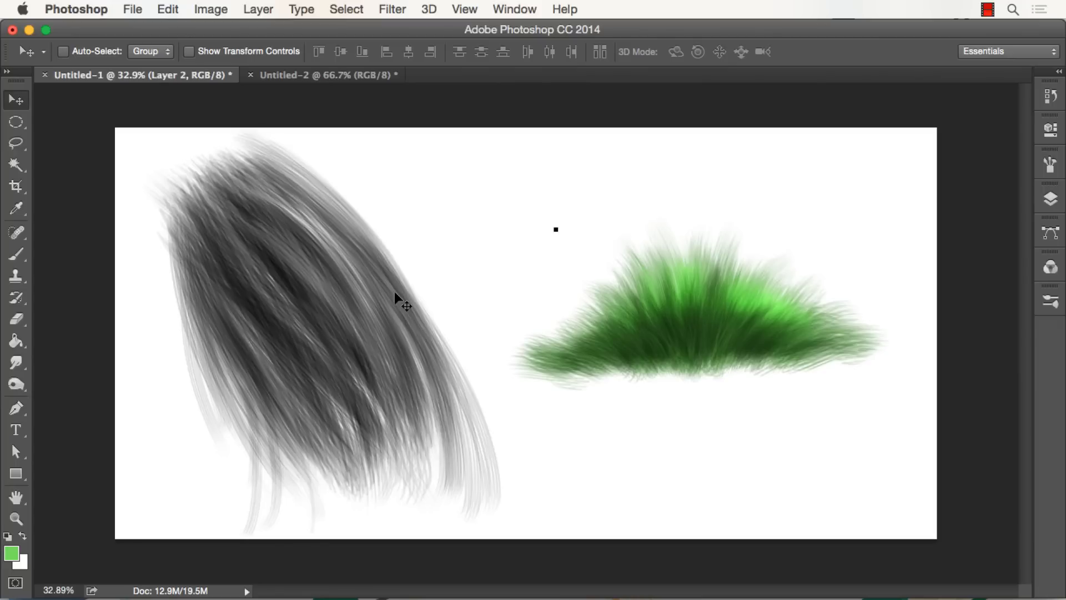
mouse_move(39, 429)
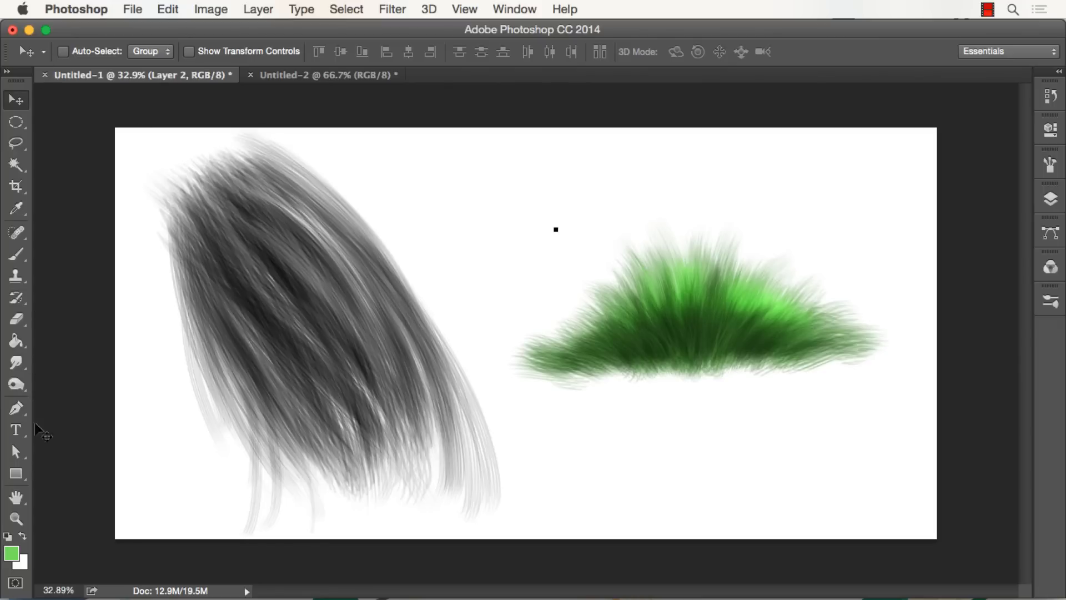
click(15, 254)
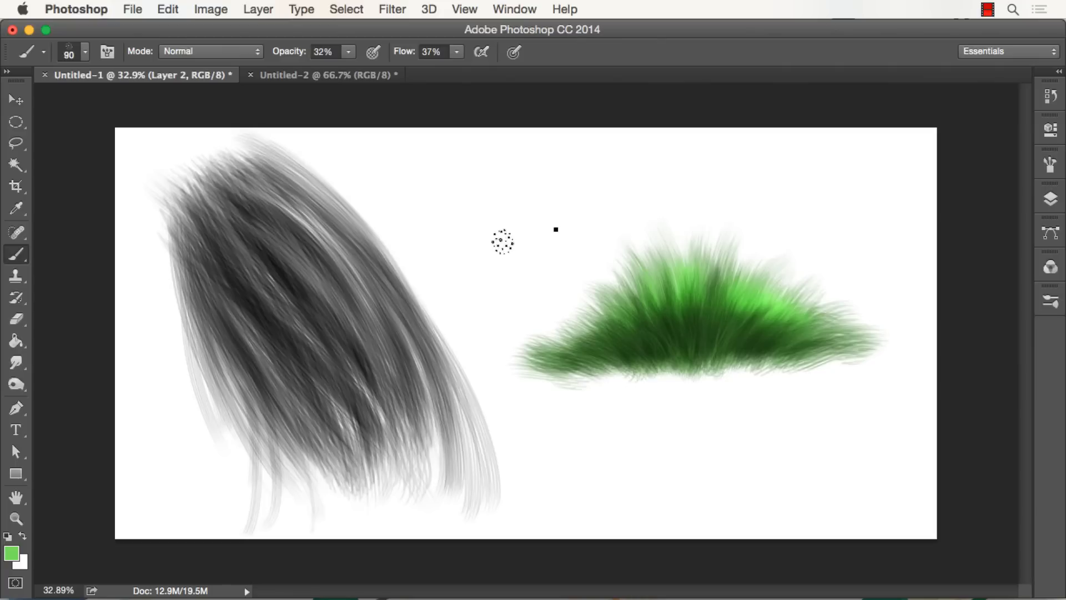
text(500)
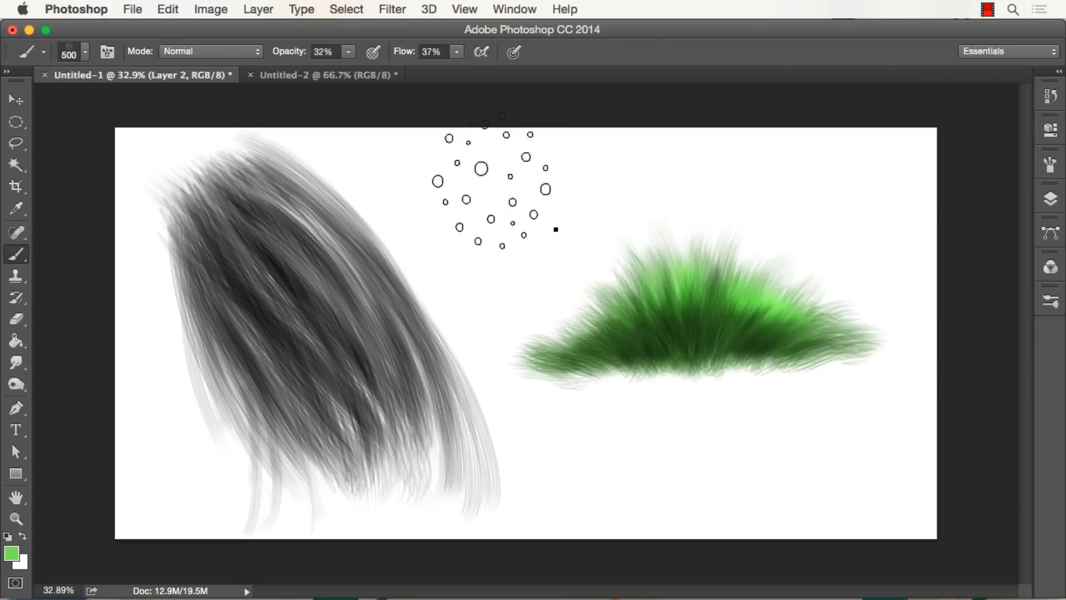
click(167, 9)
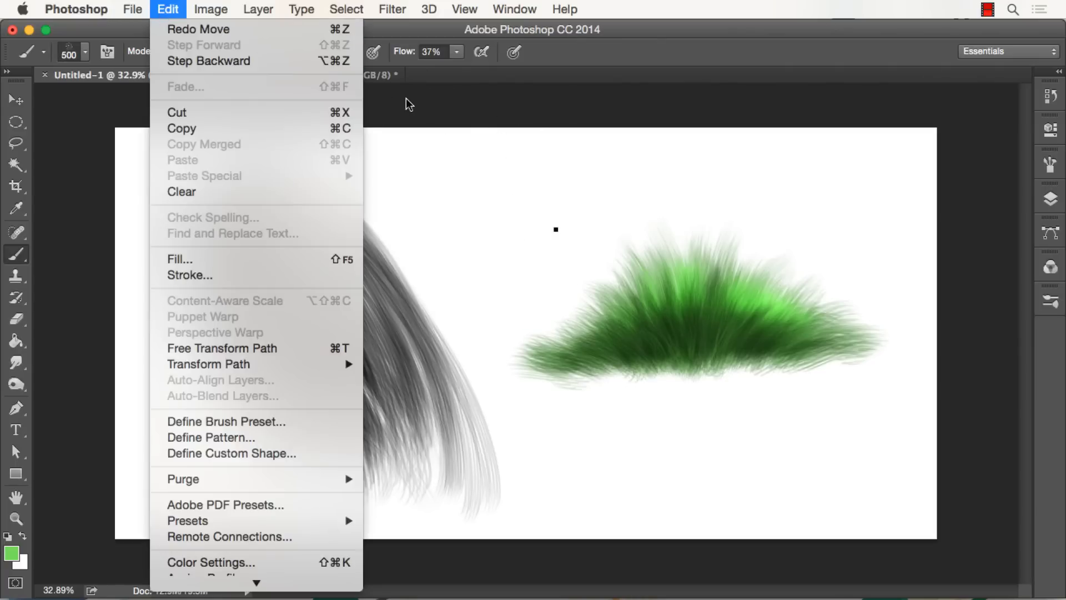
click(327, 75)
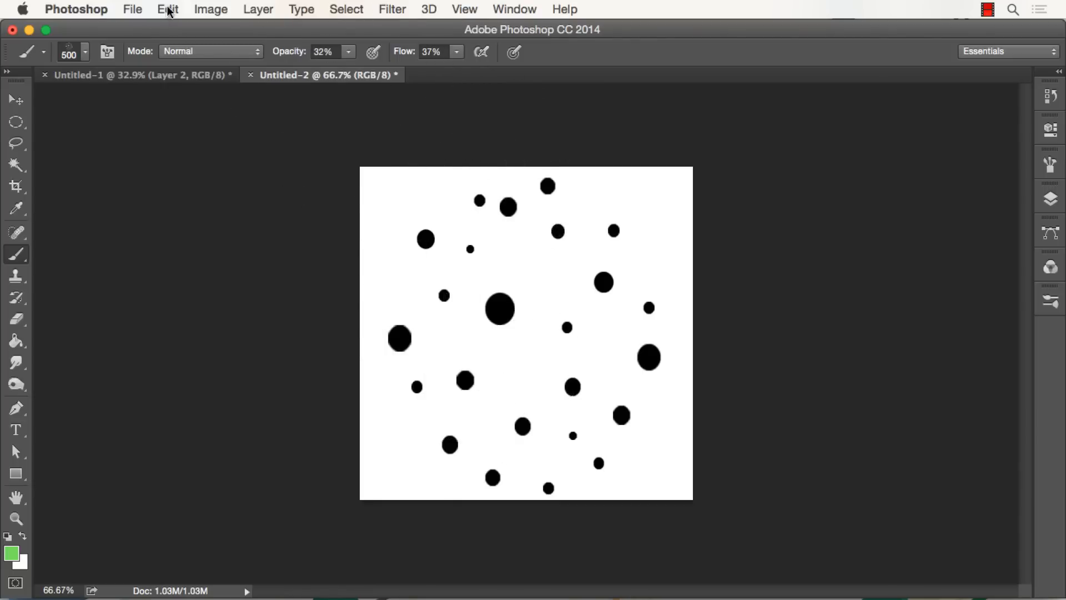
click(168, 9)
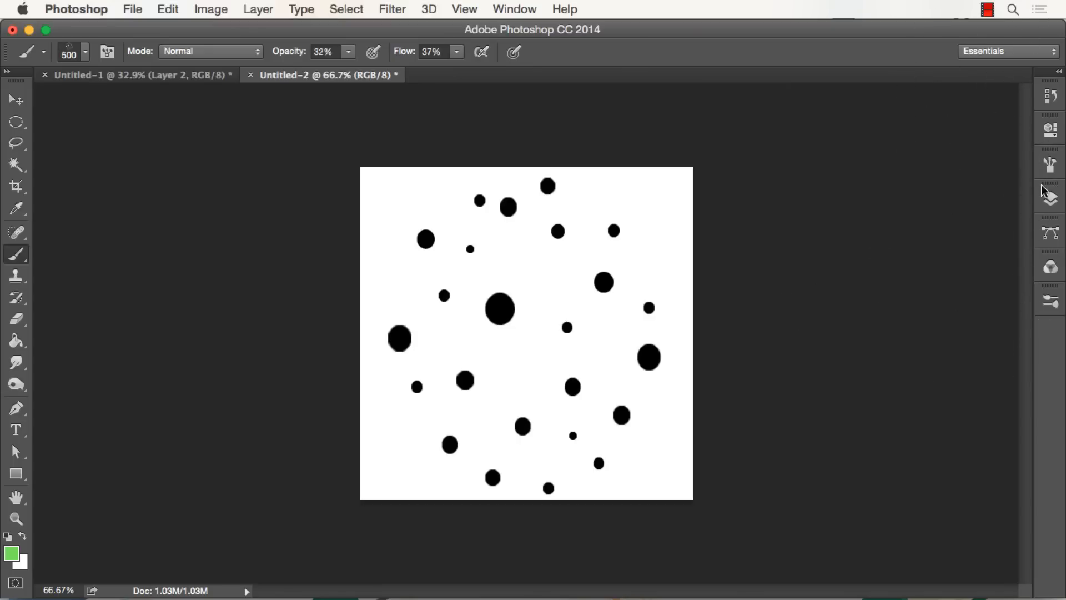
mouse_move(1050, 198)
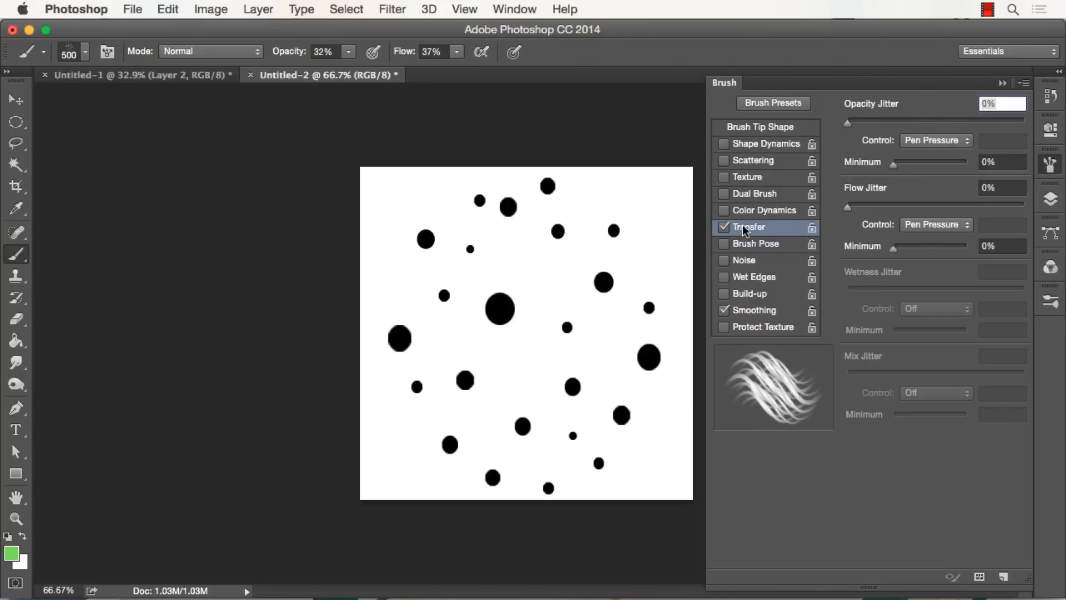
mouse_move(906, 231)
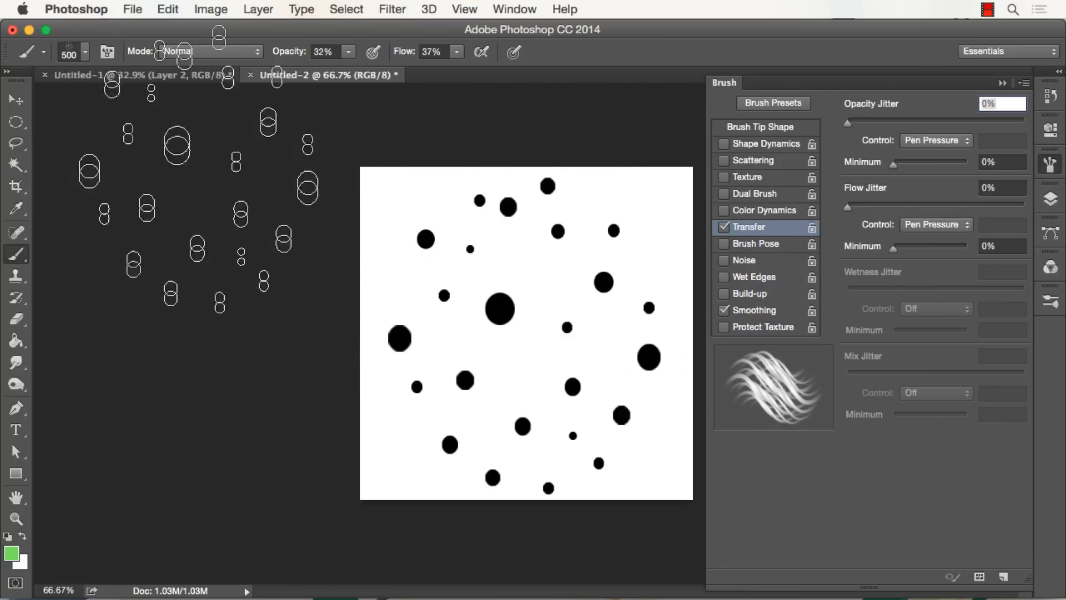
click(103, 75)
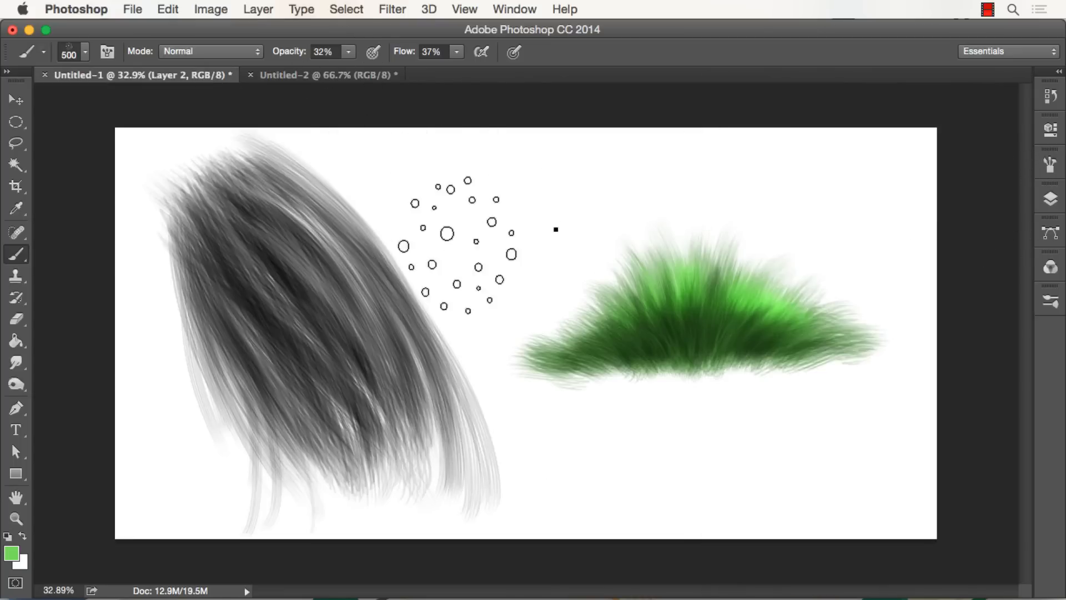
mouse_move(163, 279)
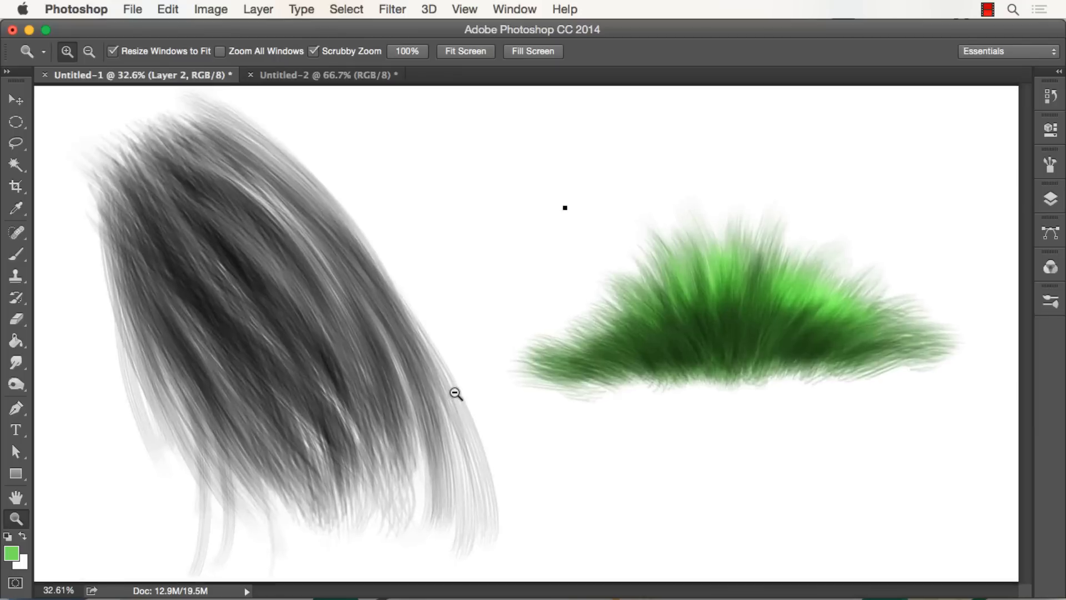
click(455, 393)
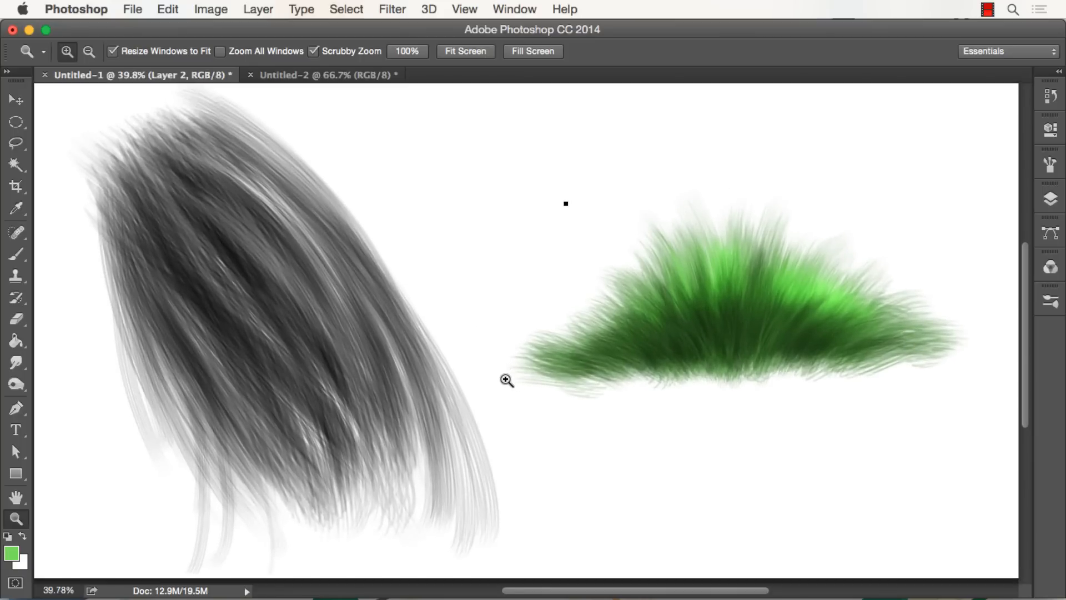
mouse_move(503, 391)
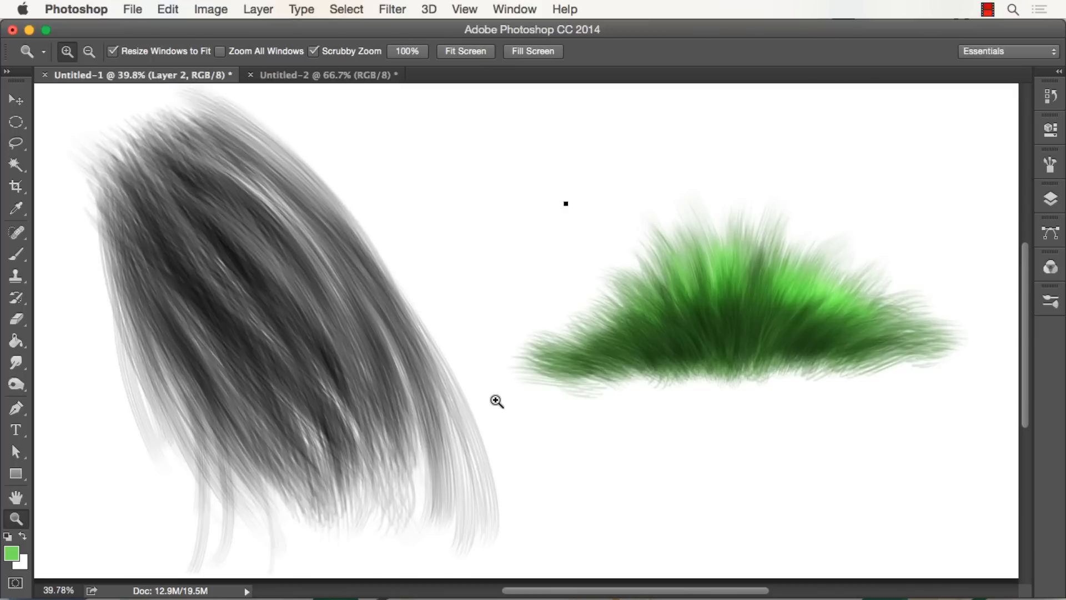
mouse_move(552, 369)
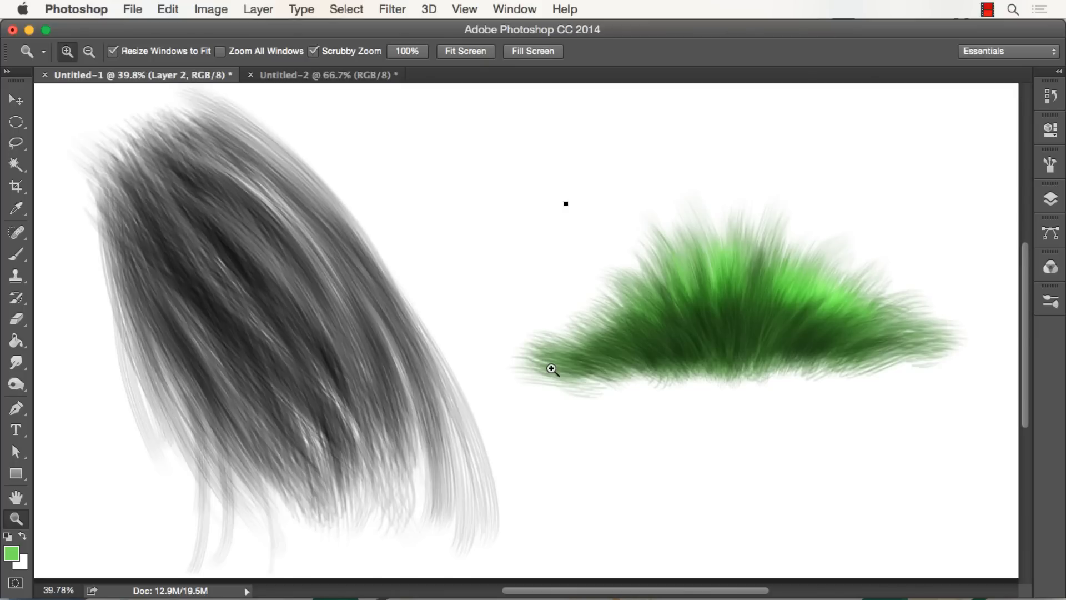